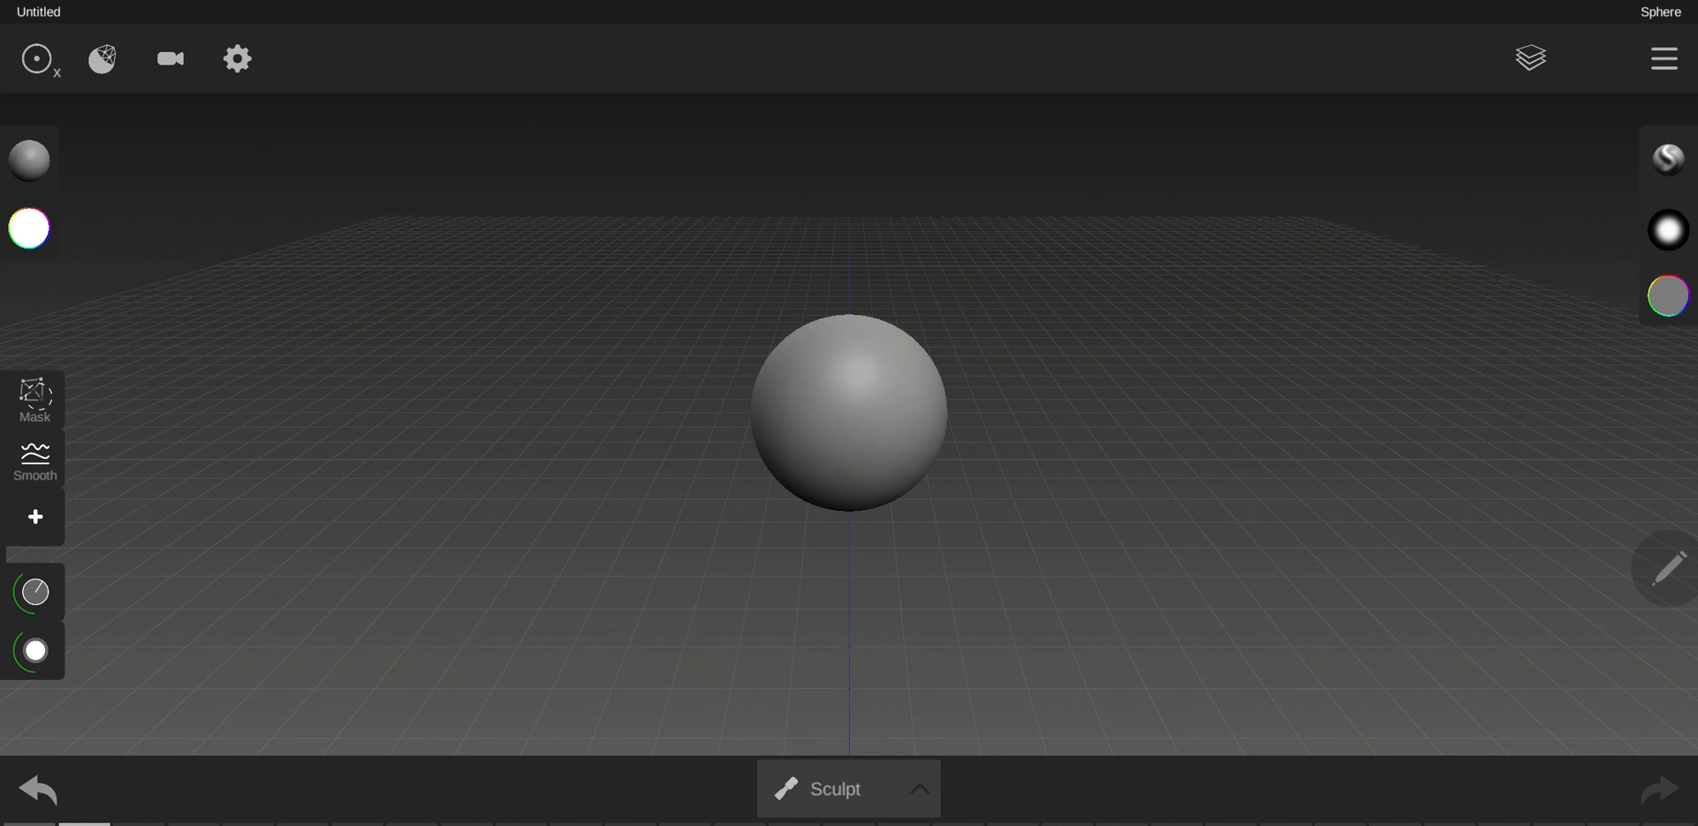
# Step: Browse the paint colours and brush shapes, then raise another lump on the blob
pyautogui.click(1667, 159)
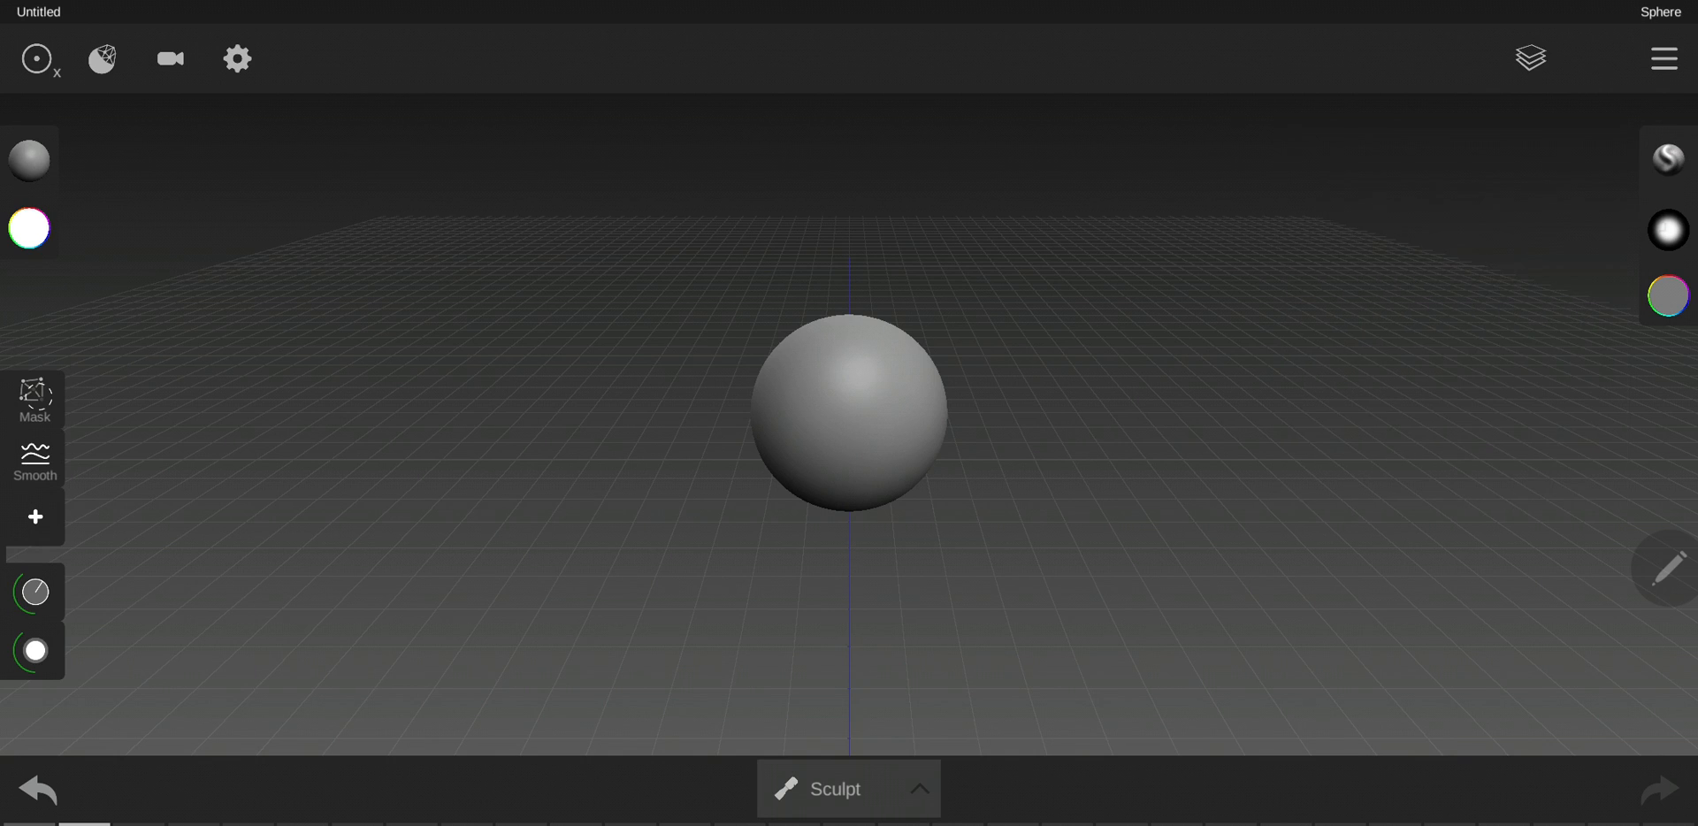
pyautogui.click(1666, 228)
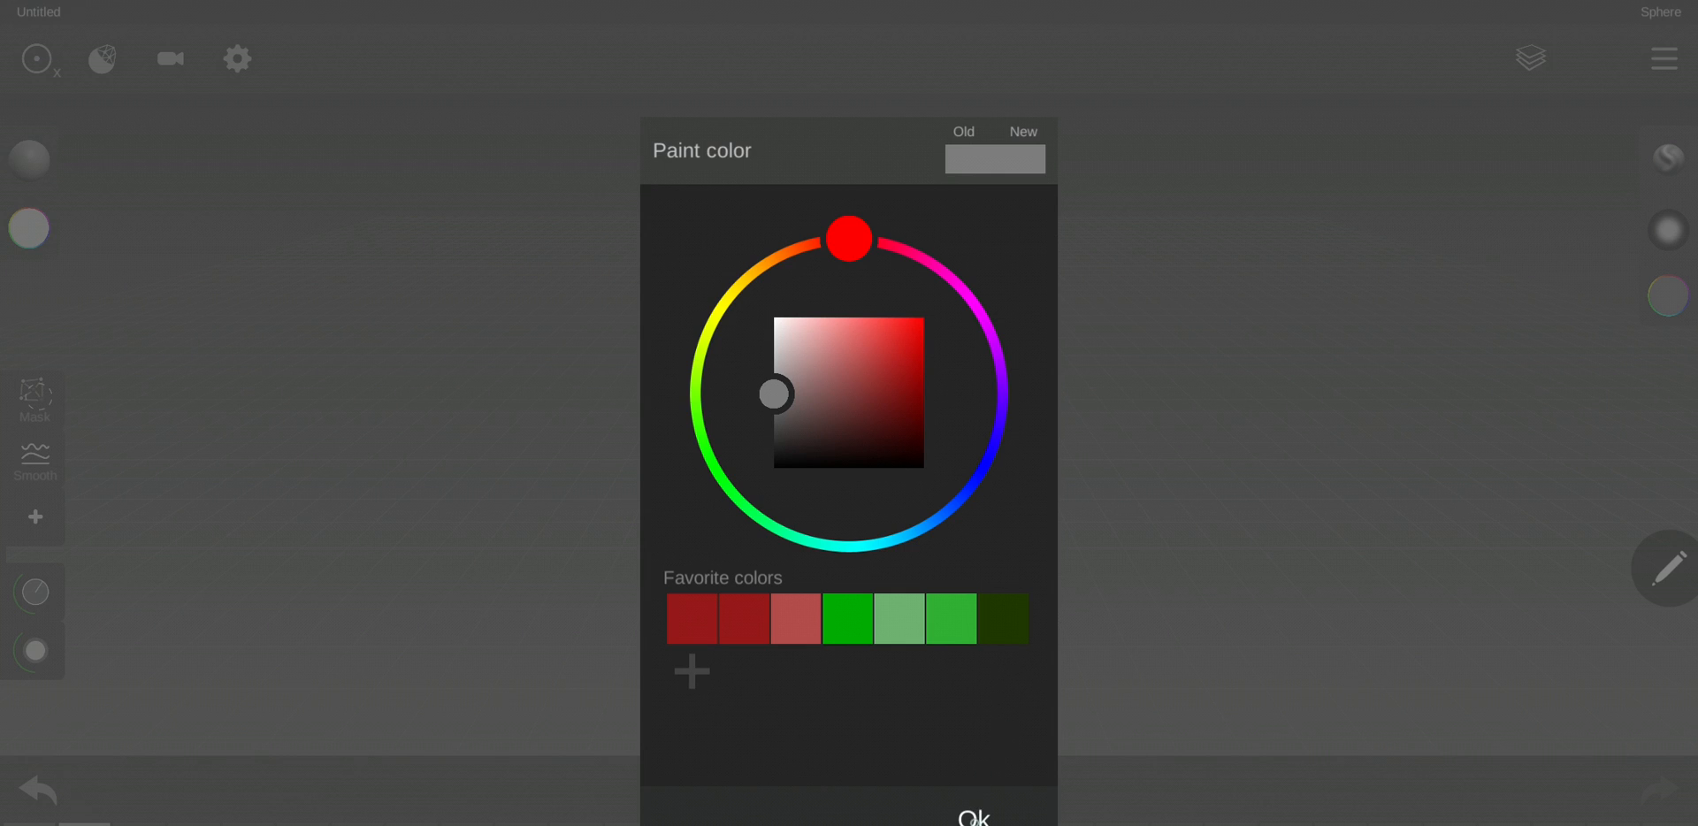
pyautogui.click(971, 817)
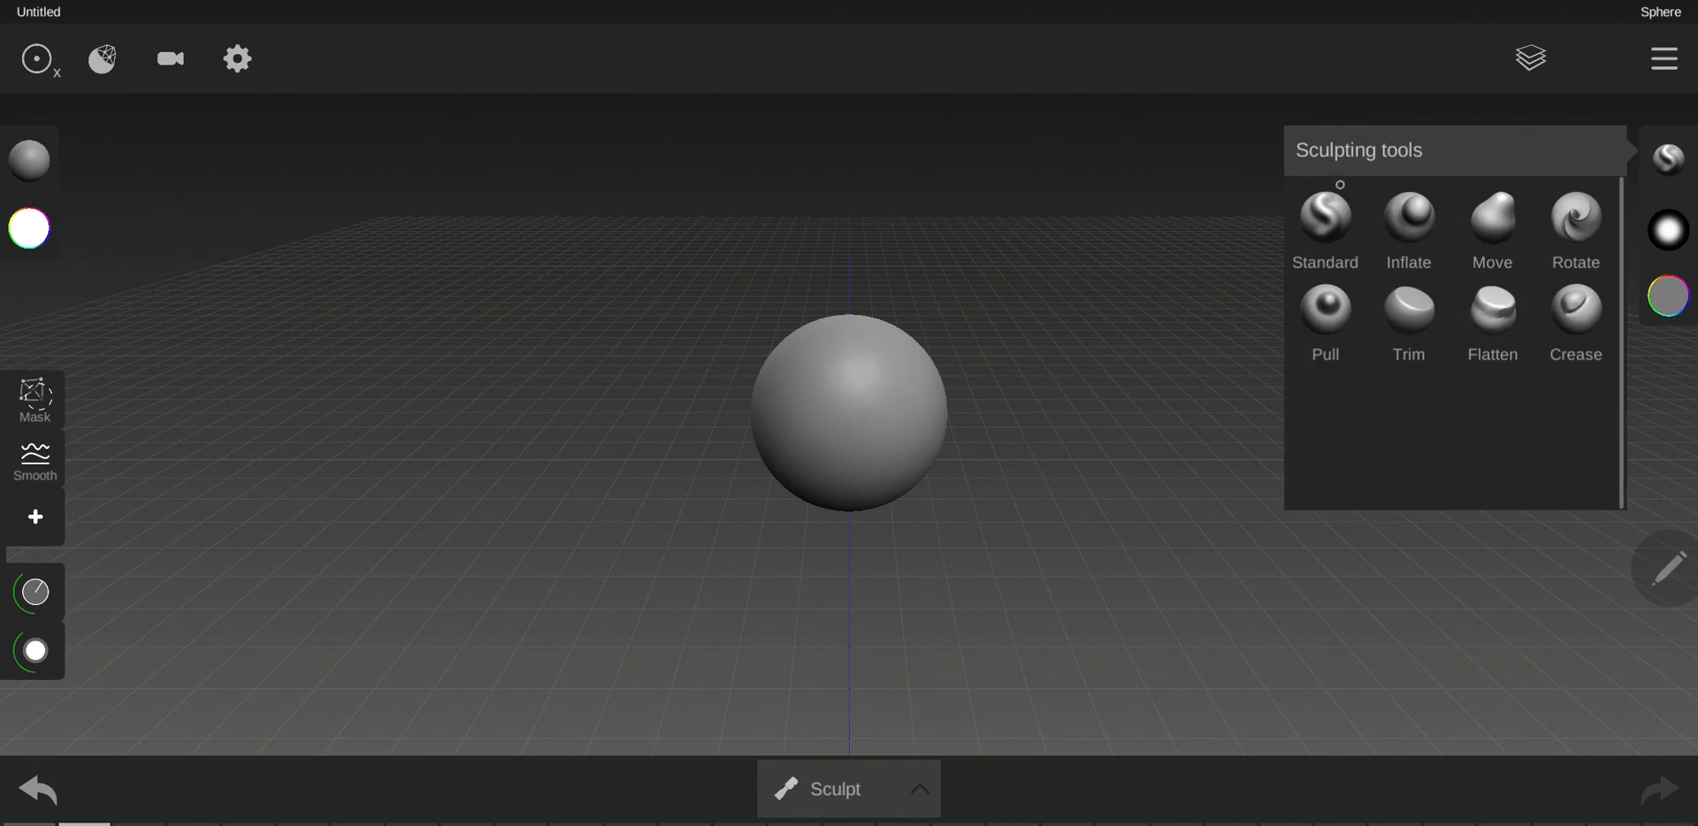
pyautogui.click(1493, 313)
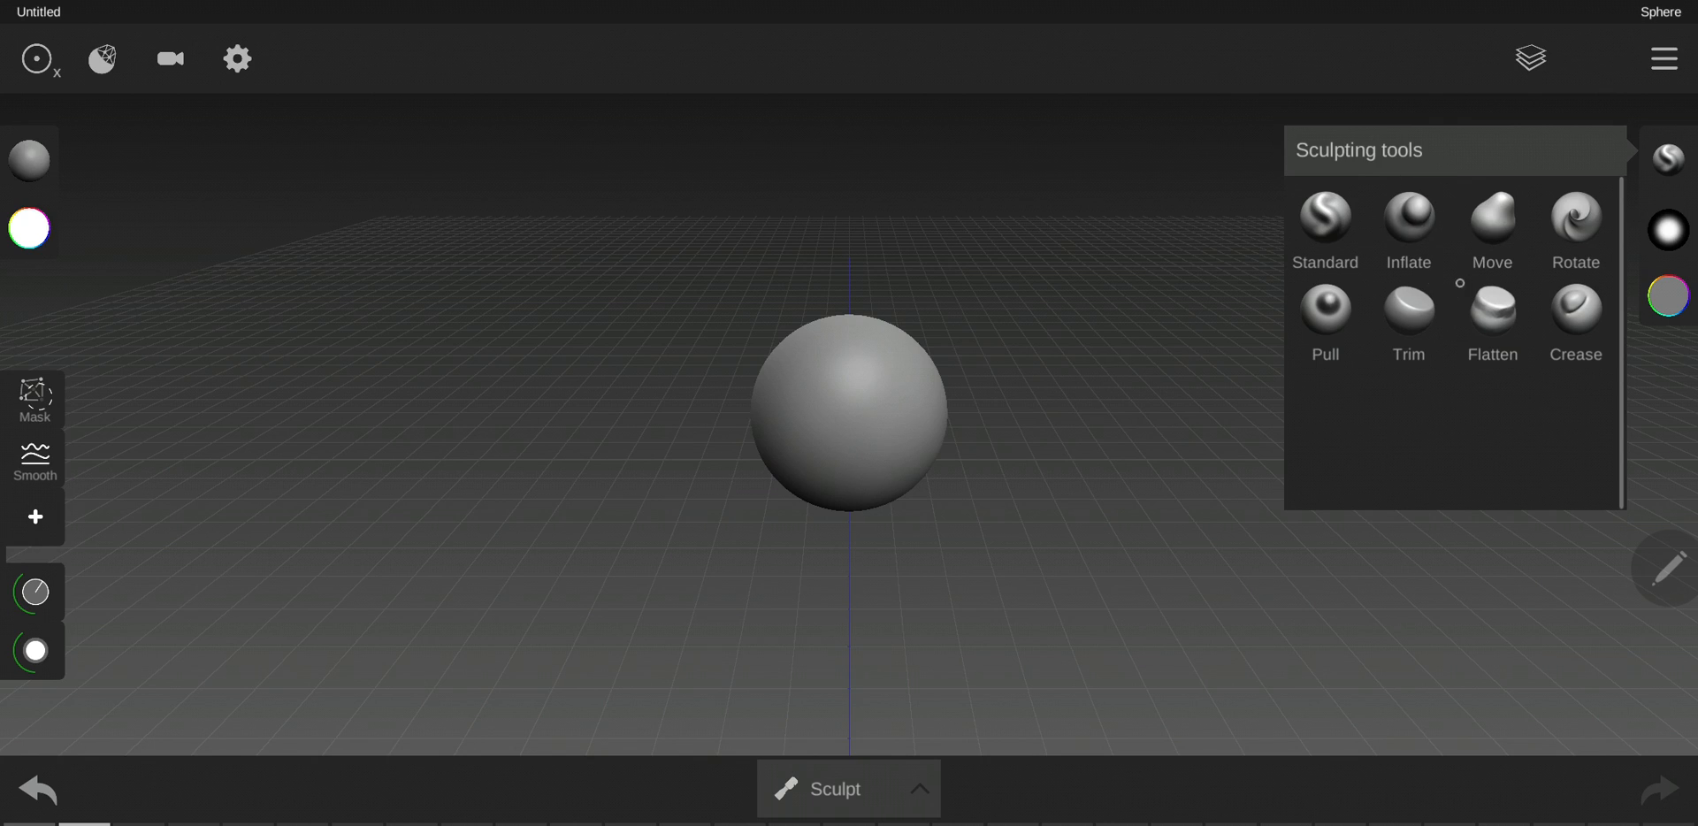
pyautogui.moveTo(1005, 288)
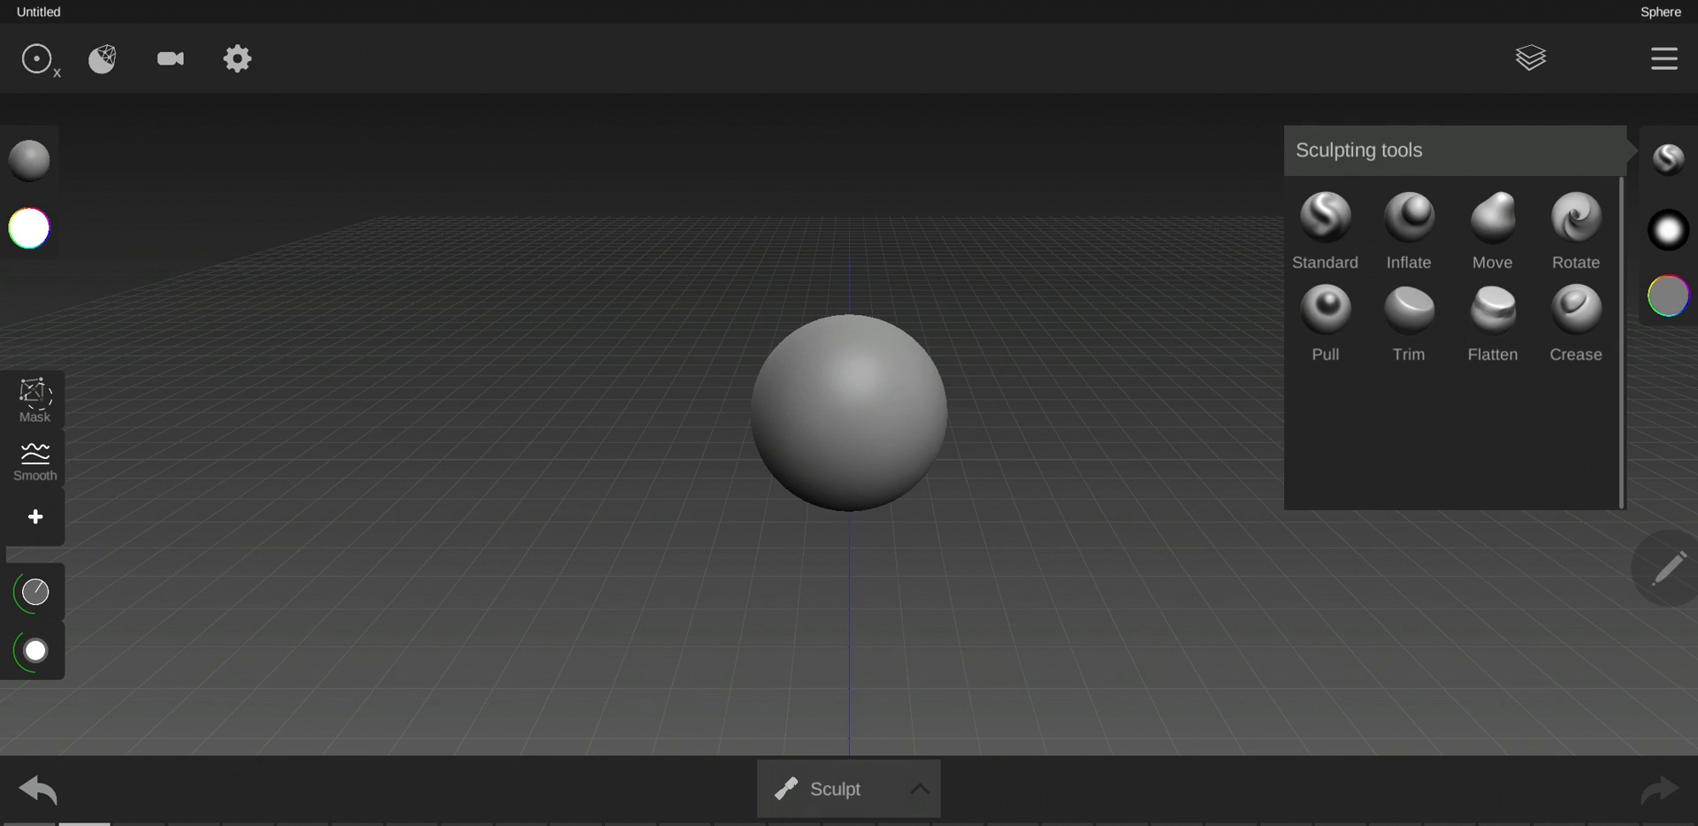
pyautogui.click(1667, 228)
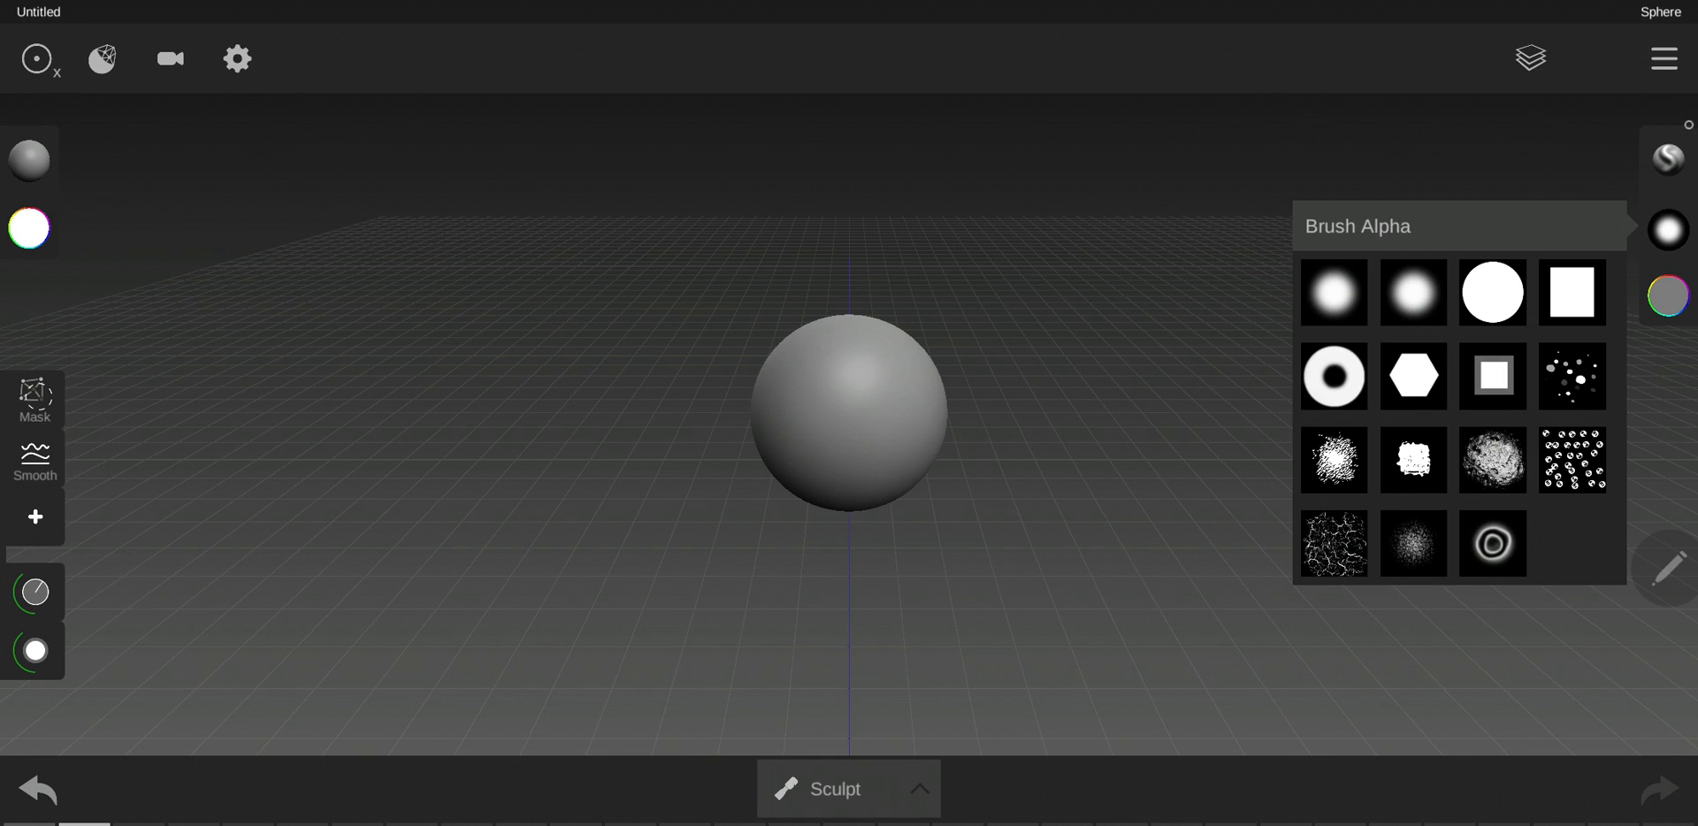
pyautogui.click(1668, 157)
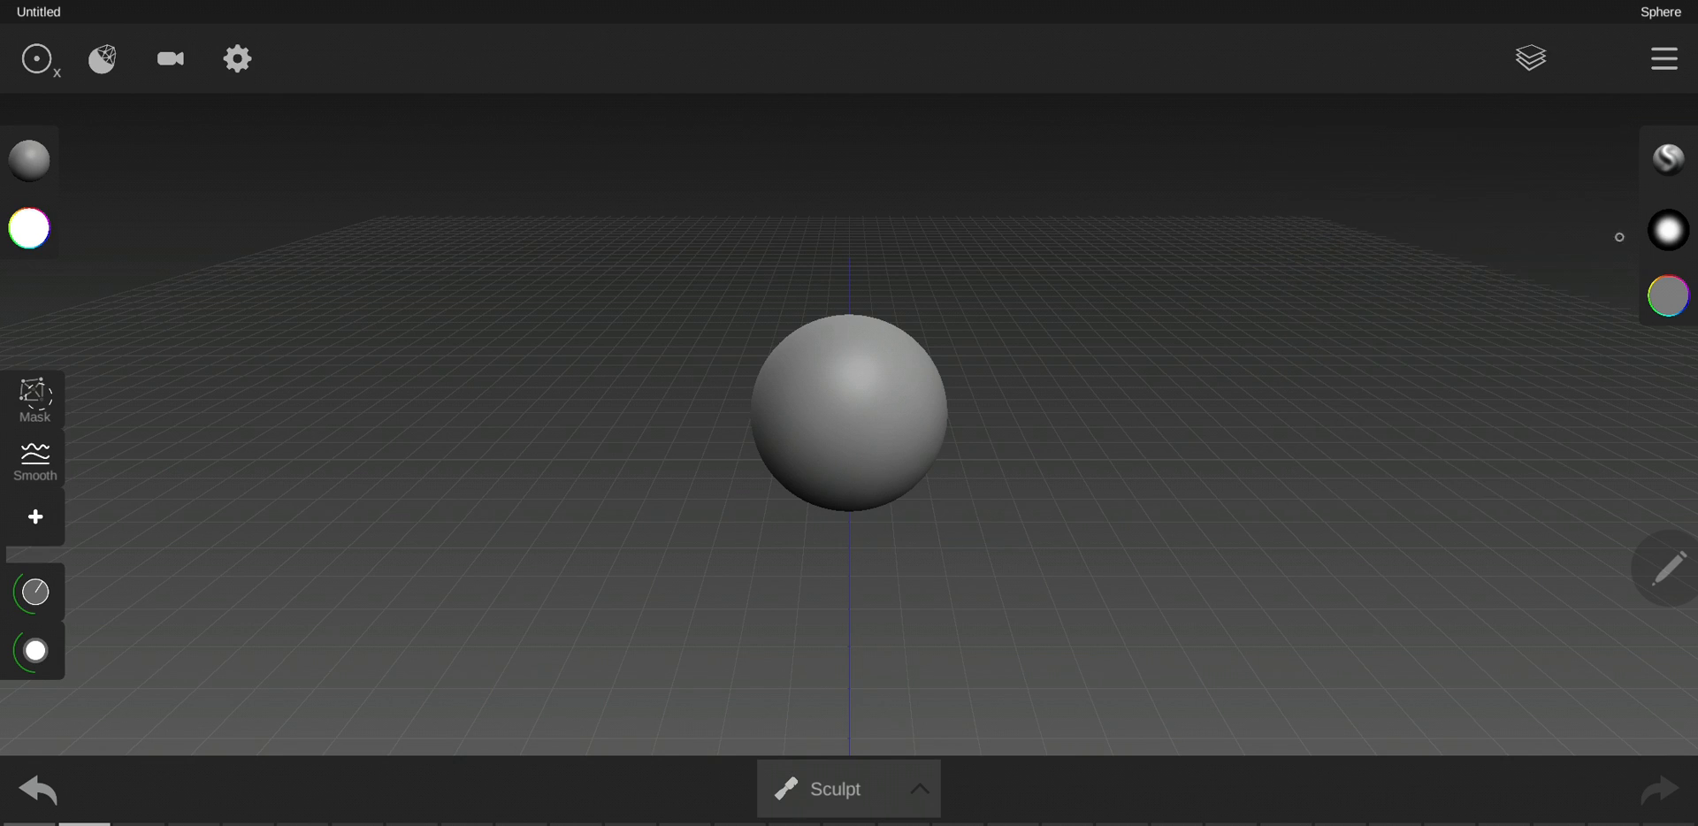
pyautogui.click(1668, 158)
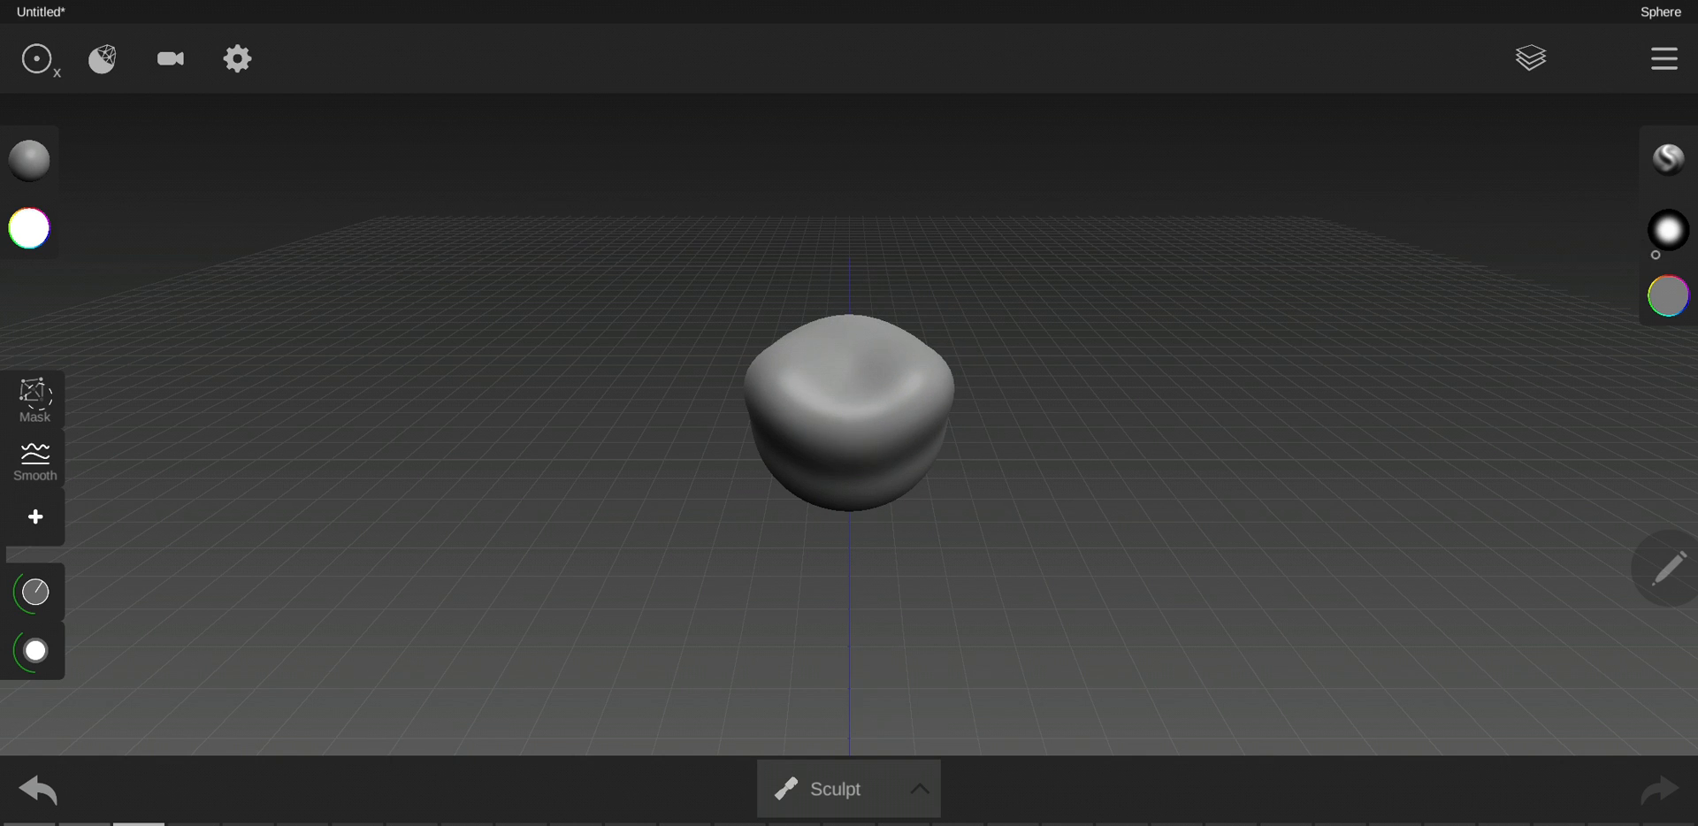
pyautogui.moveTo(1054, 251)
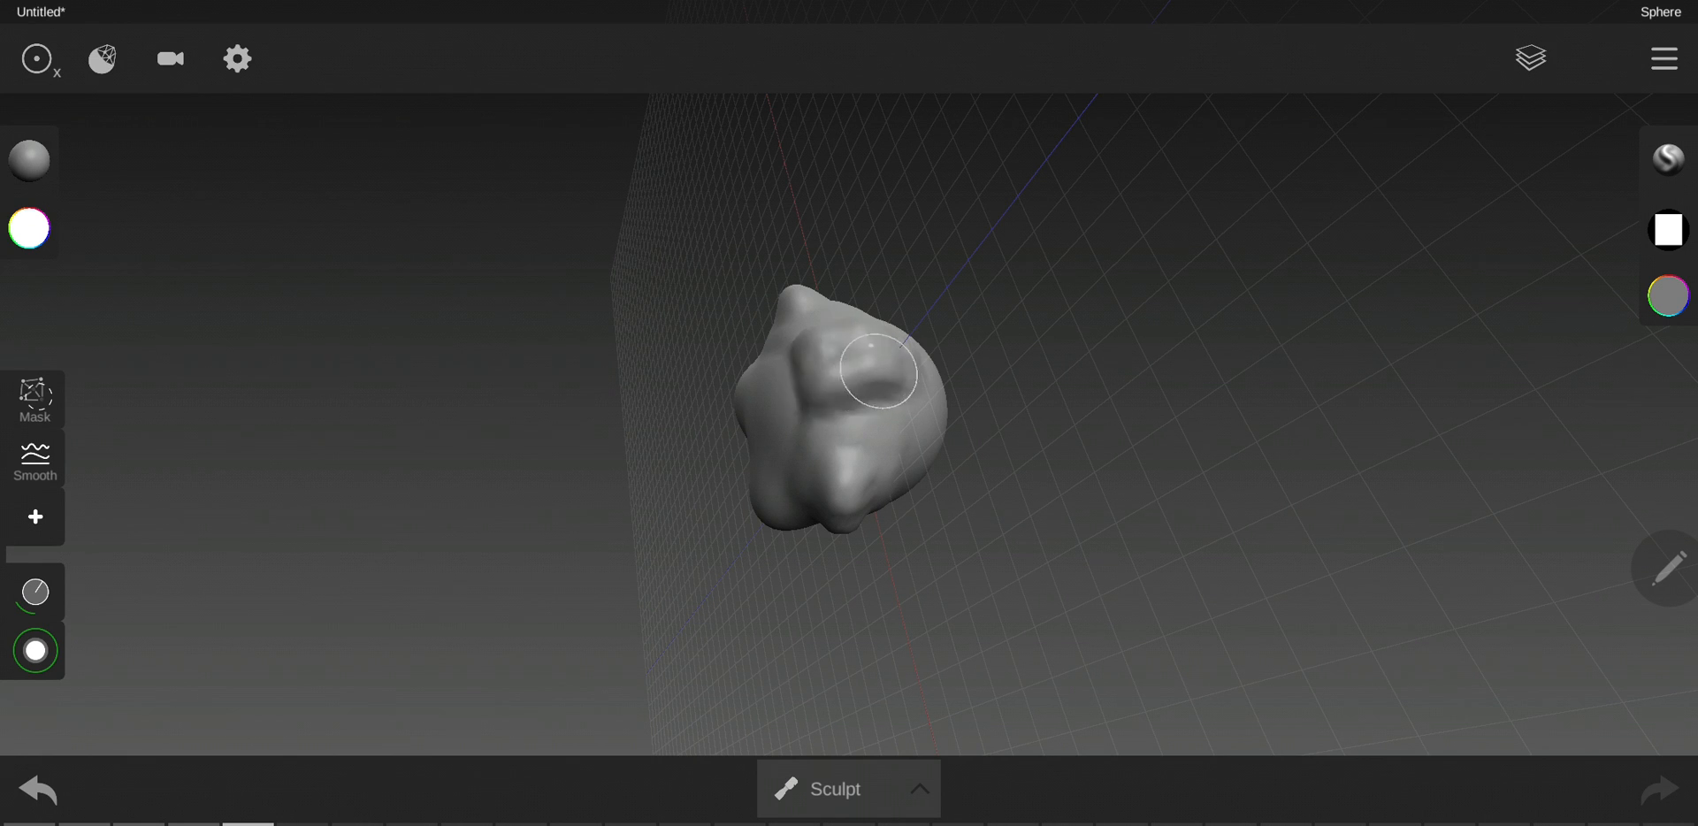
pyautogui.moveTo(877, 373); pyautogui.dragTo(919, 392)
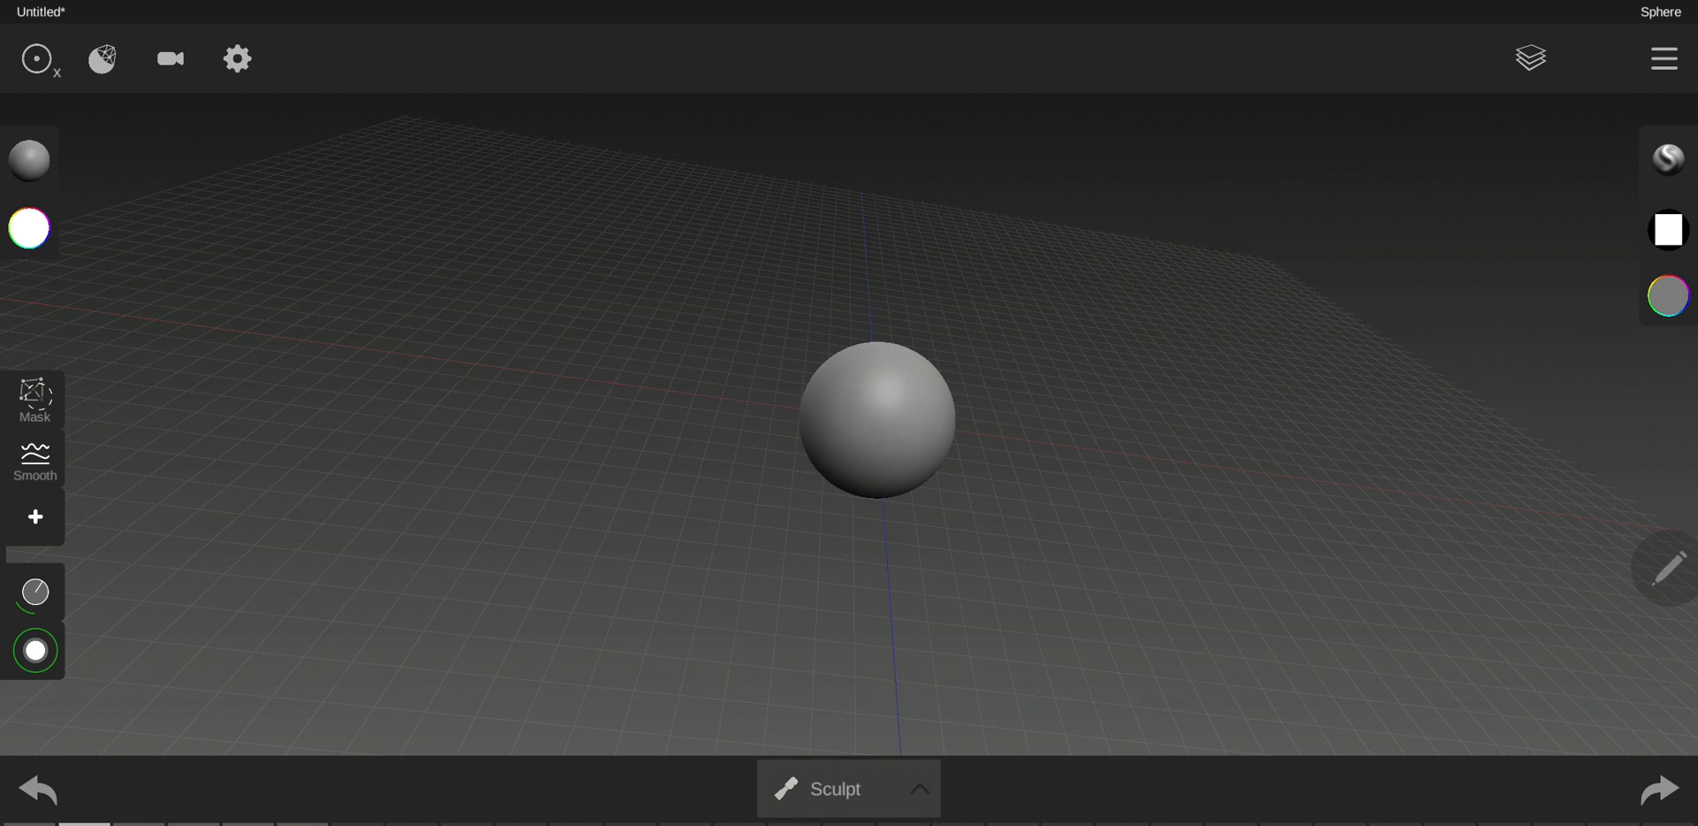
# Step: Choose a dark green paint colour and switch the editing mode to Paint
pyautogui.click(30, 228)
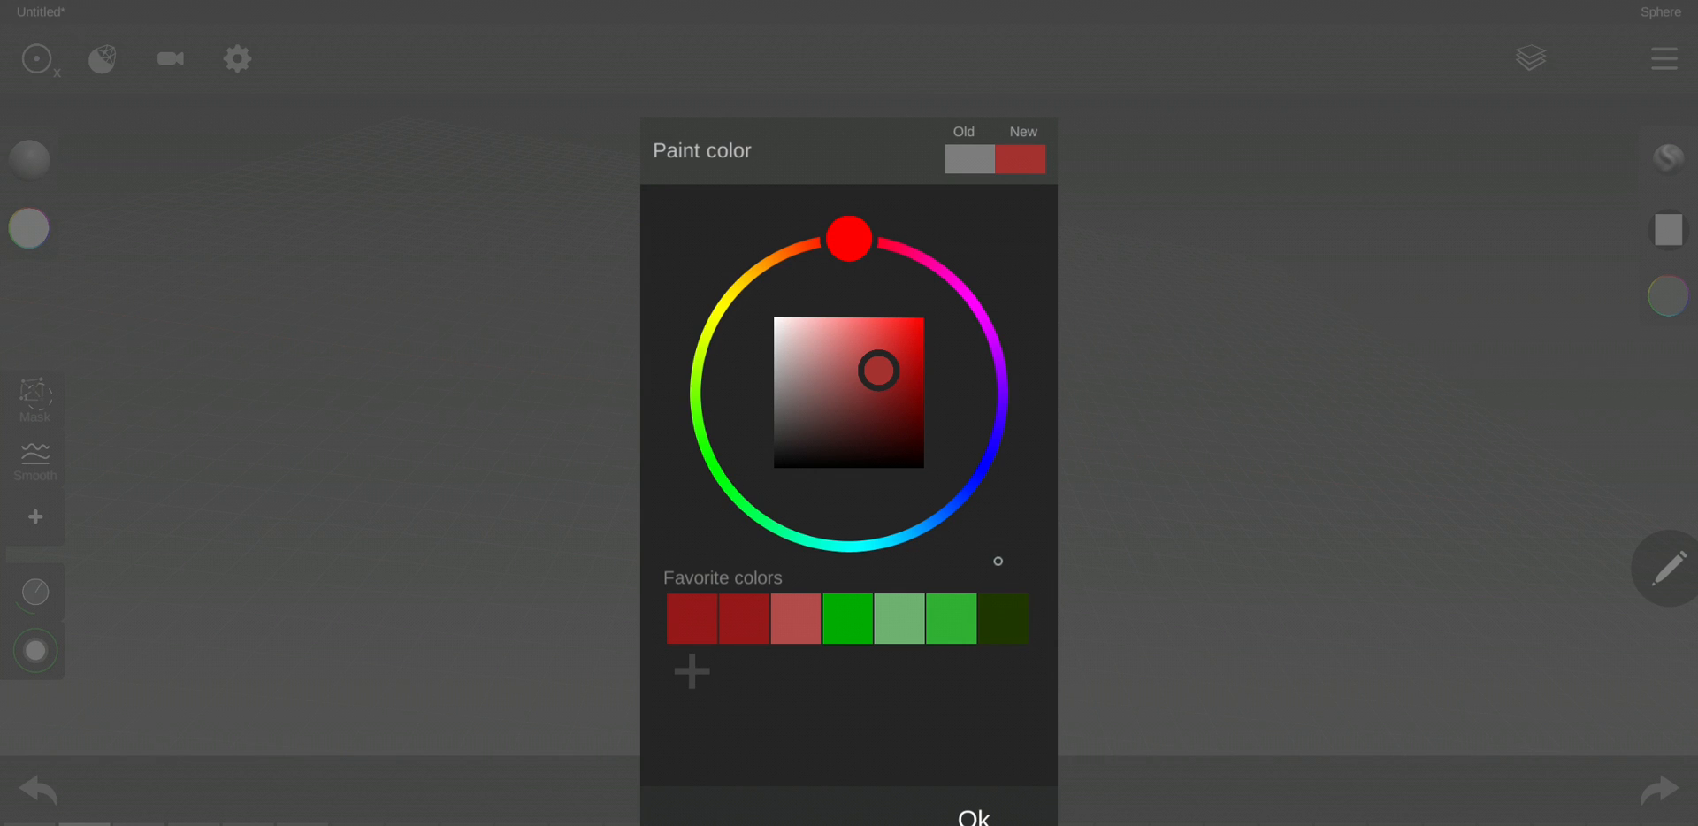
pyautogui.click(971, 813)
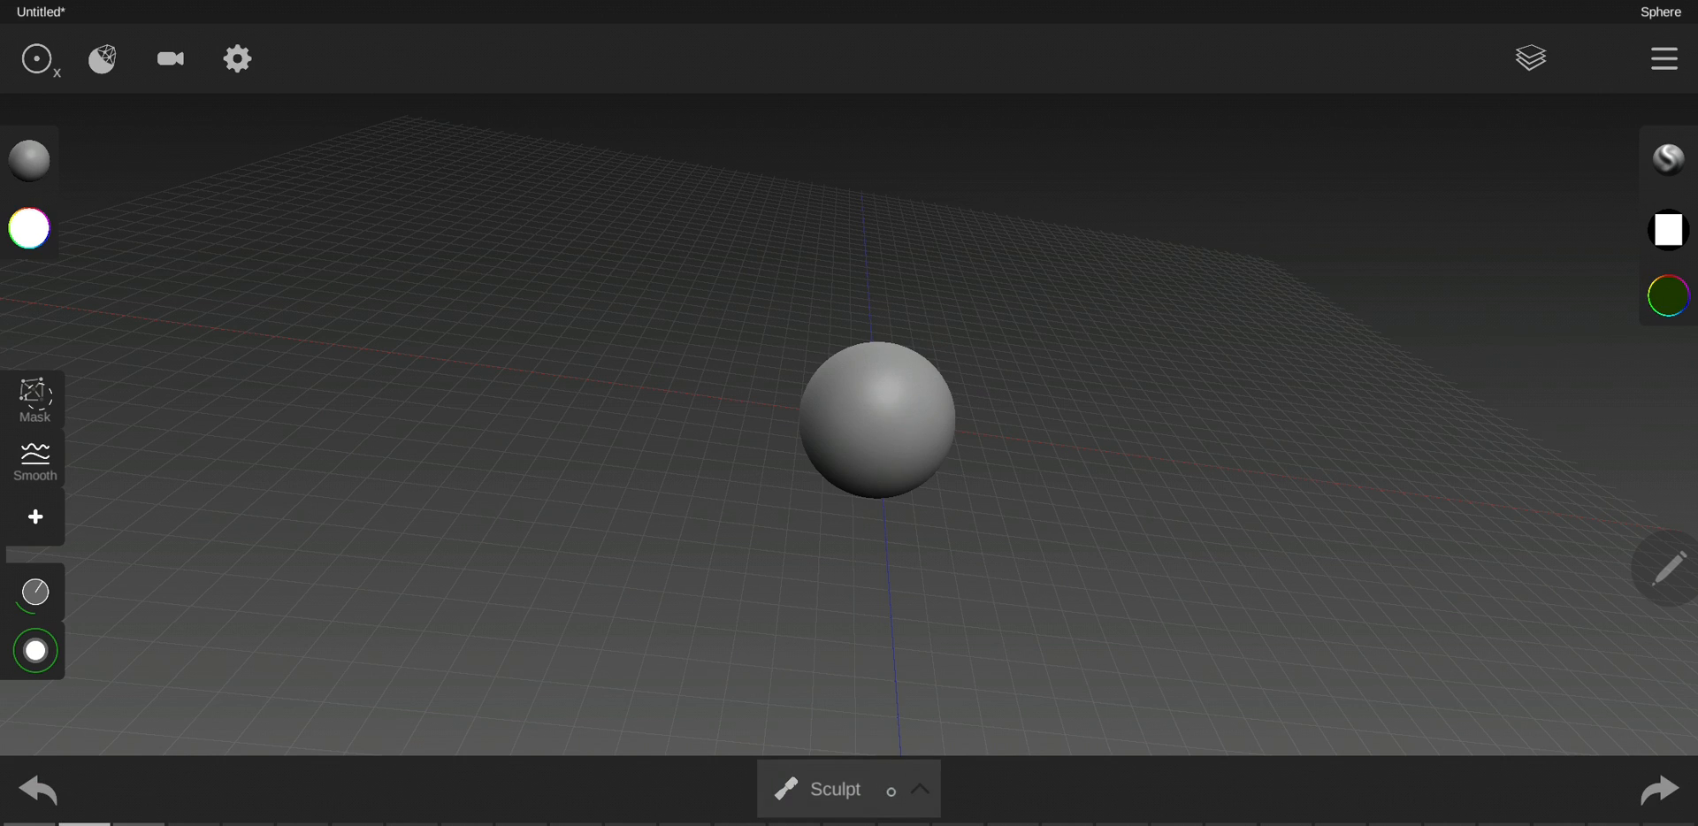
pyautogui.click(835, 788)
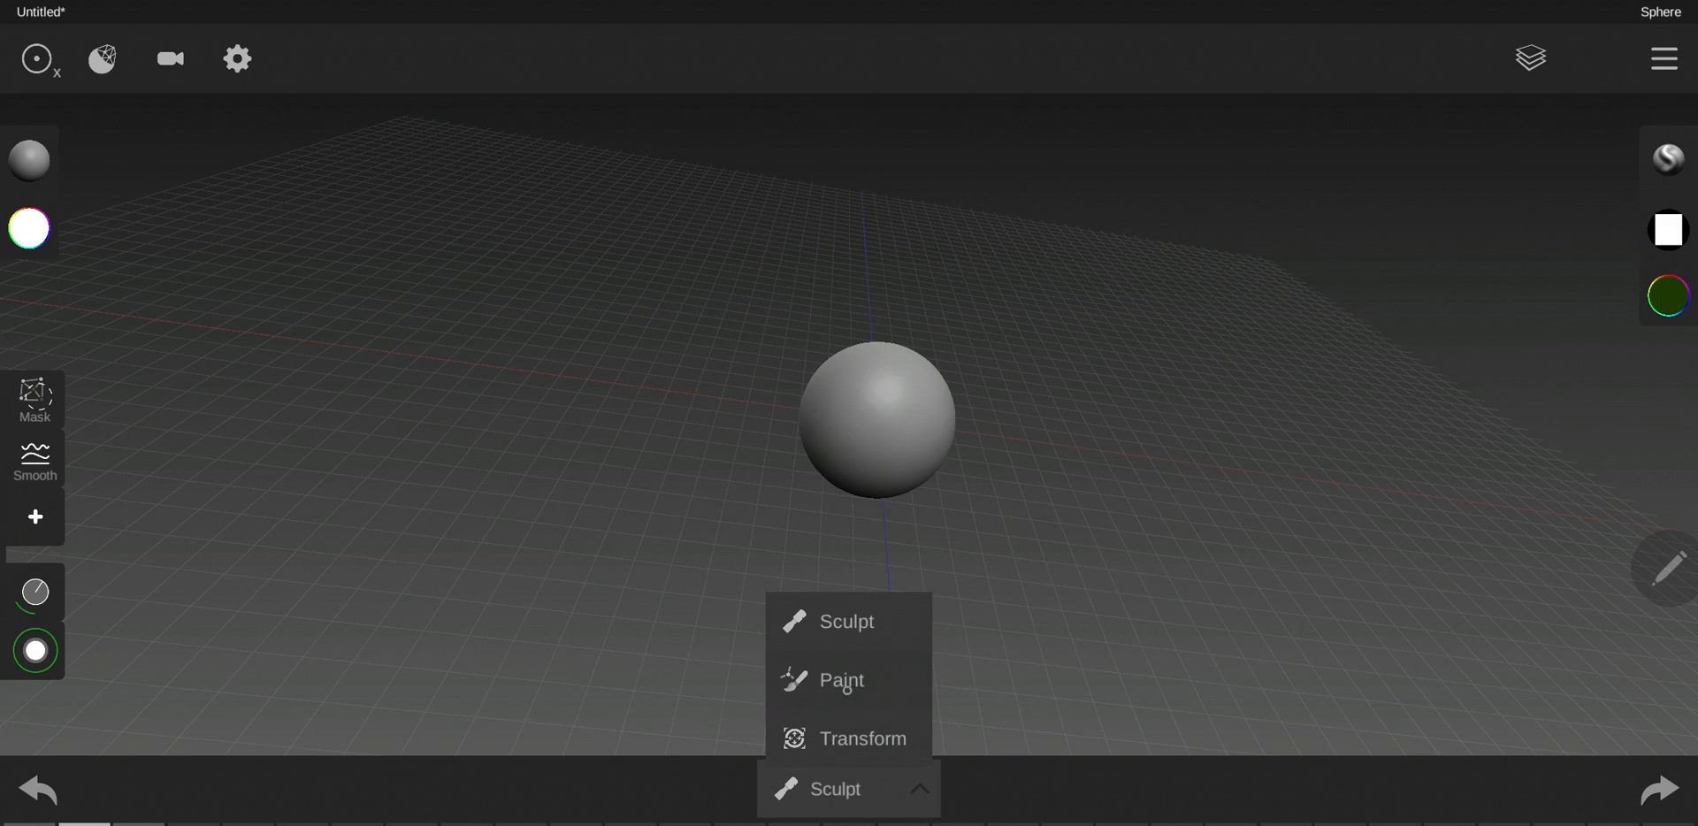
pyautogui.click(840, 679)
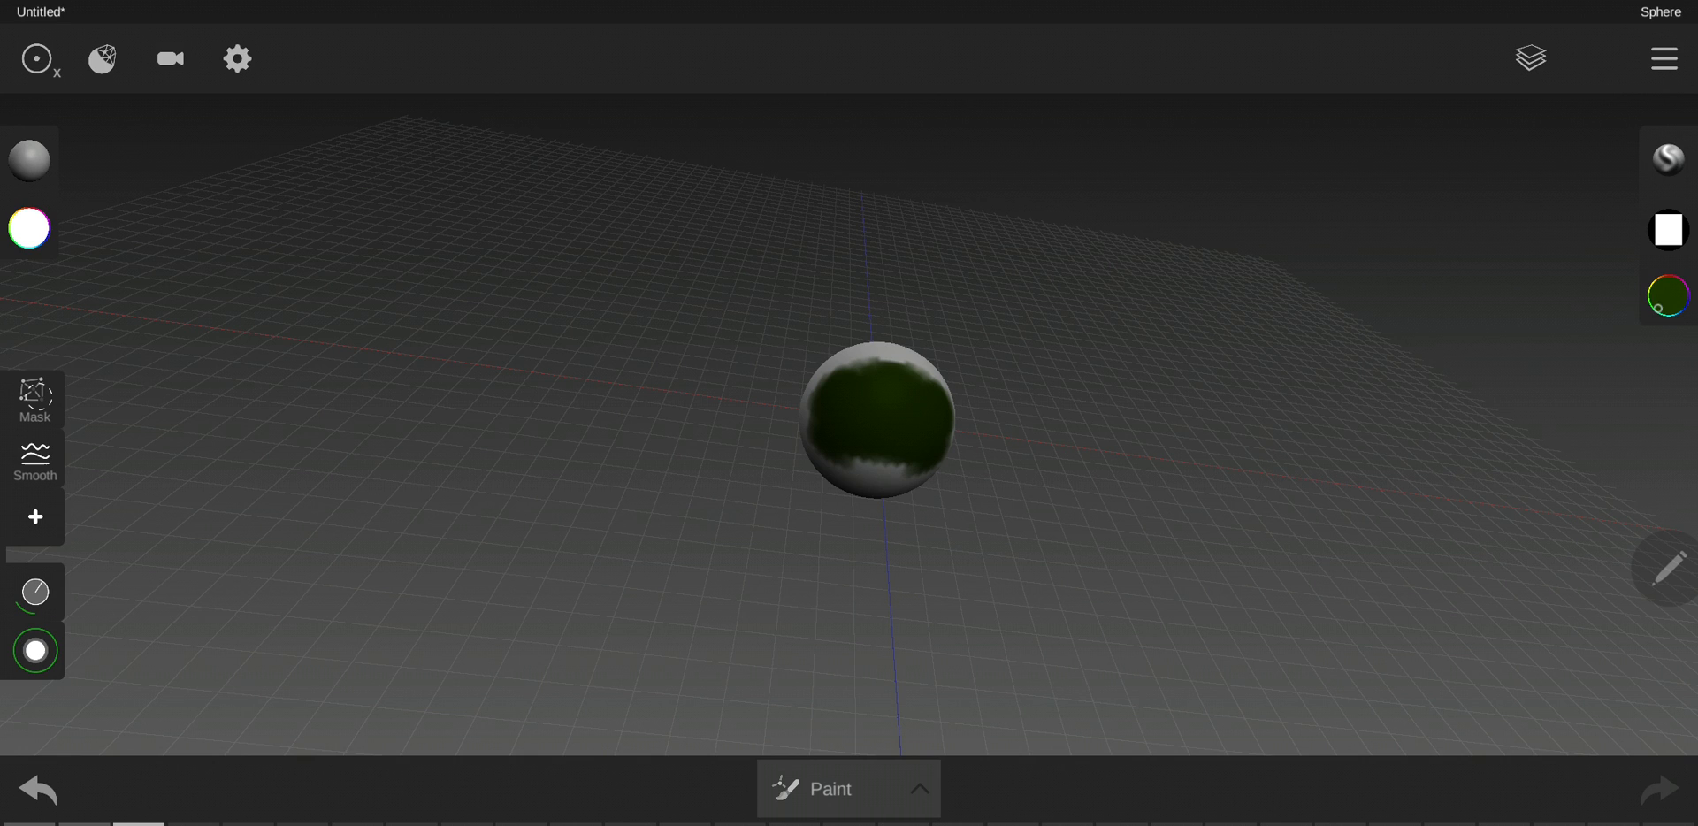
# Step: Pick the red favourite colour, switch back to Sculpt mode and undo the paint
pyautogui.click(1668, 295)
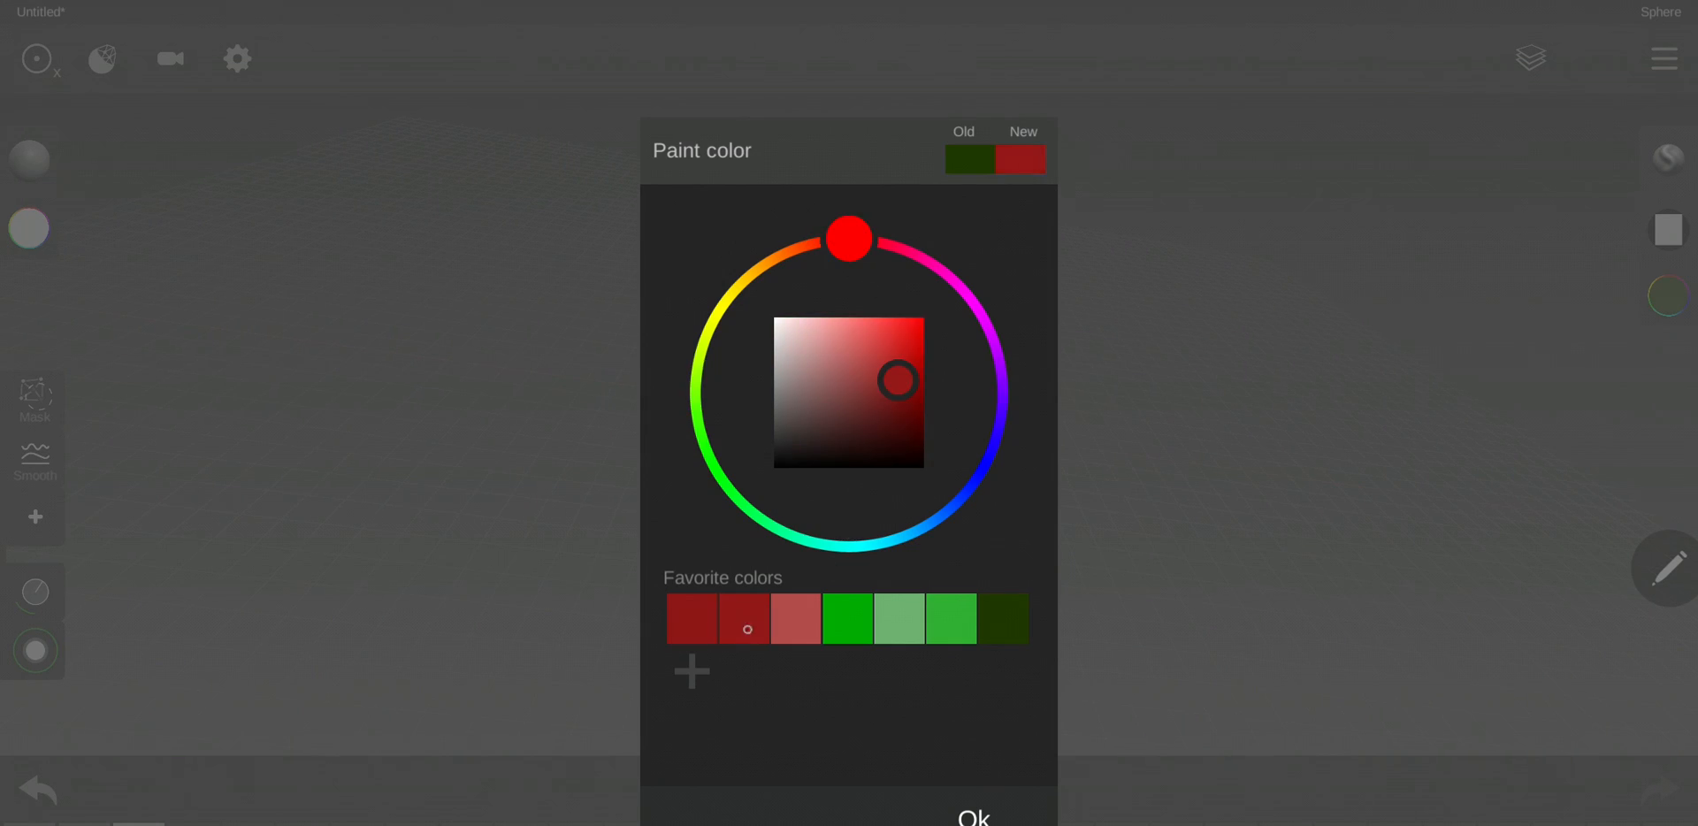
pyautogui.click(971, 817)
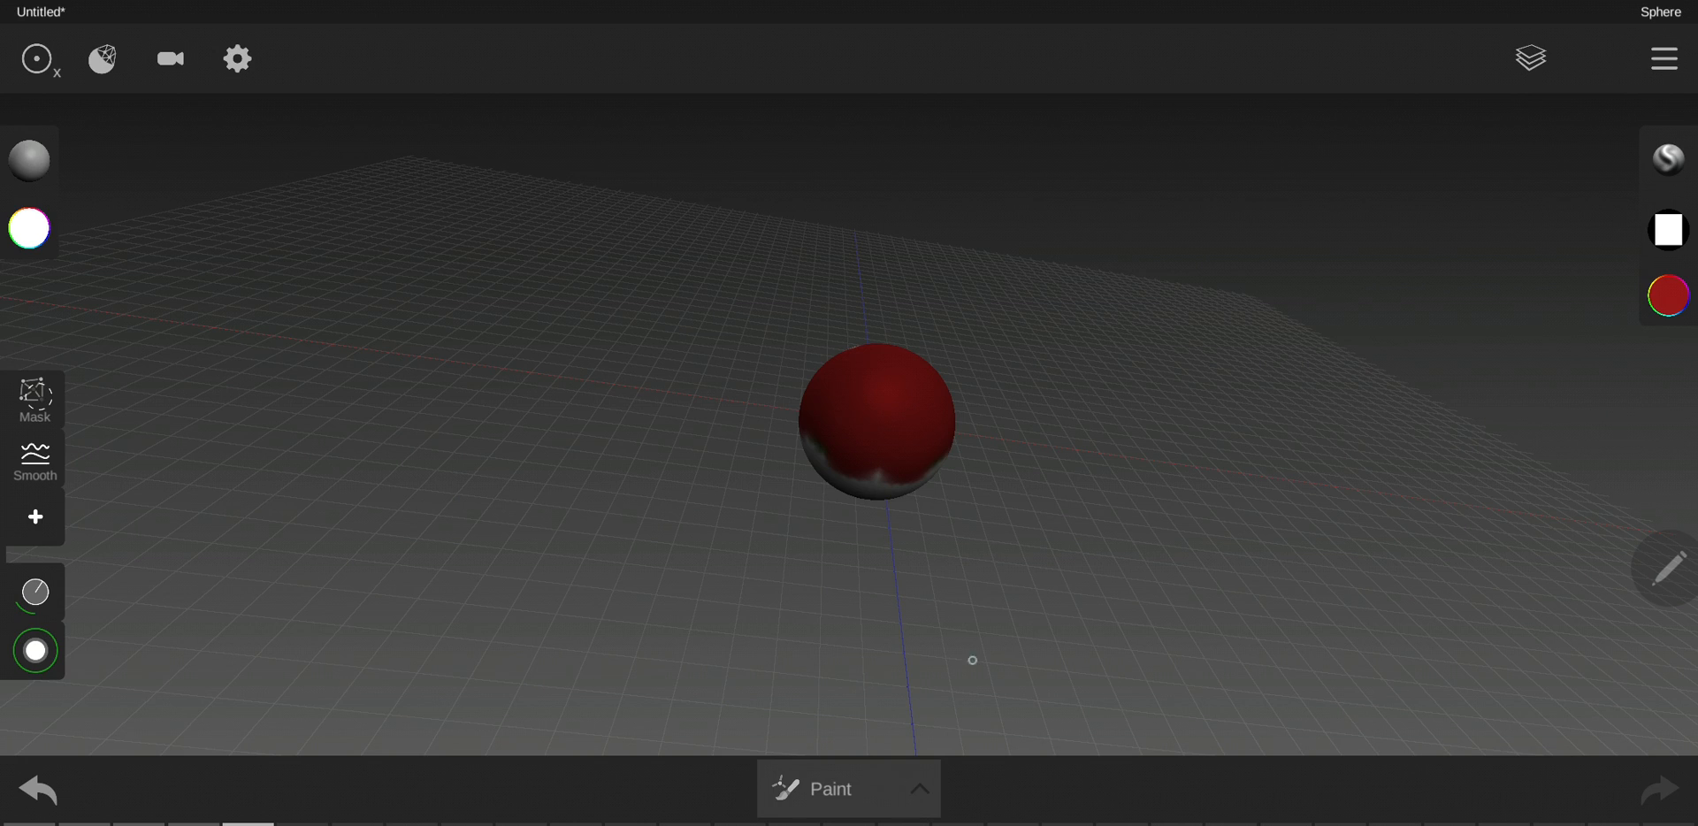
pyautogui.click(849, 789)
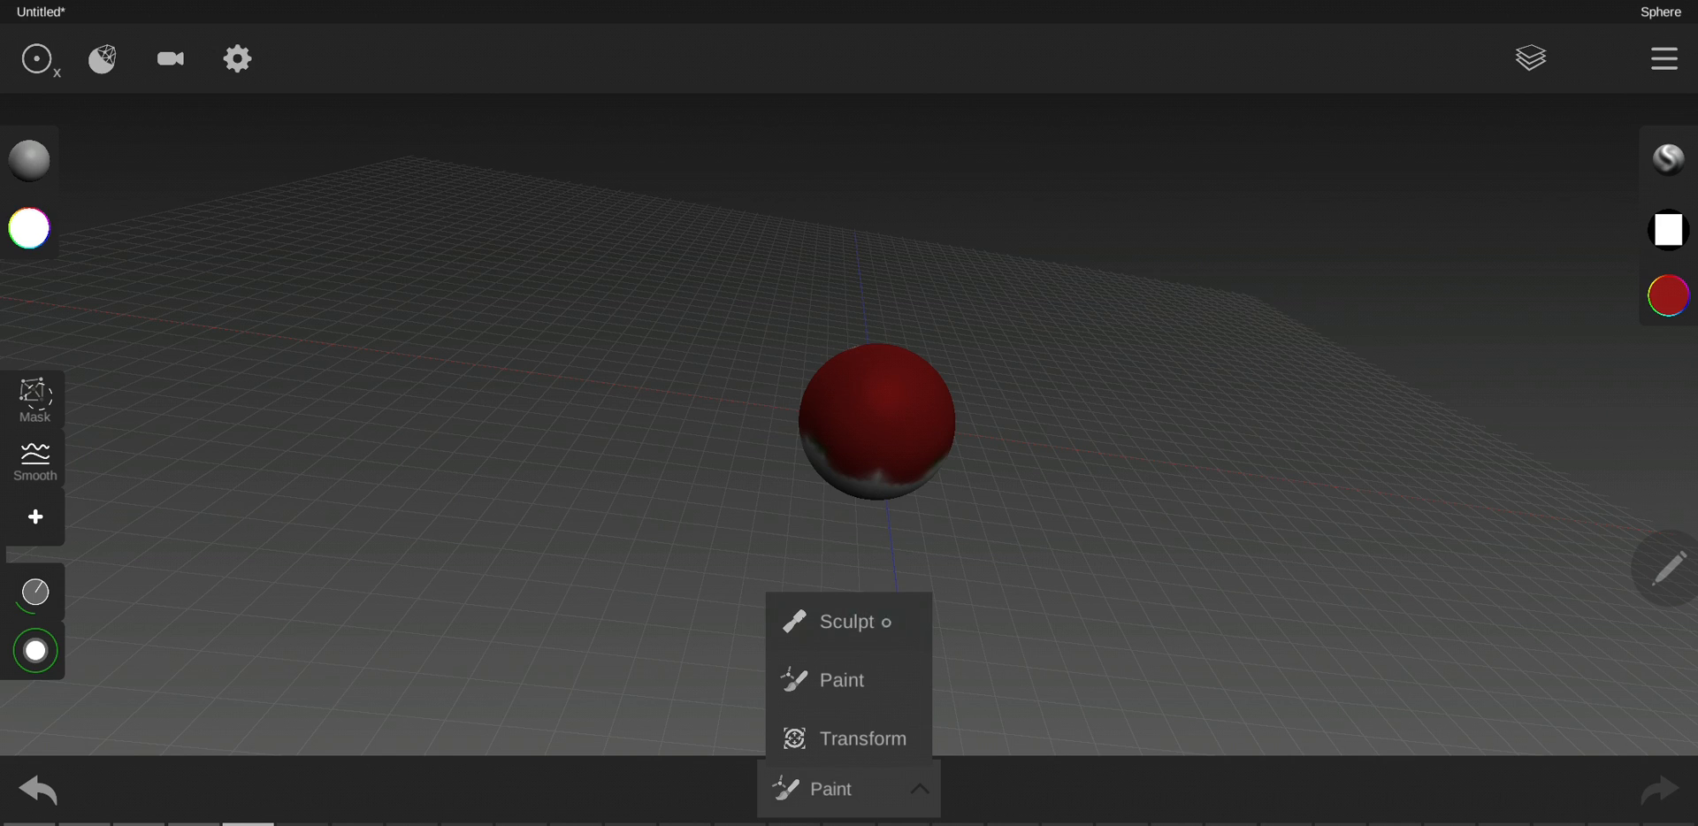
pyautogui.click(847, 621)
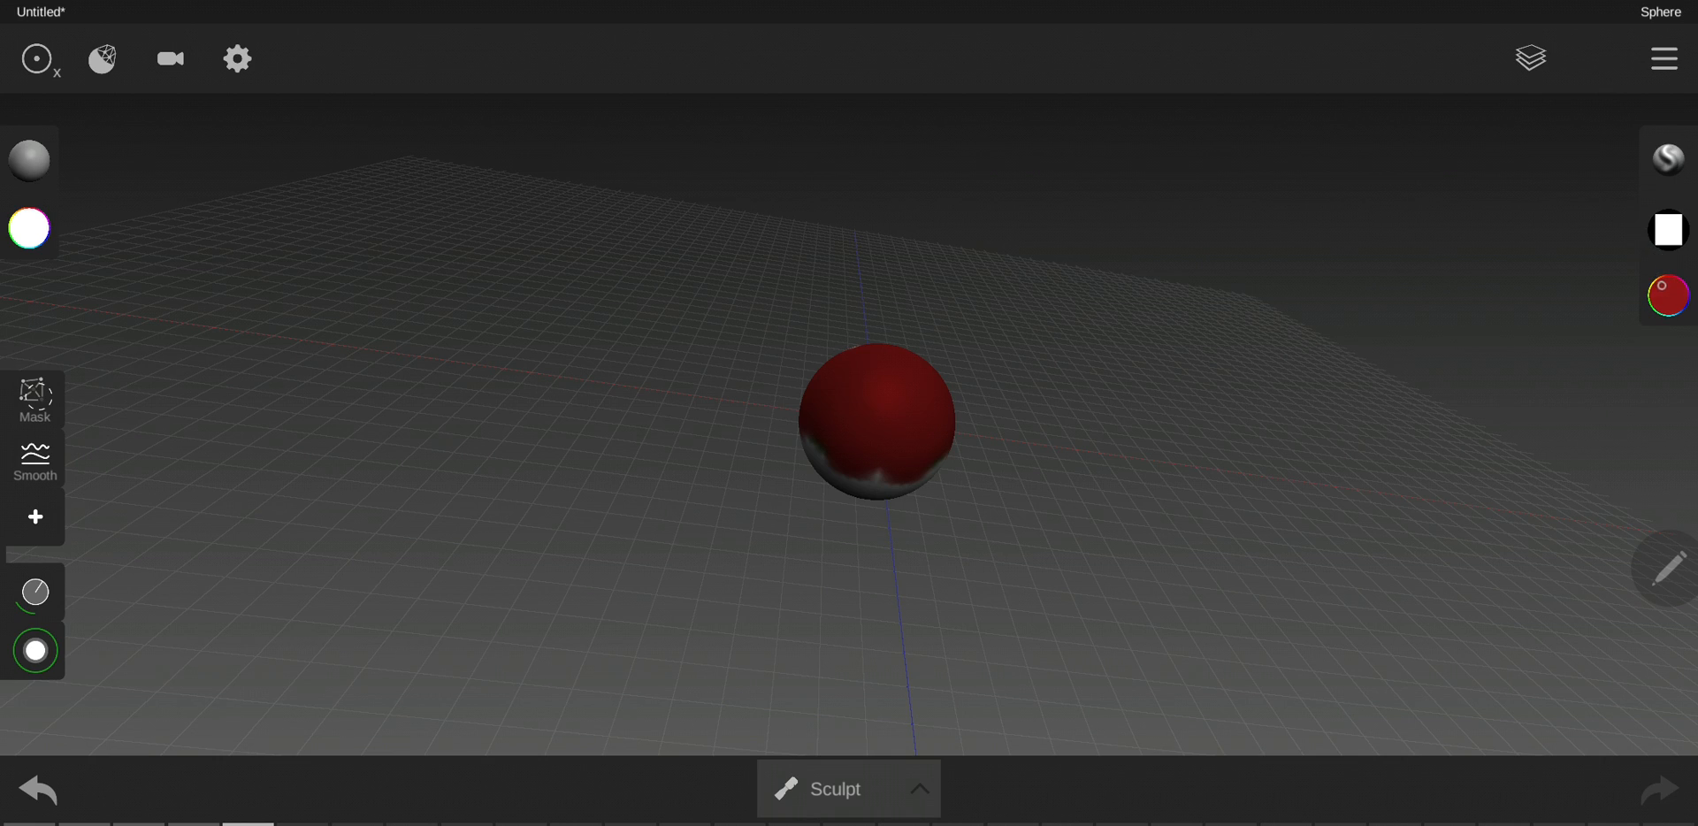
pyautogui.click(1668, 293)
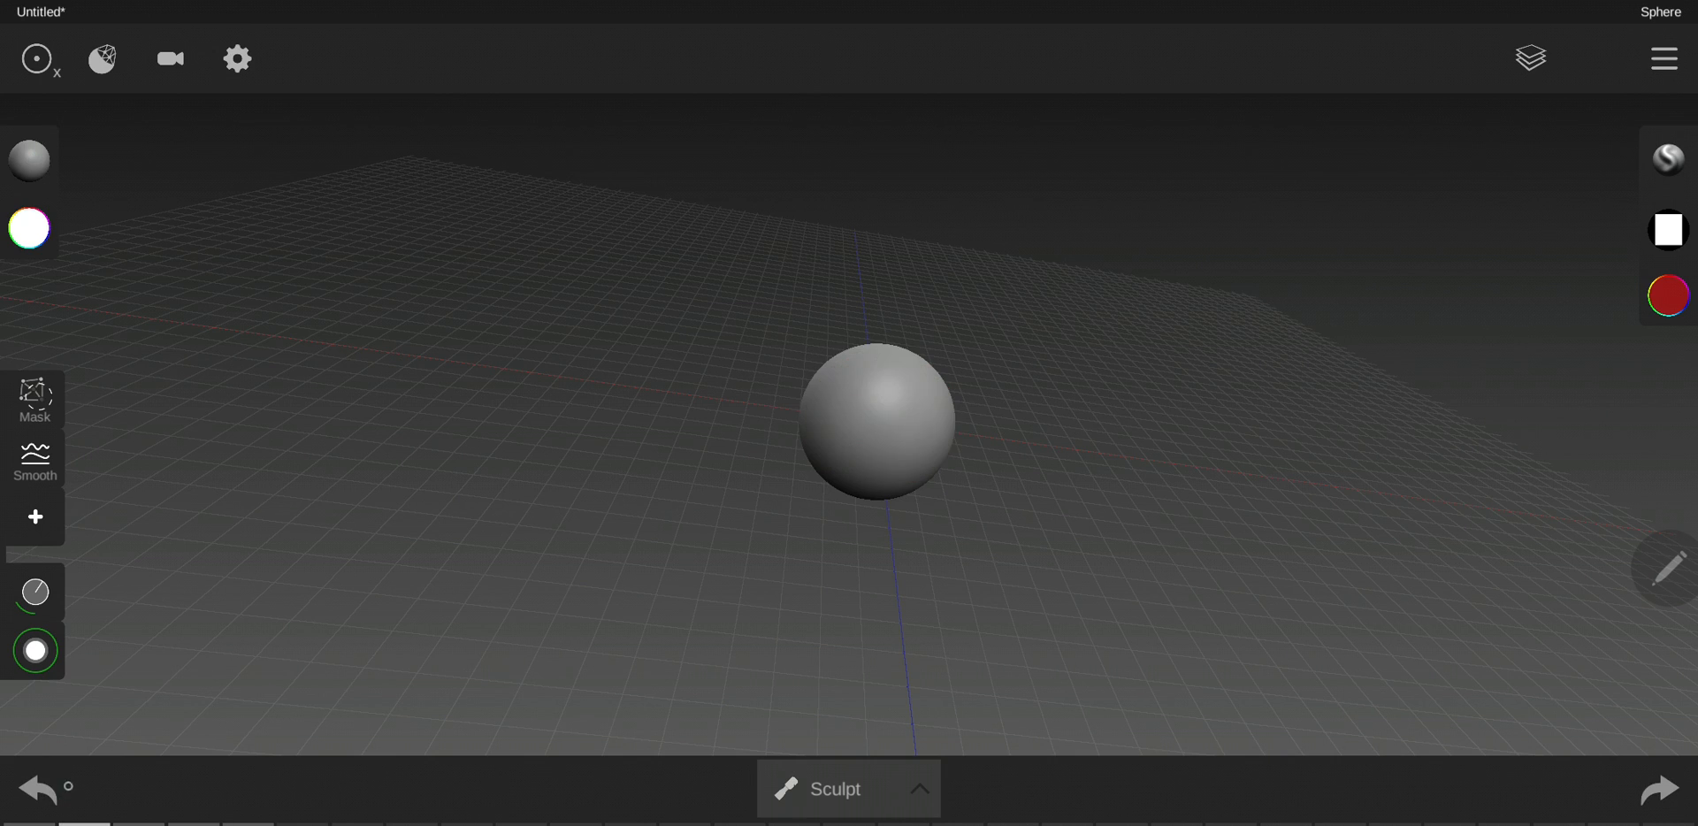
# Step: Try chrome, dark glossy, colourful gradient and orange matcaps on the sphere
pyautogui.click(30, 161)
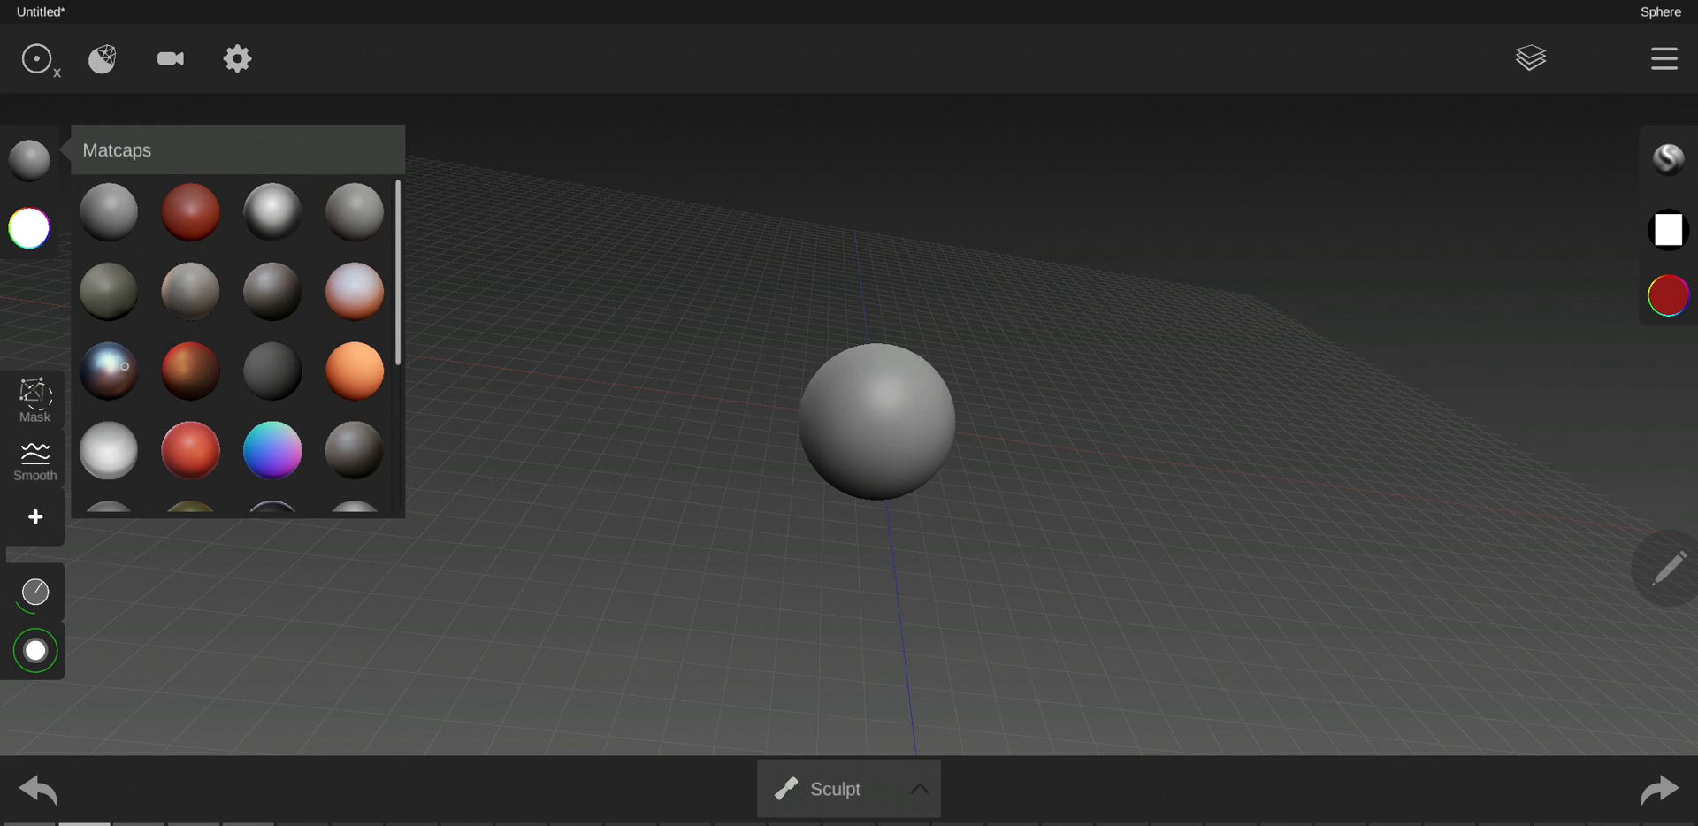
pyautogui.click(108, 373)
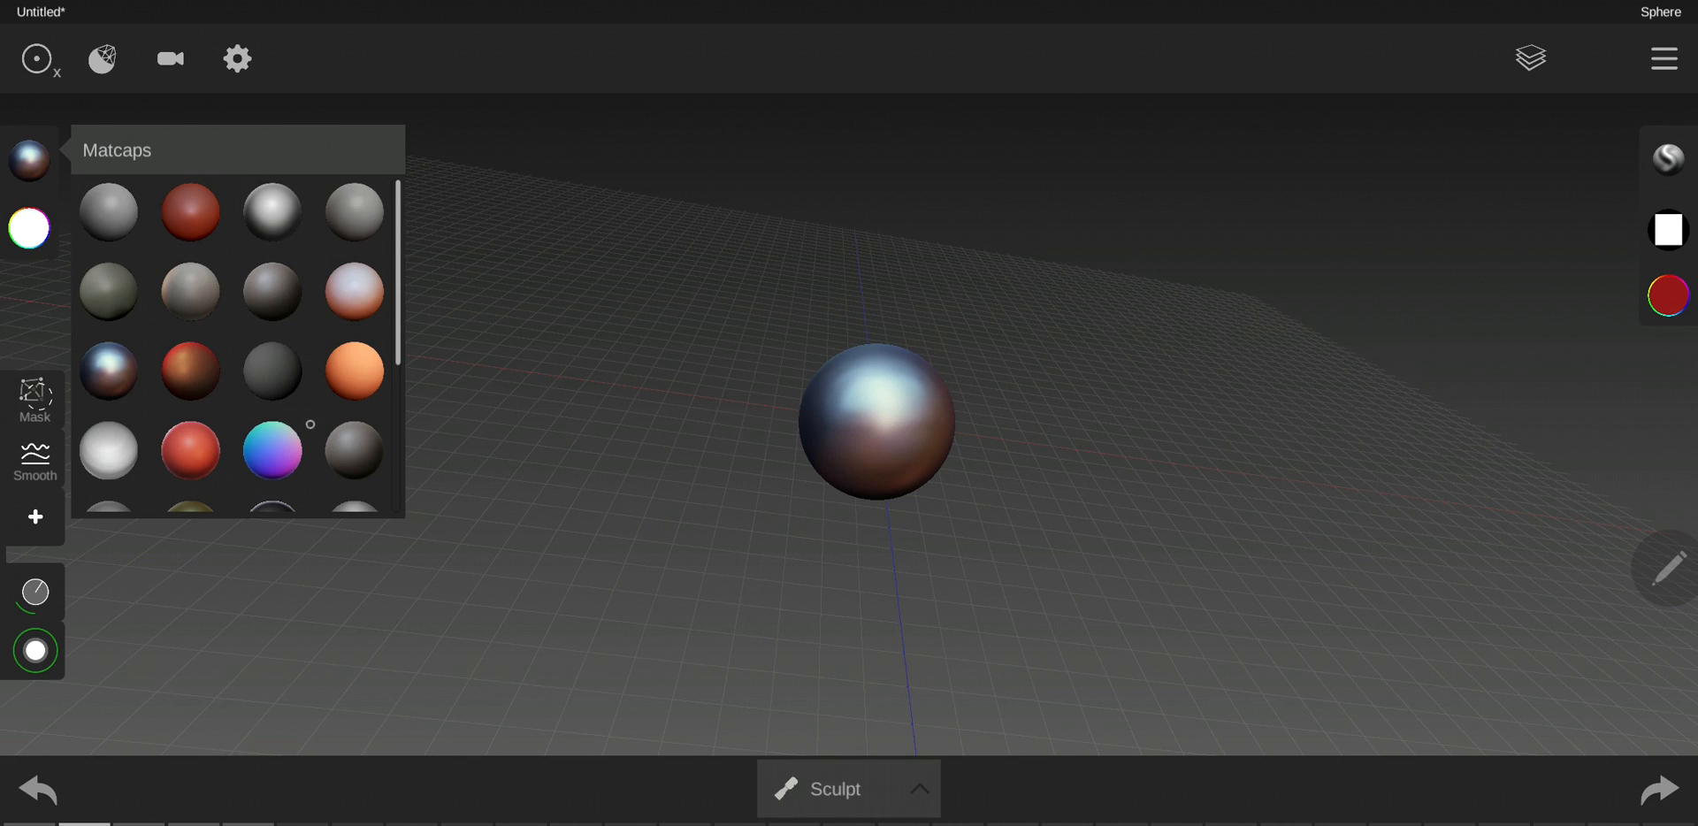
pyautogui.scroll(-3)
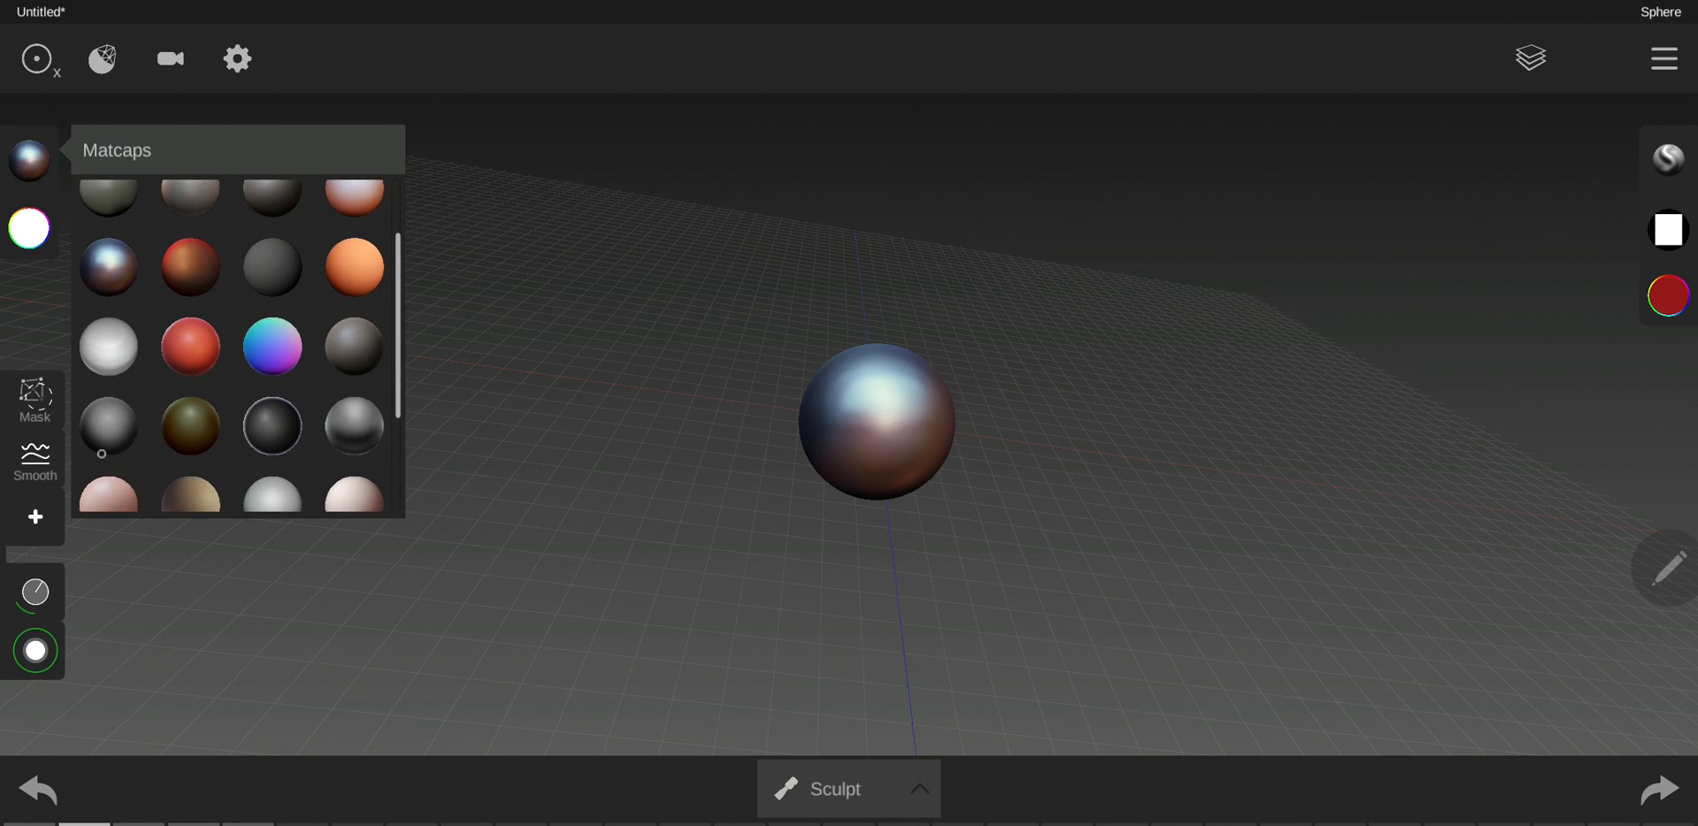
pyautogui.click(273, 426)
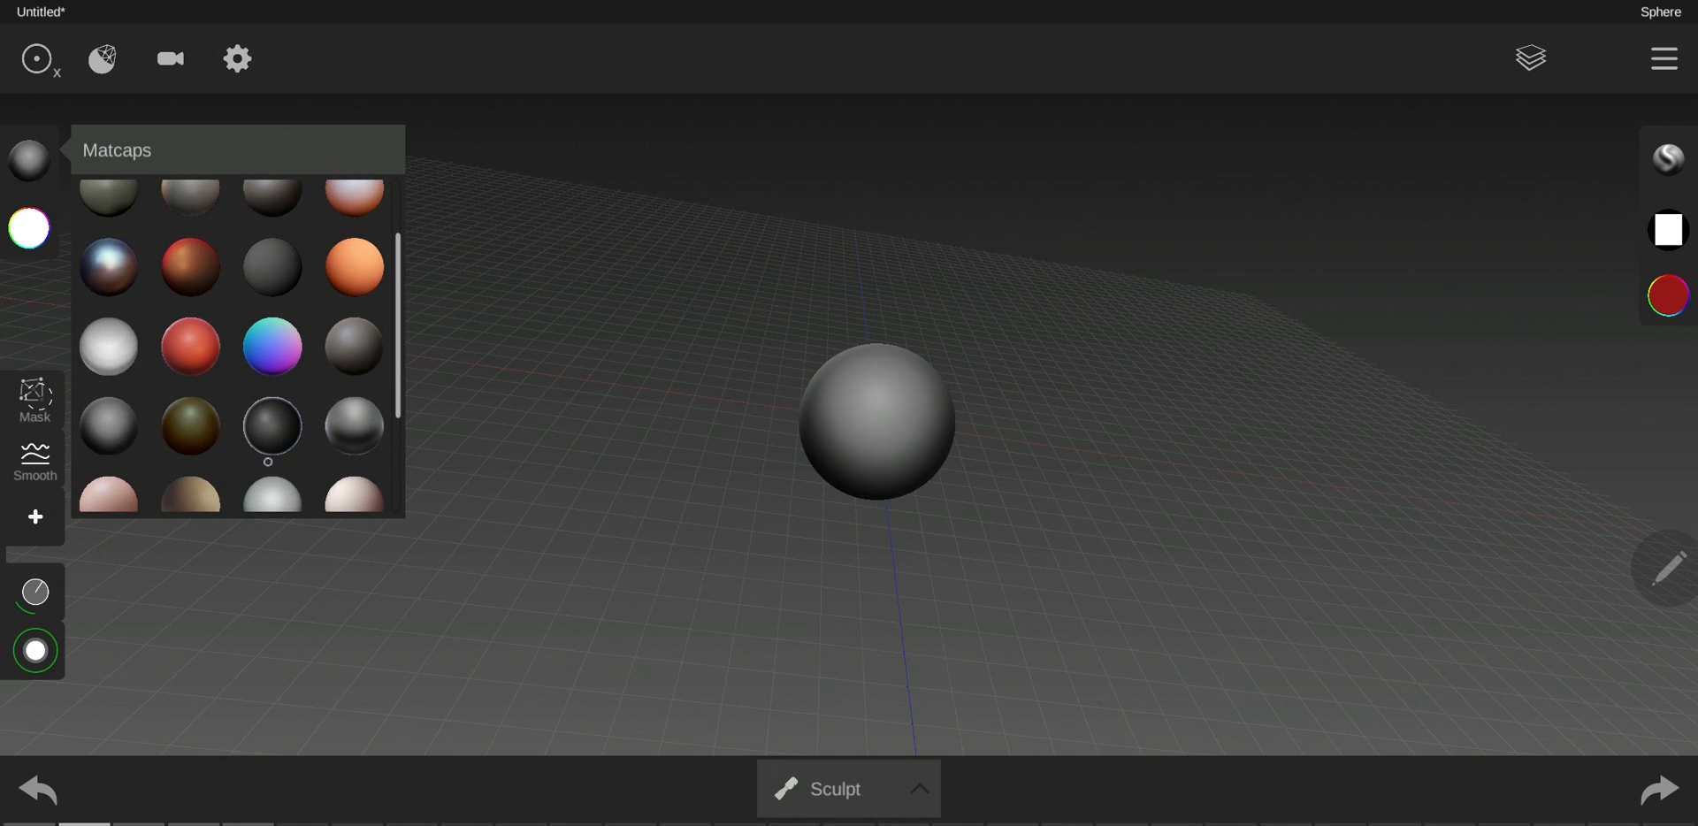
pyautogui.click(272, 347)
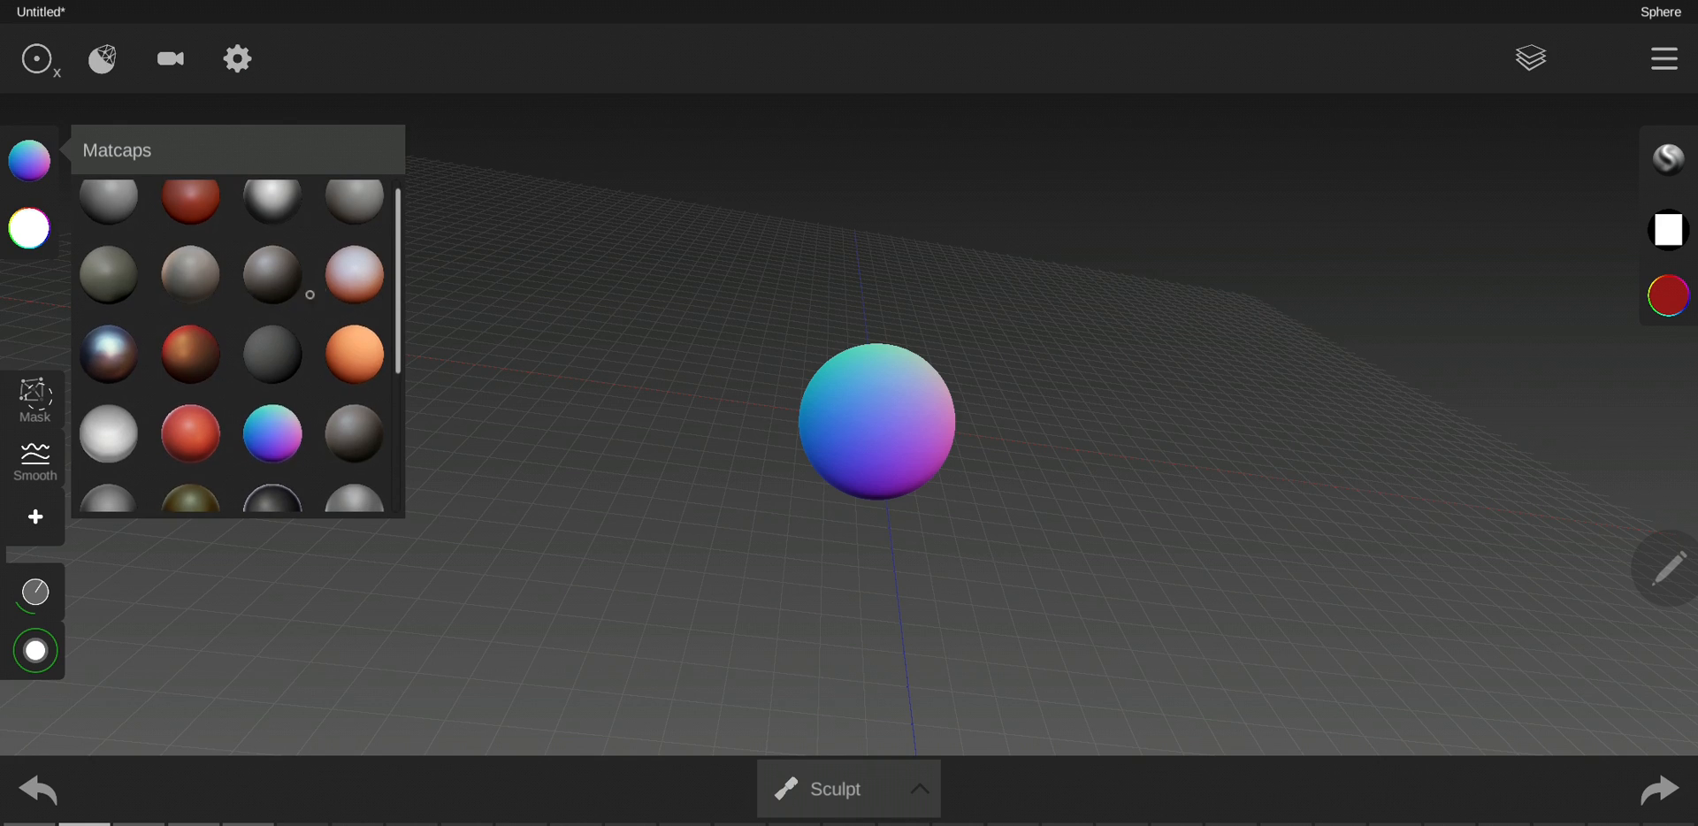
pyautogui.click(354, 354)
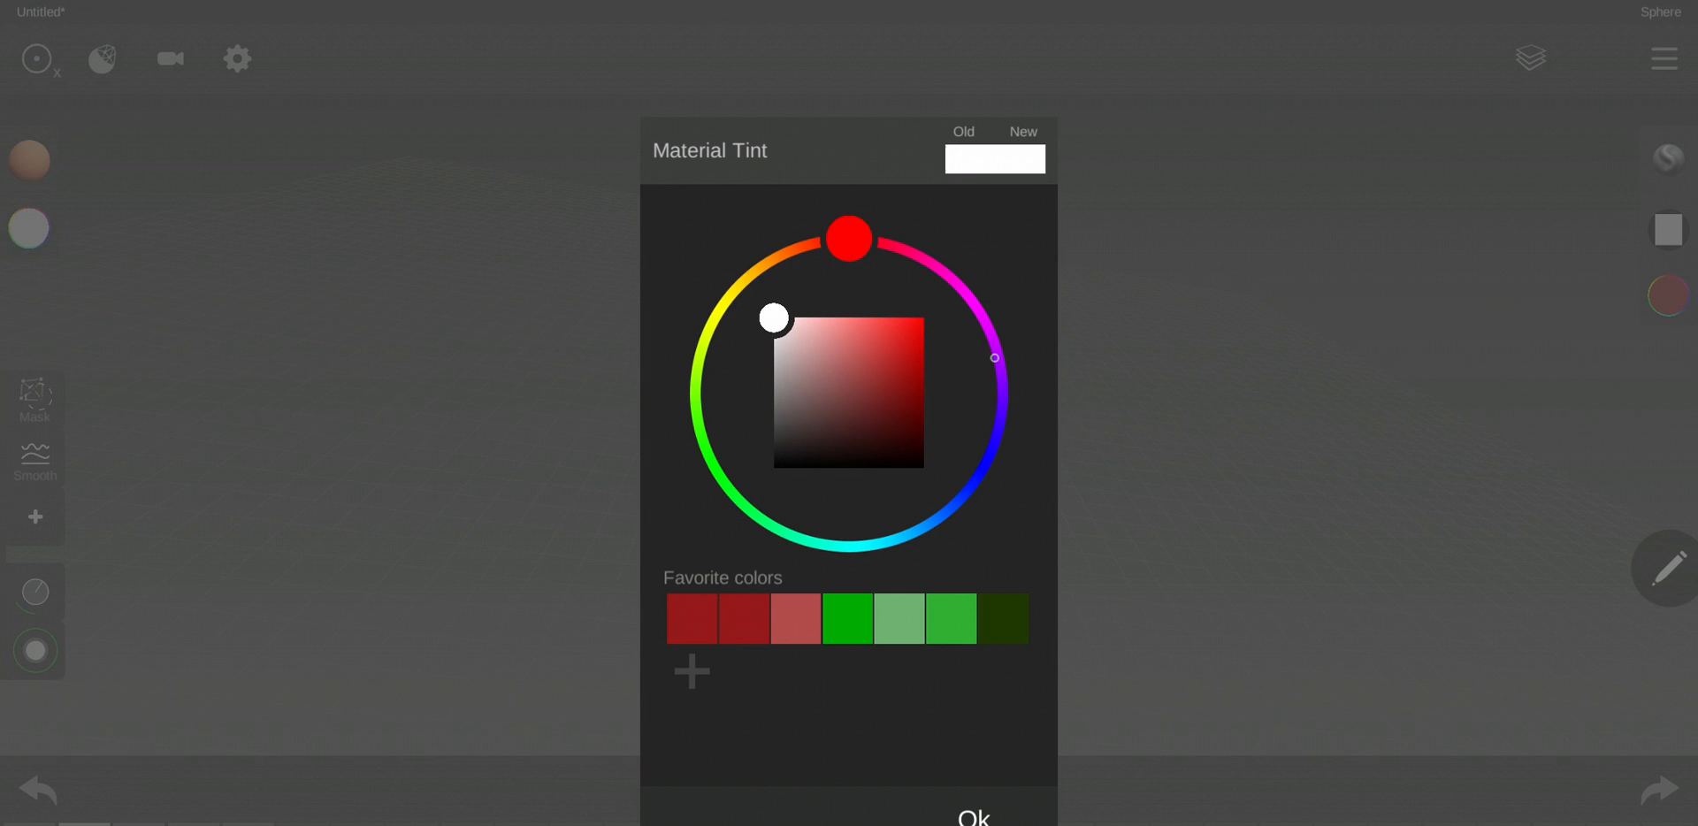
# Step: Apply a magenta material tint, then drag the tint back to white and confirm
pyautogui.moveTo(851, 235); pyautogui.dragTo(985, 317)
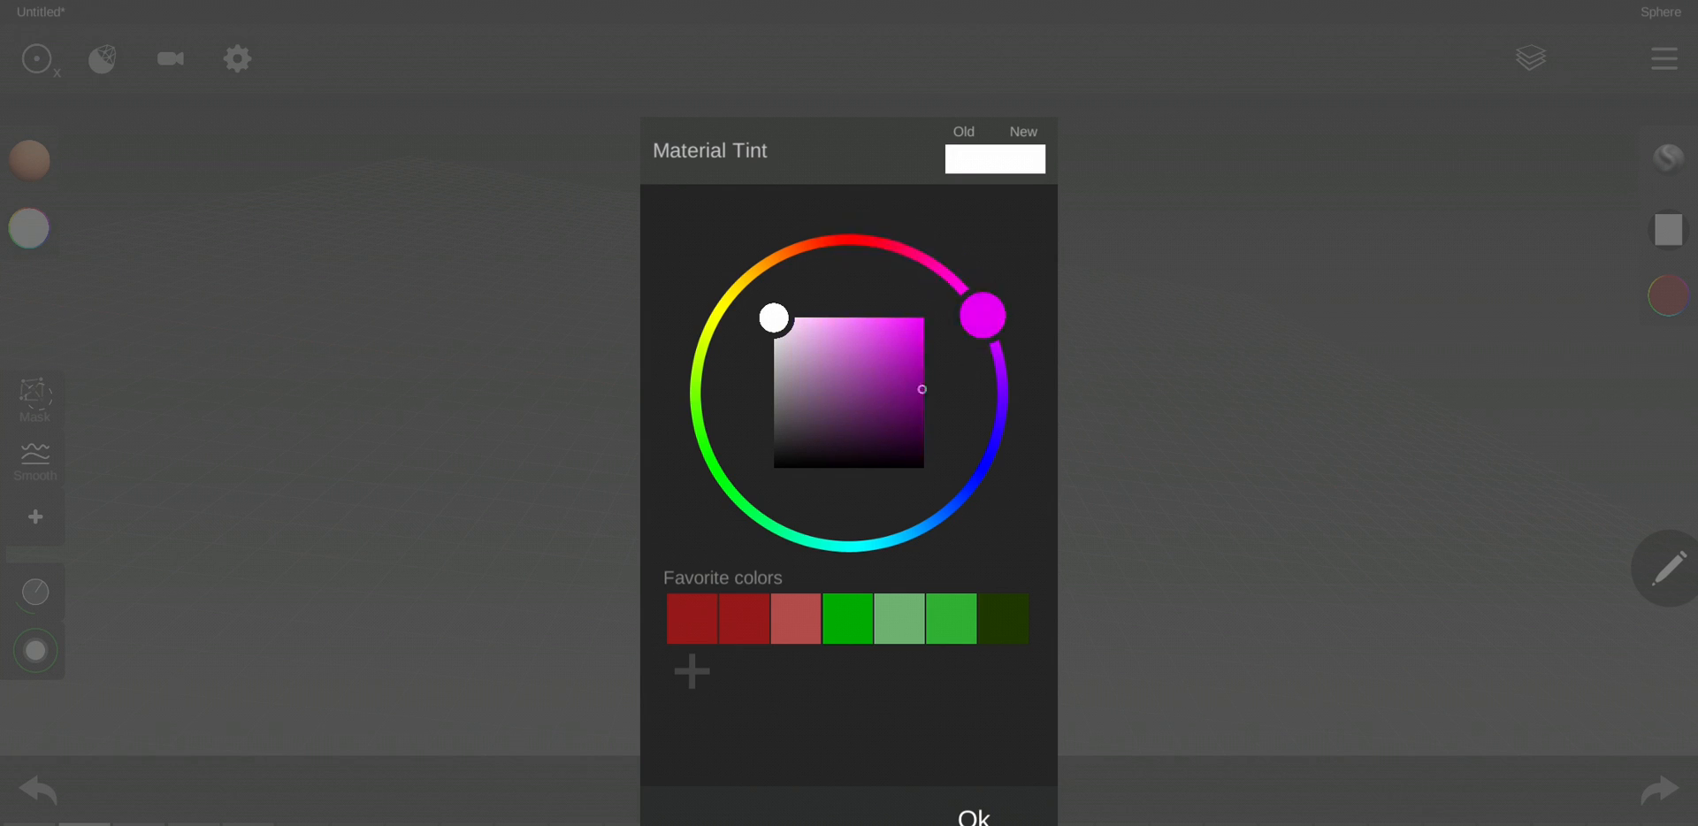
pyautogui.click(971, 814)
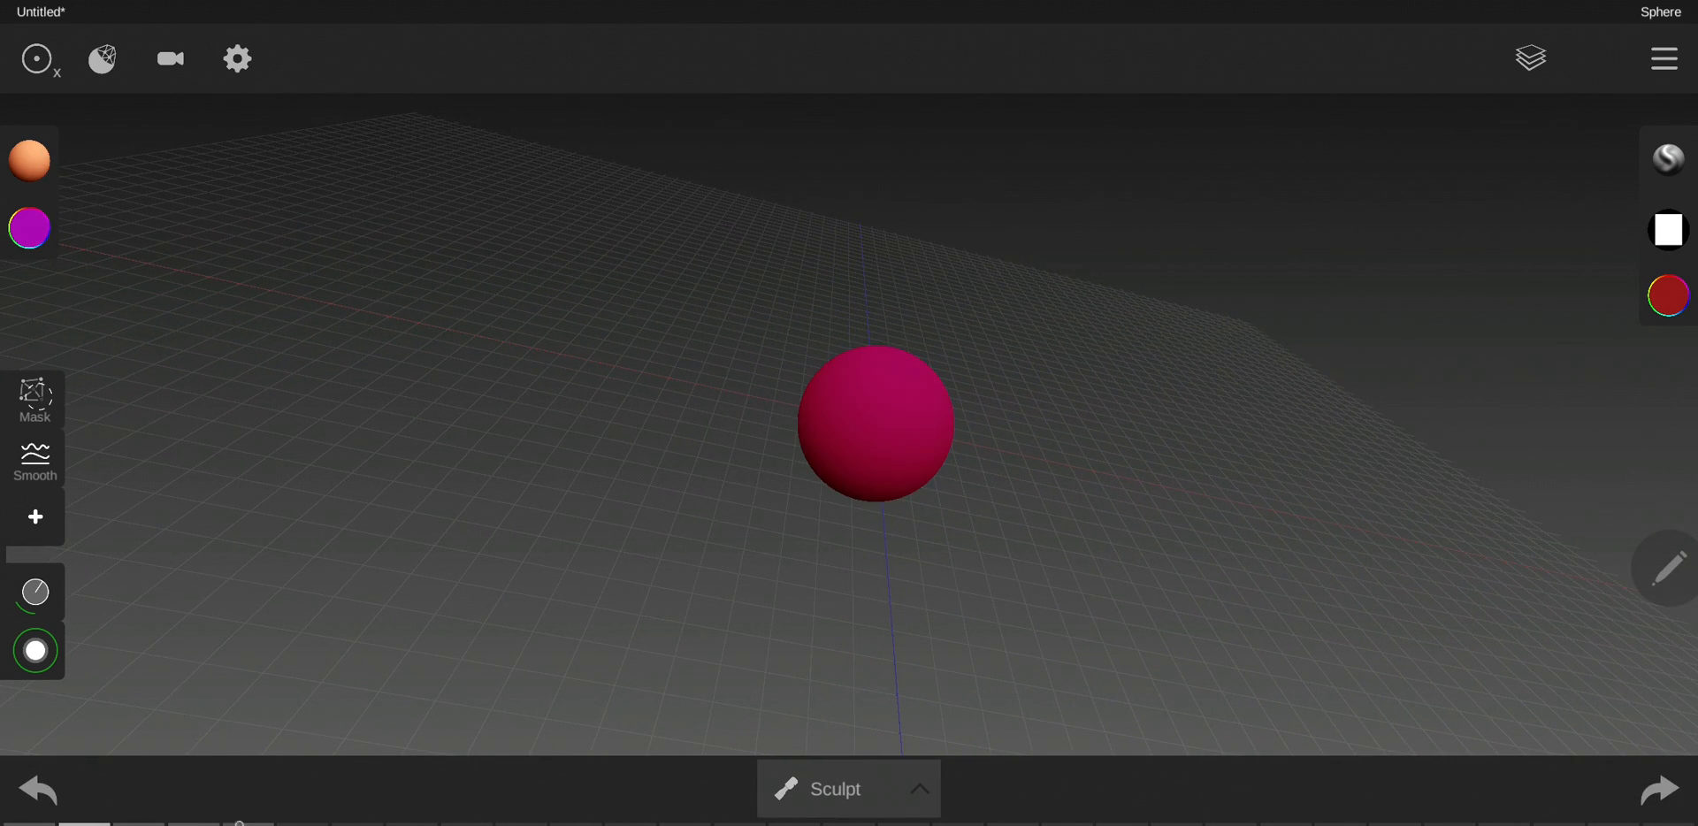
pyautogui.click(30, 228)
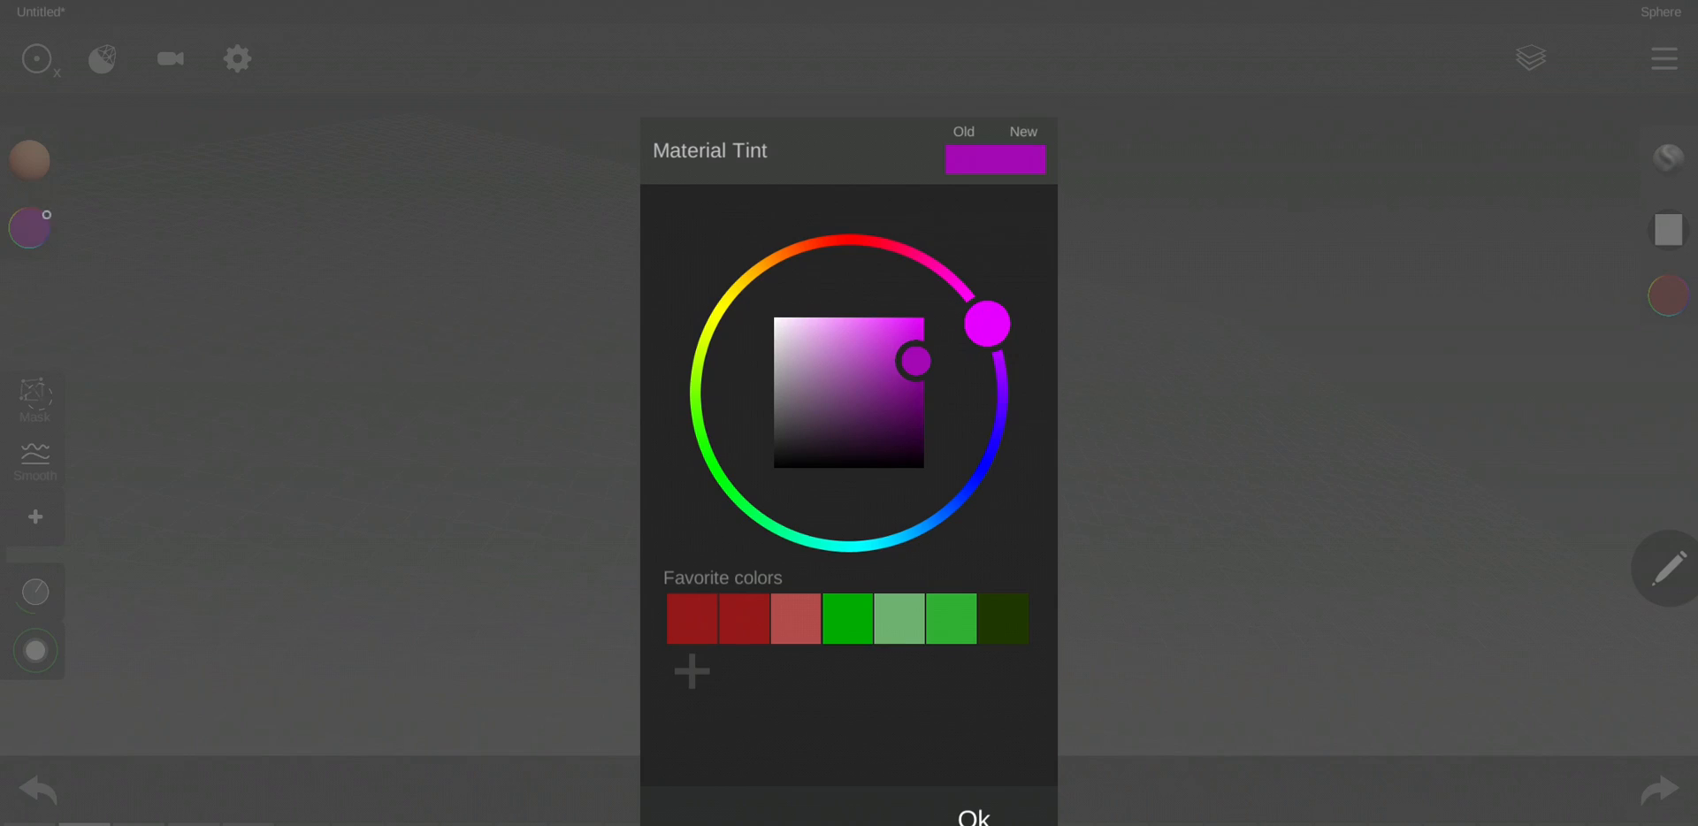
pyautogui.moveTo(913, 360); pyautogui.dragTo(775, 320)
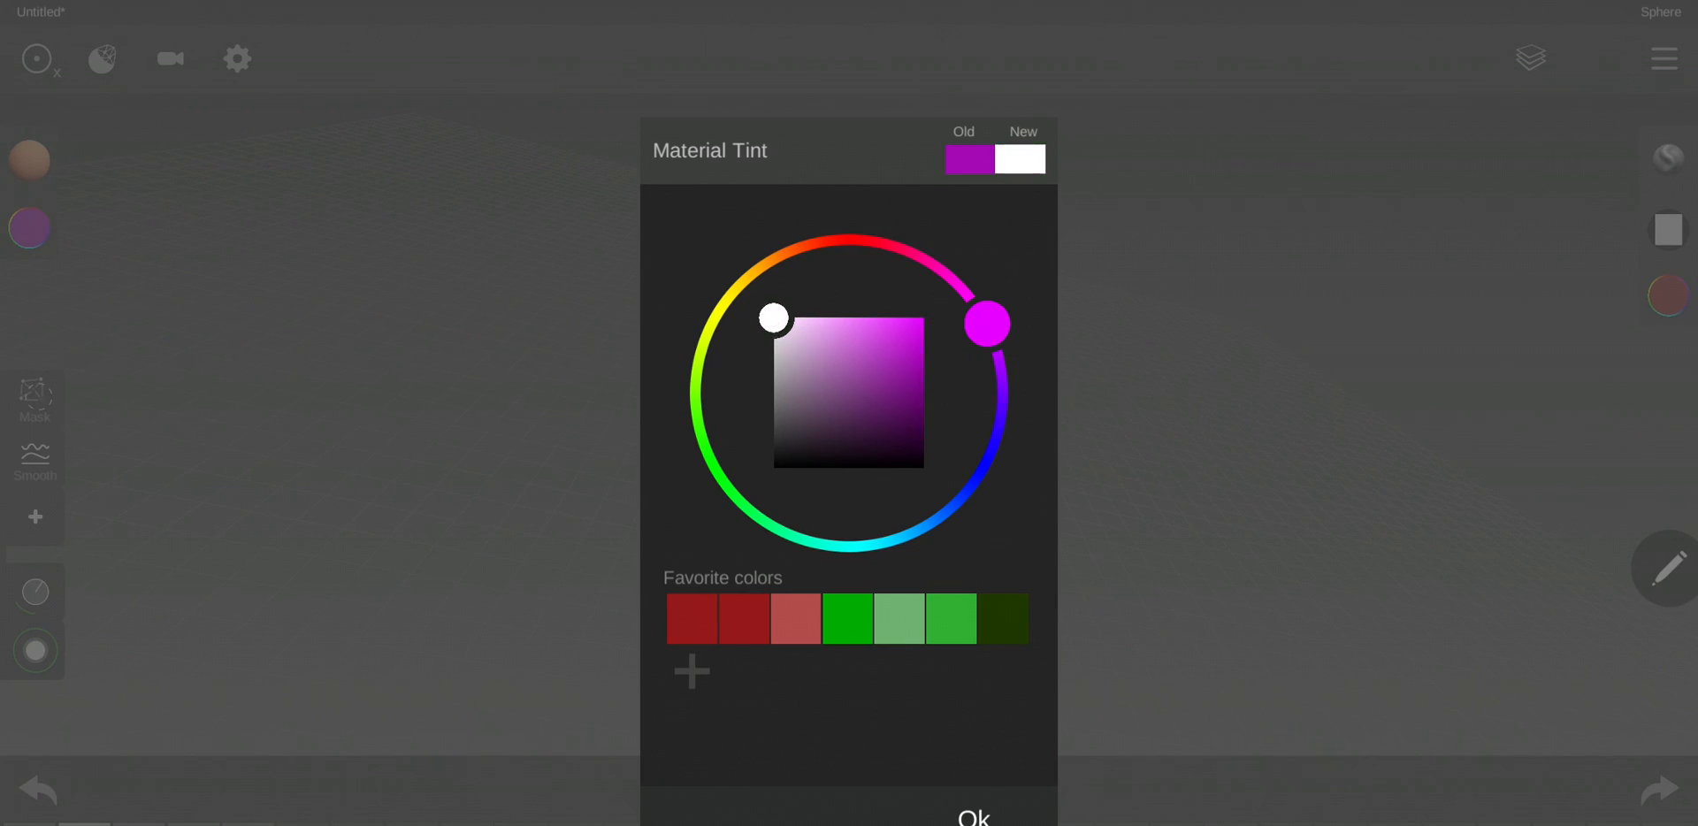
pyautogui.click(971, 815)
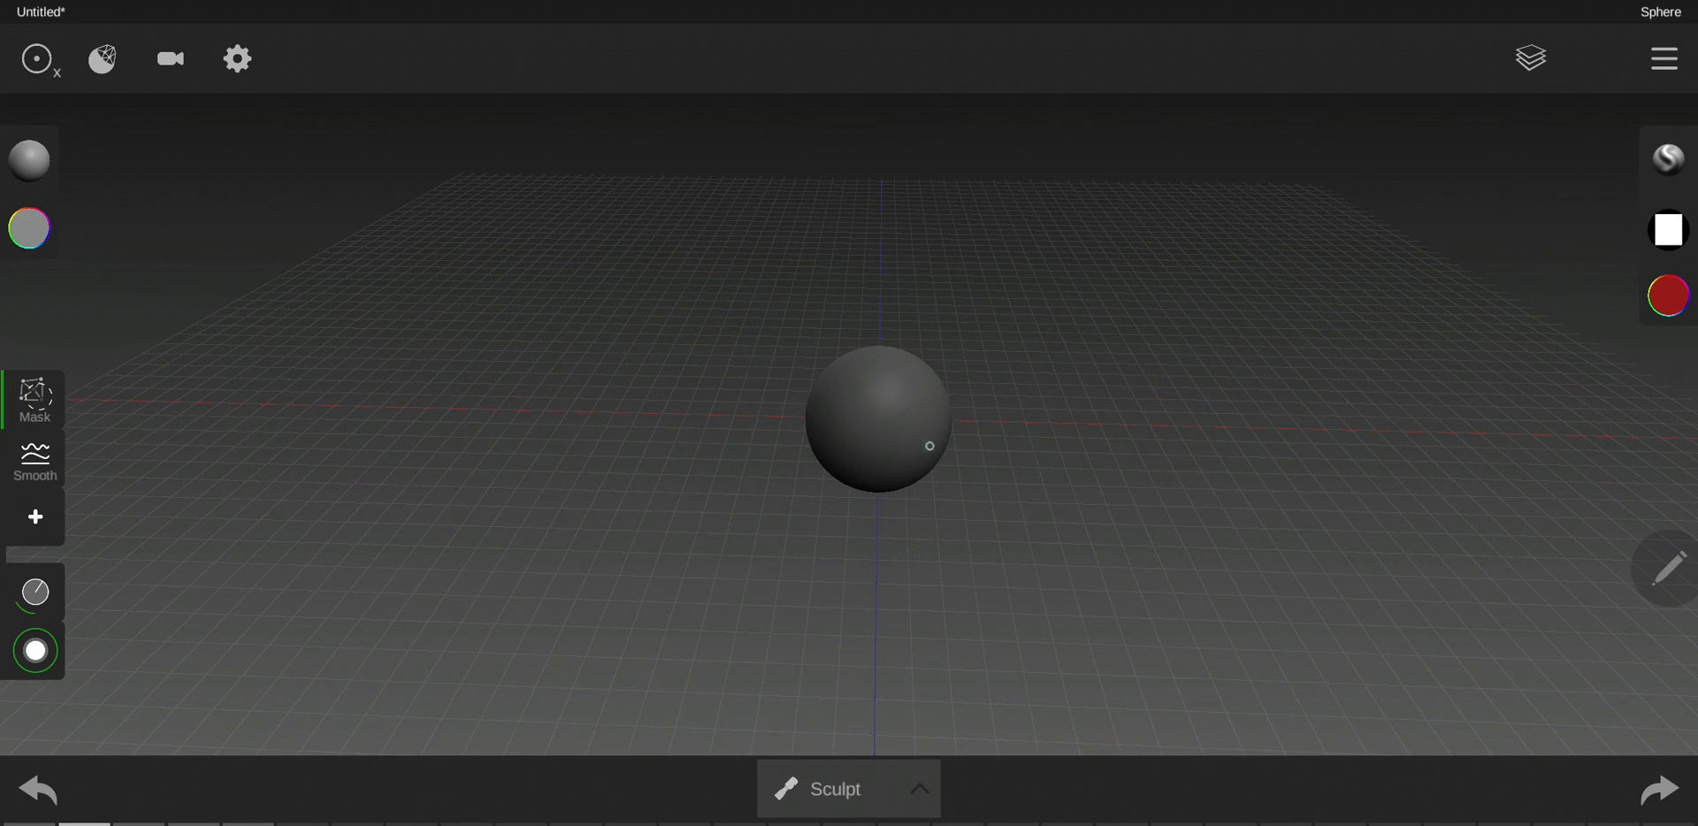
# Step: Brush a mask patch down across the front of the sphere
pyautogui.click(877, 442)
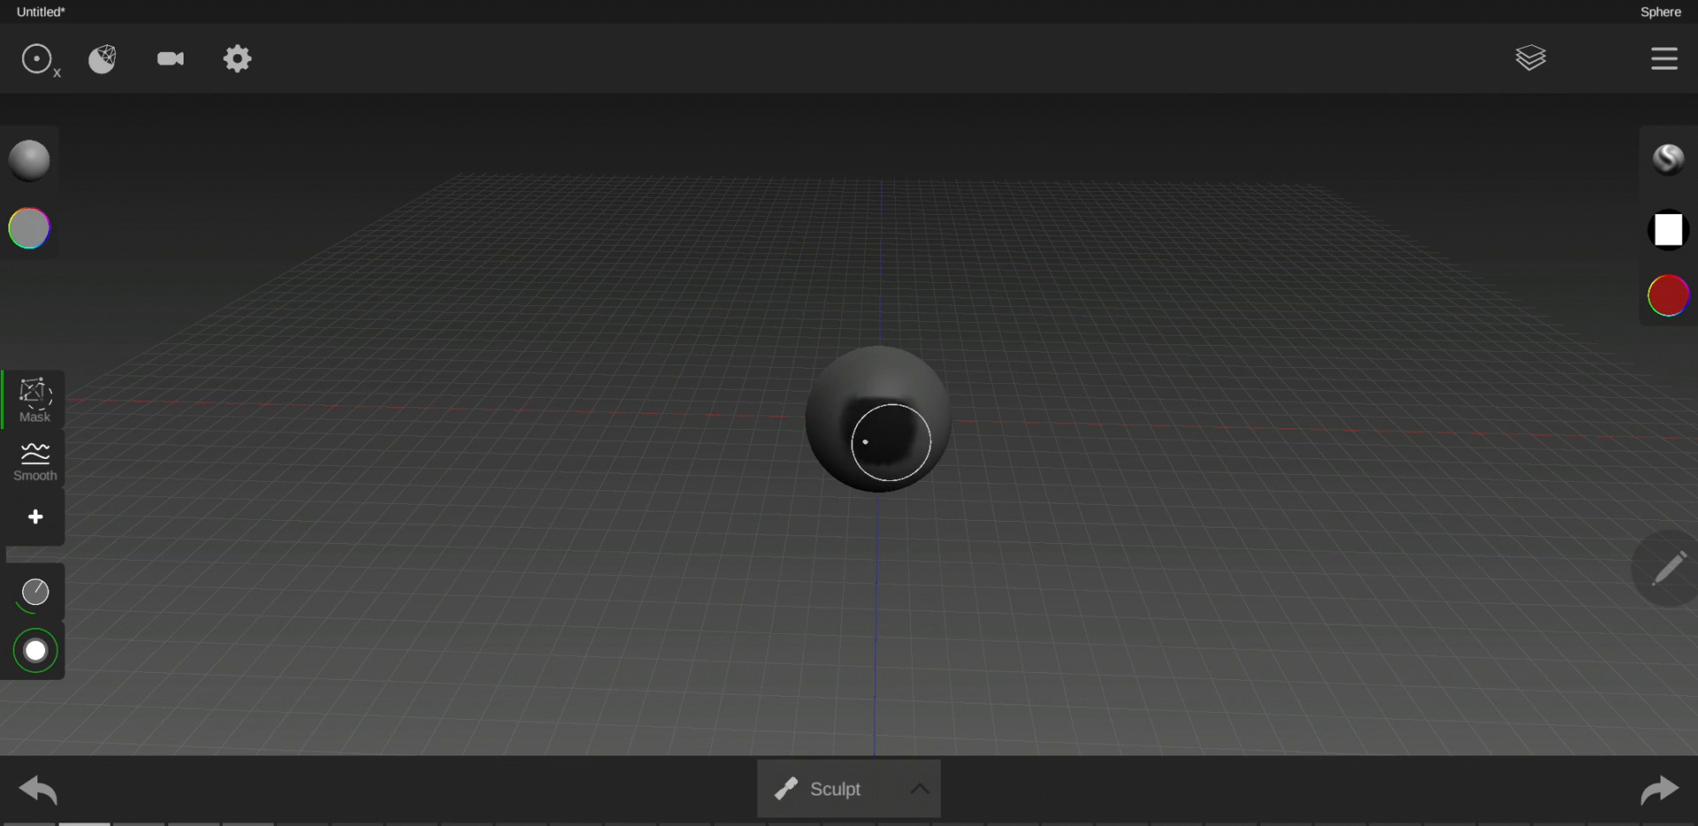
pyautogui.moveTo(866, 442); pyautogui.dragTo(861, 541)
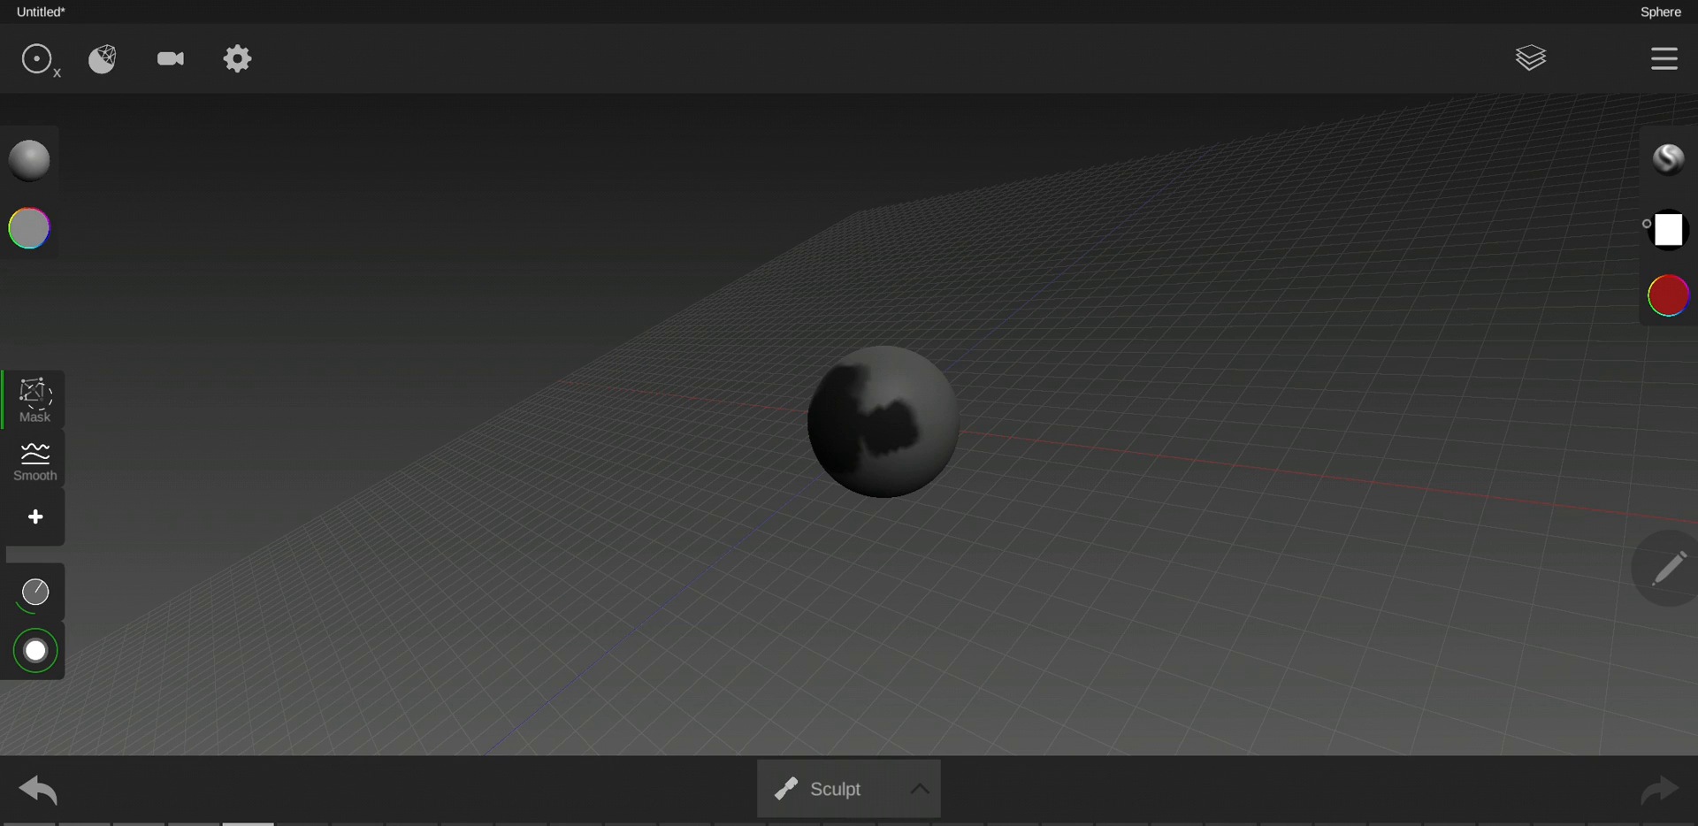
# Step: Turn off masking and push bumps into the sphere with the Sculpt brush
pyautogui.click(1668, 230)
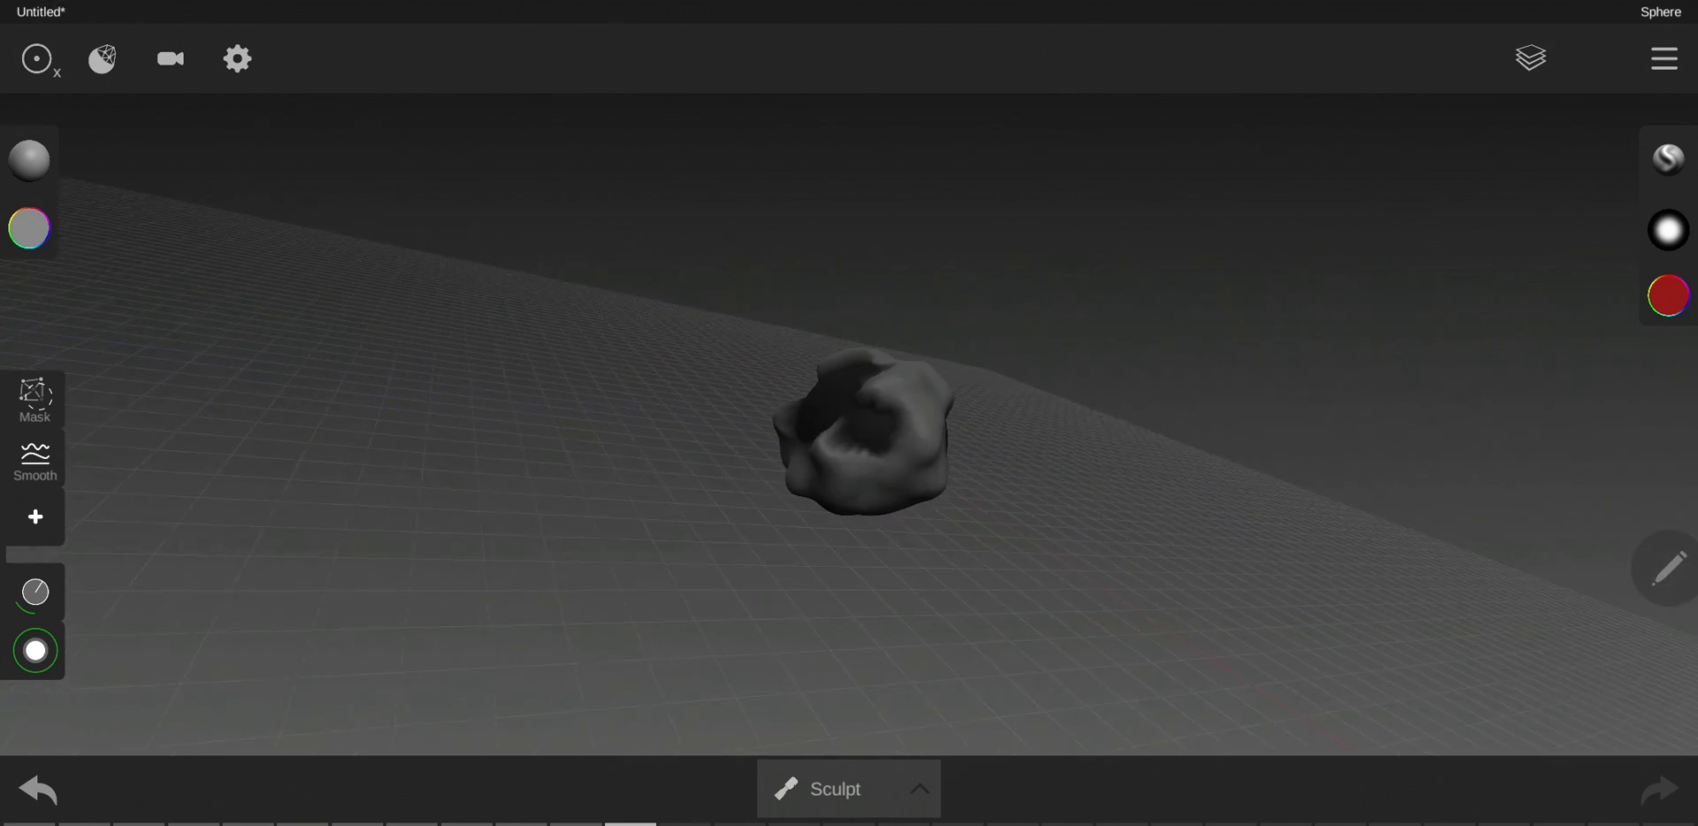
pyautogui.click(34, 400)
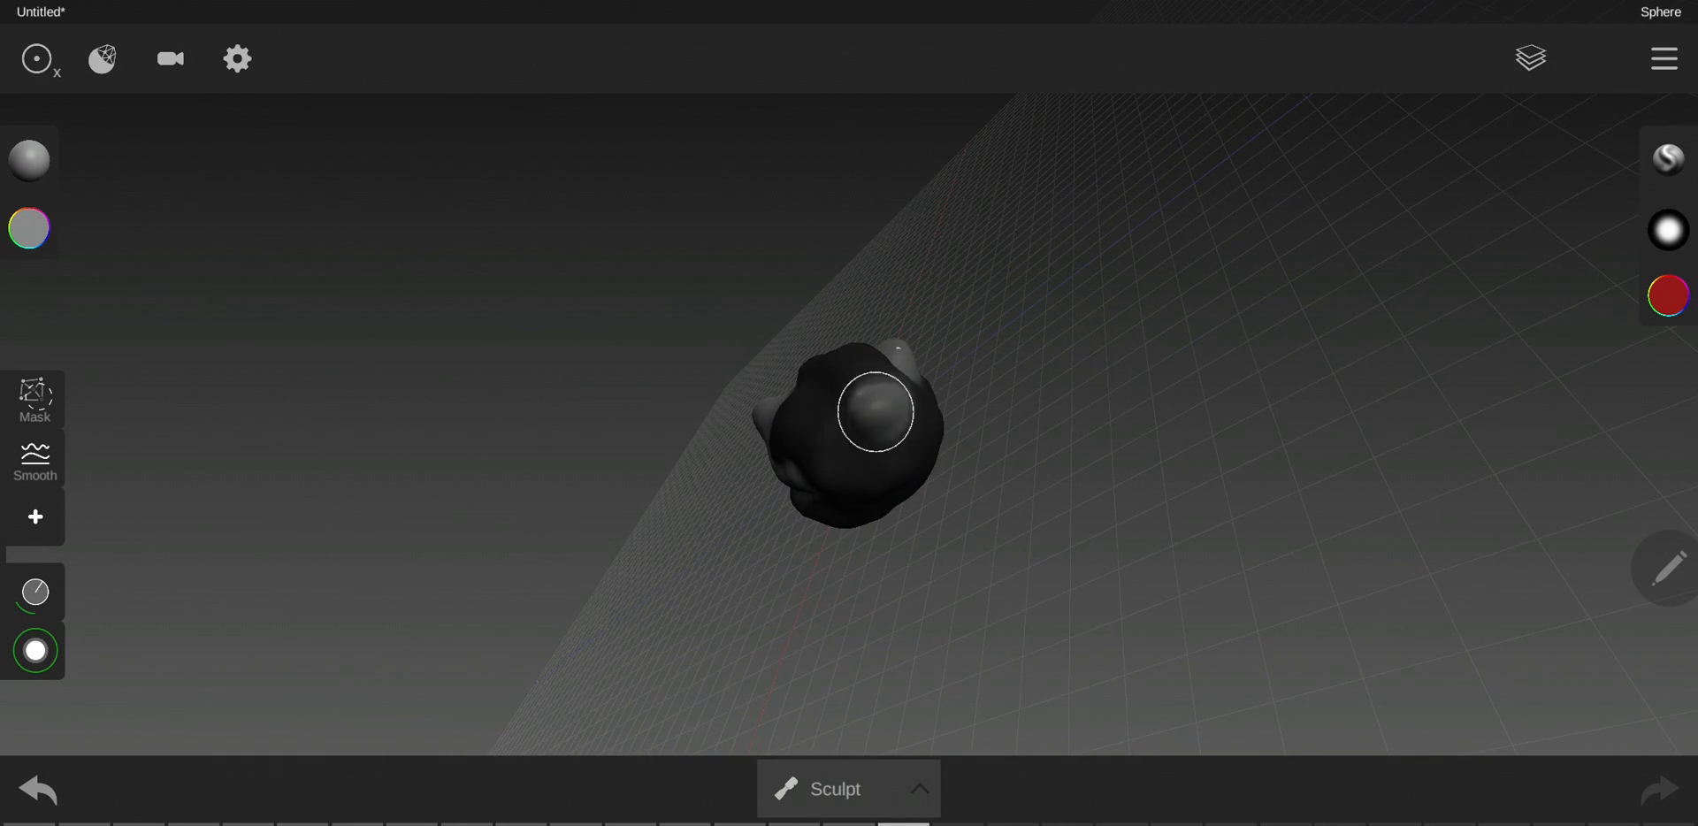
pyautogui.moveTo(867, 412); pyautogui.dragTo(856, 454)
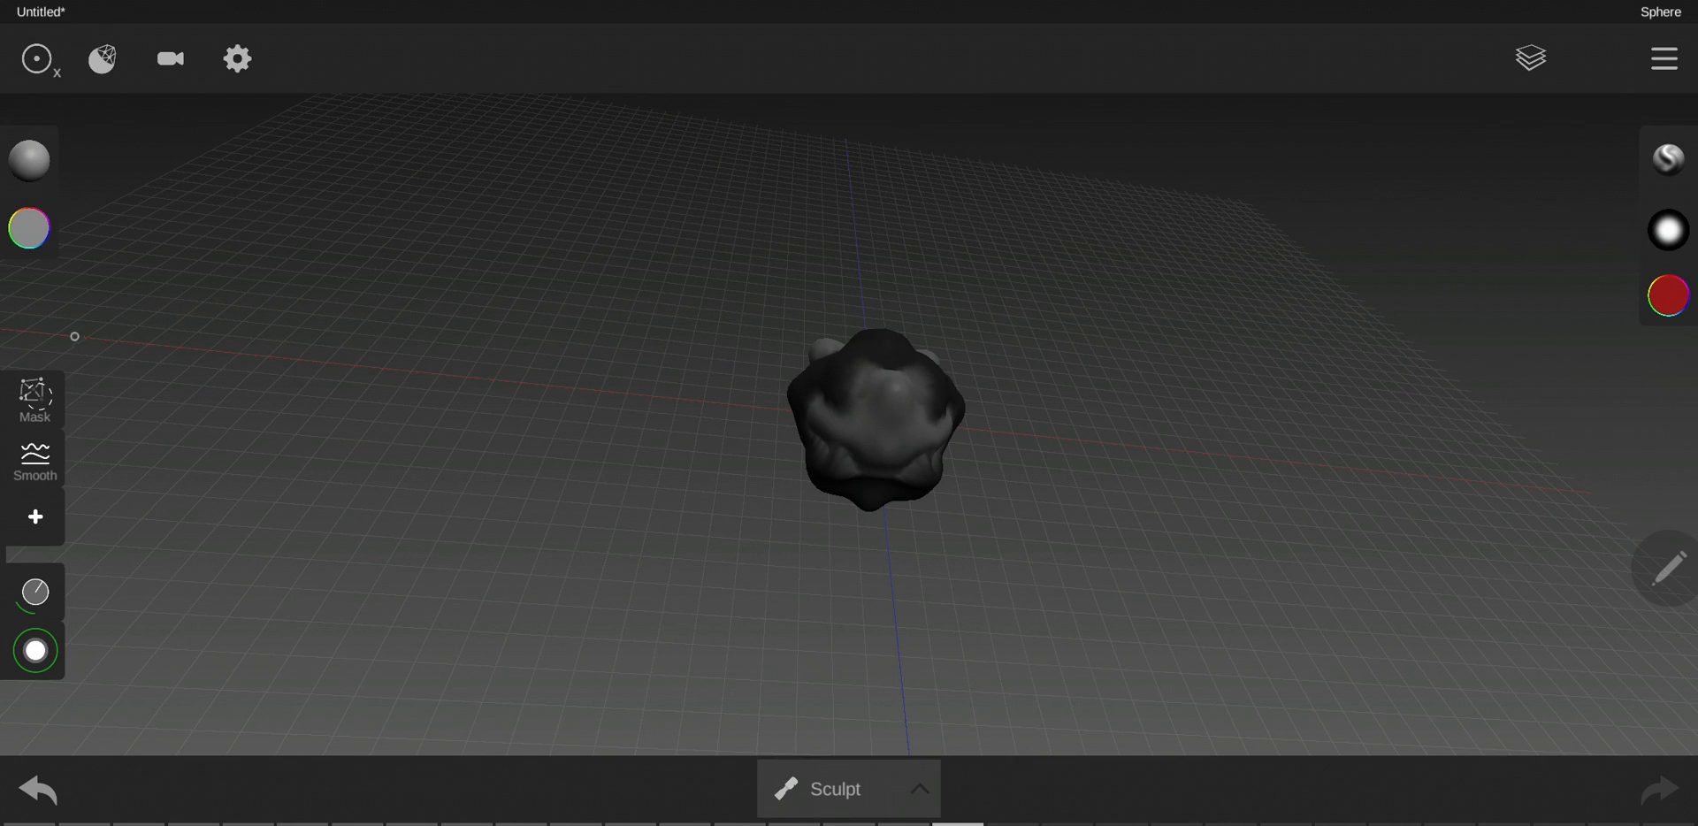
# Step: Clear the mask, orbit below the lump and enable the Smooth brush
pyautogui.click(34, 400)
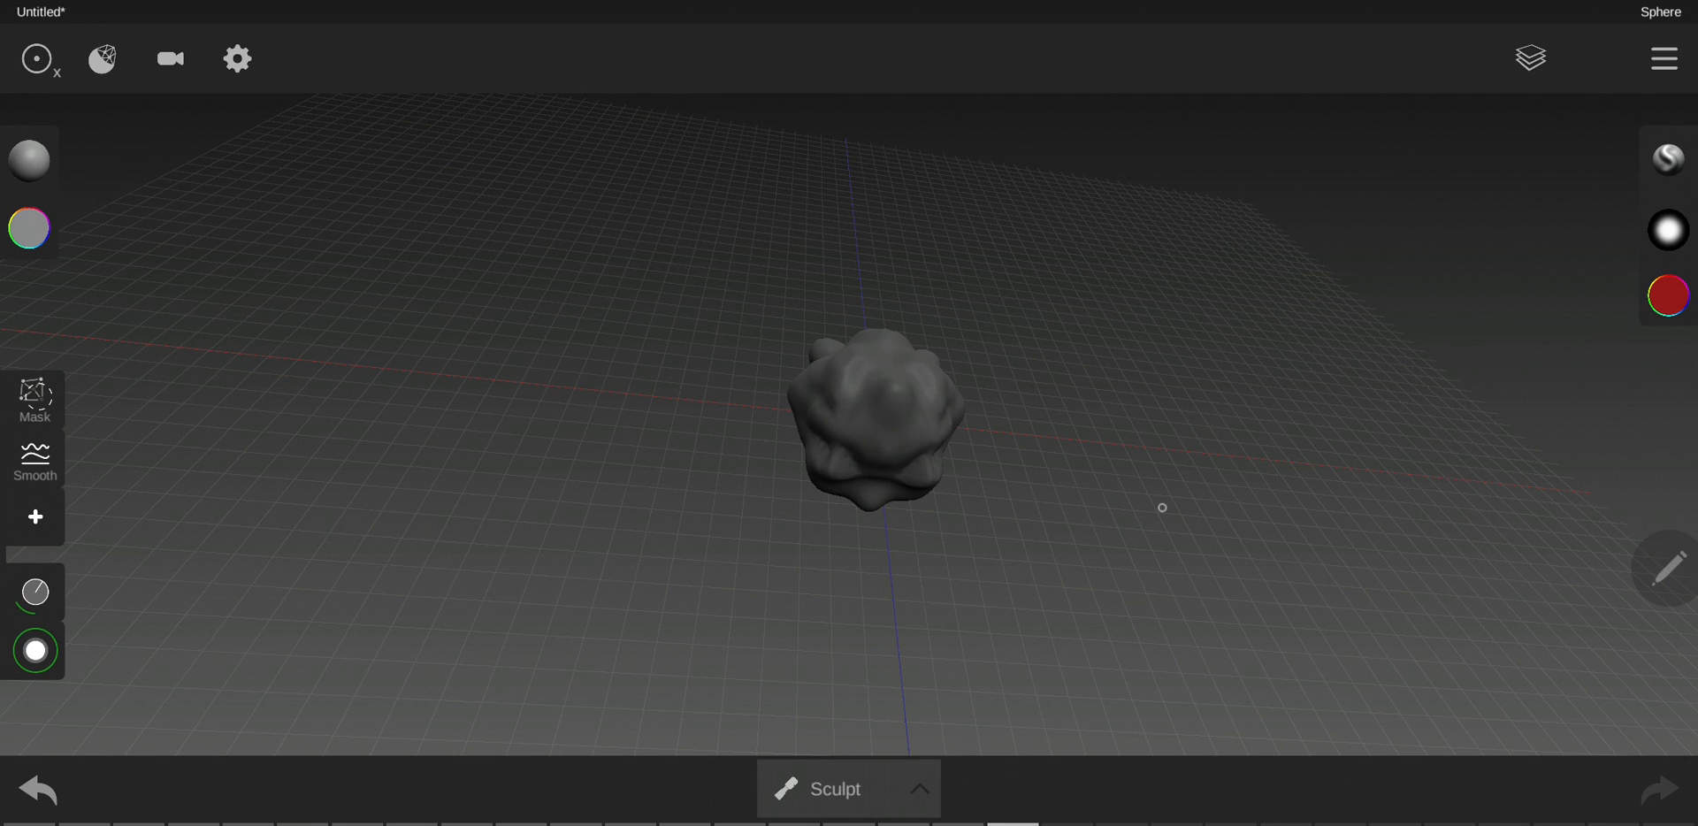
pyautogui.moveTo(1162, 506); pyautogui.dragTo(1001, 504)
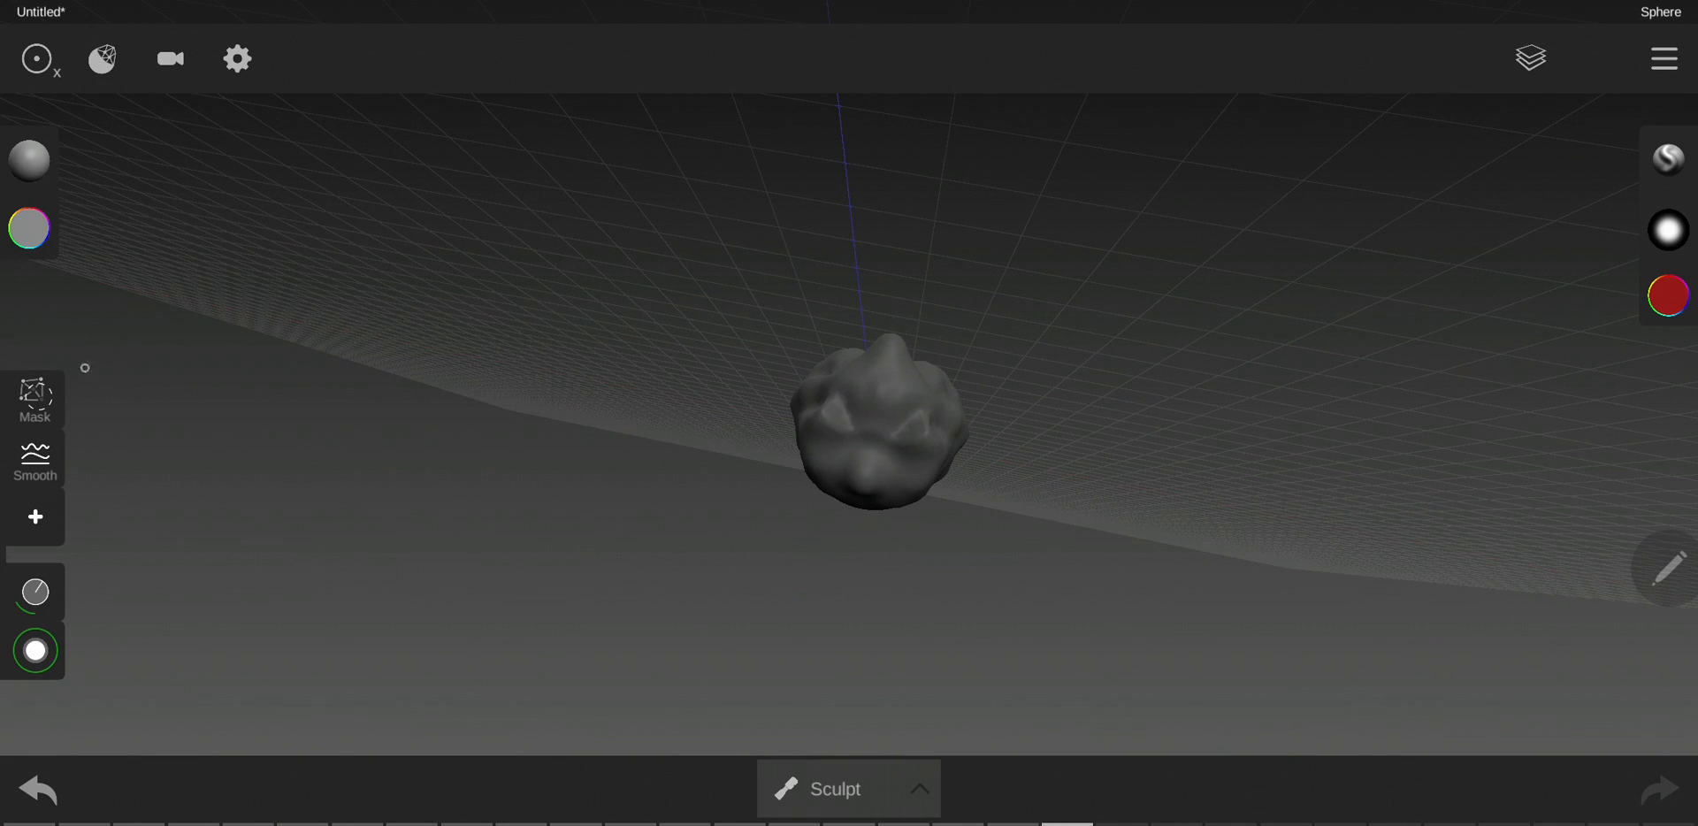
pyautogui.click(35, 460)
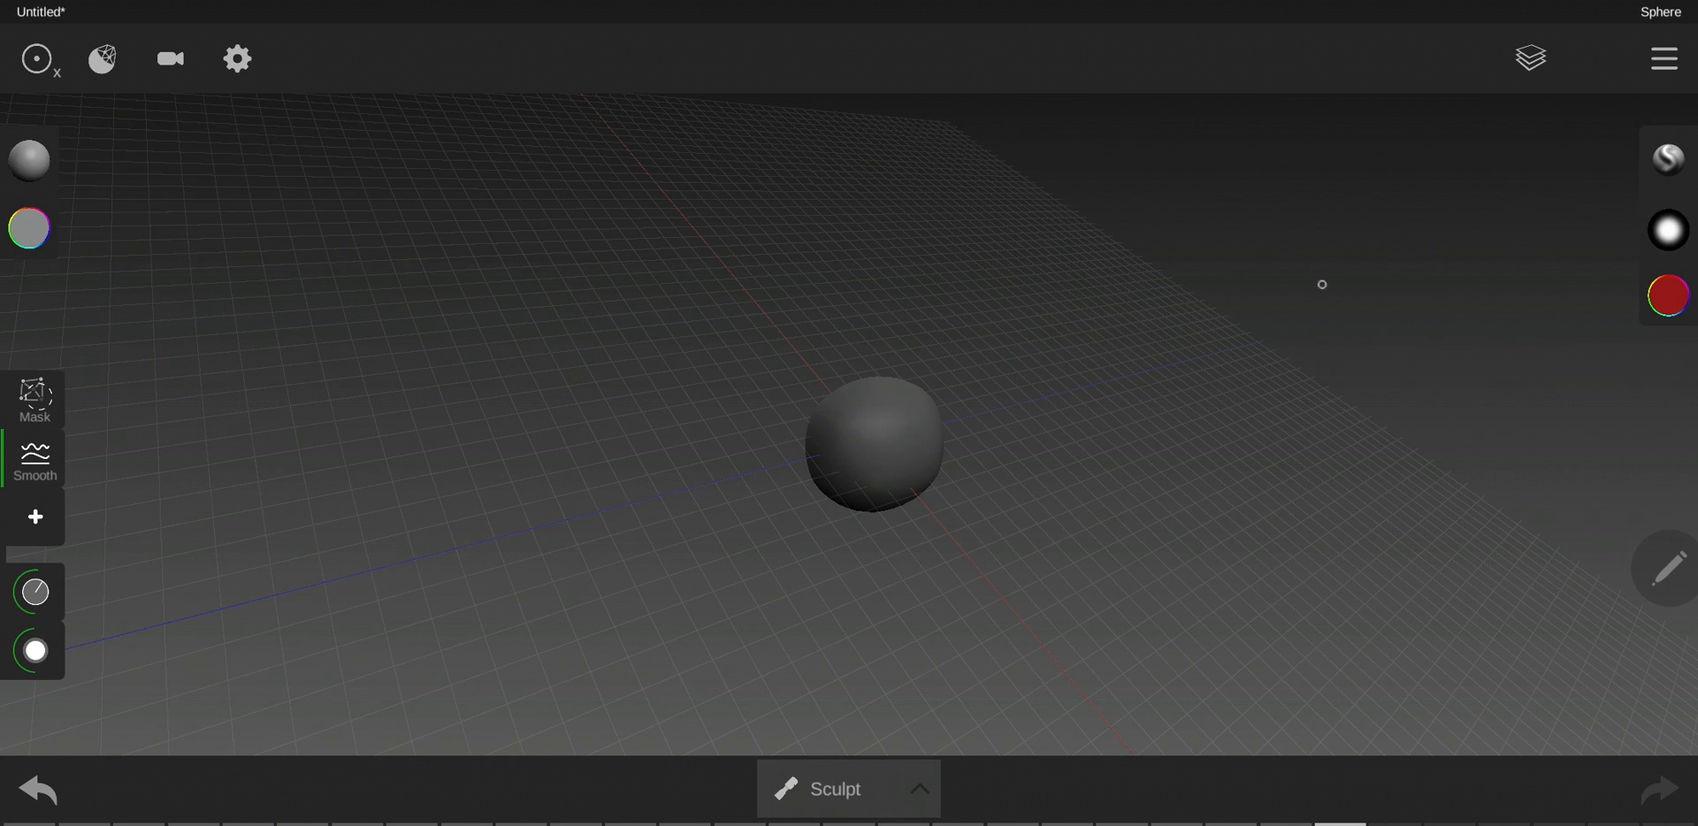
pyautogui.moveTo(5, 426)
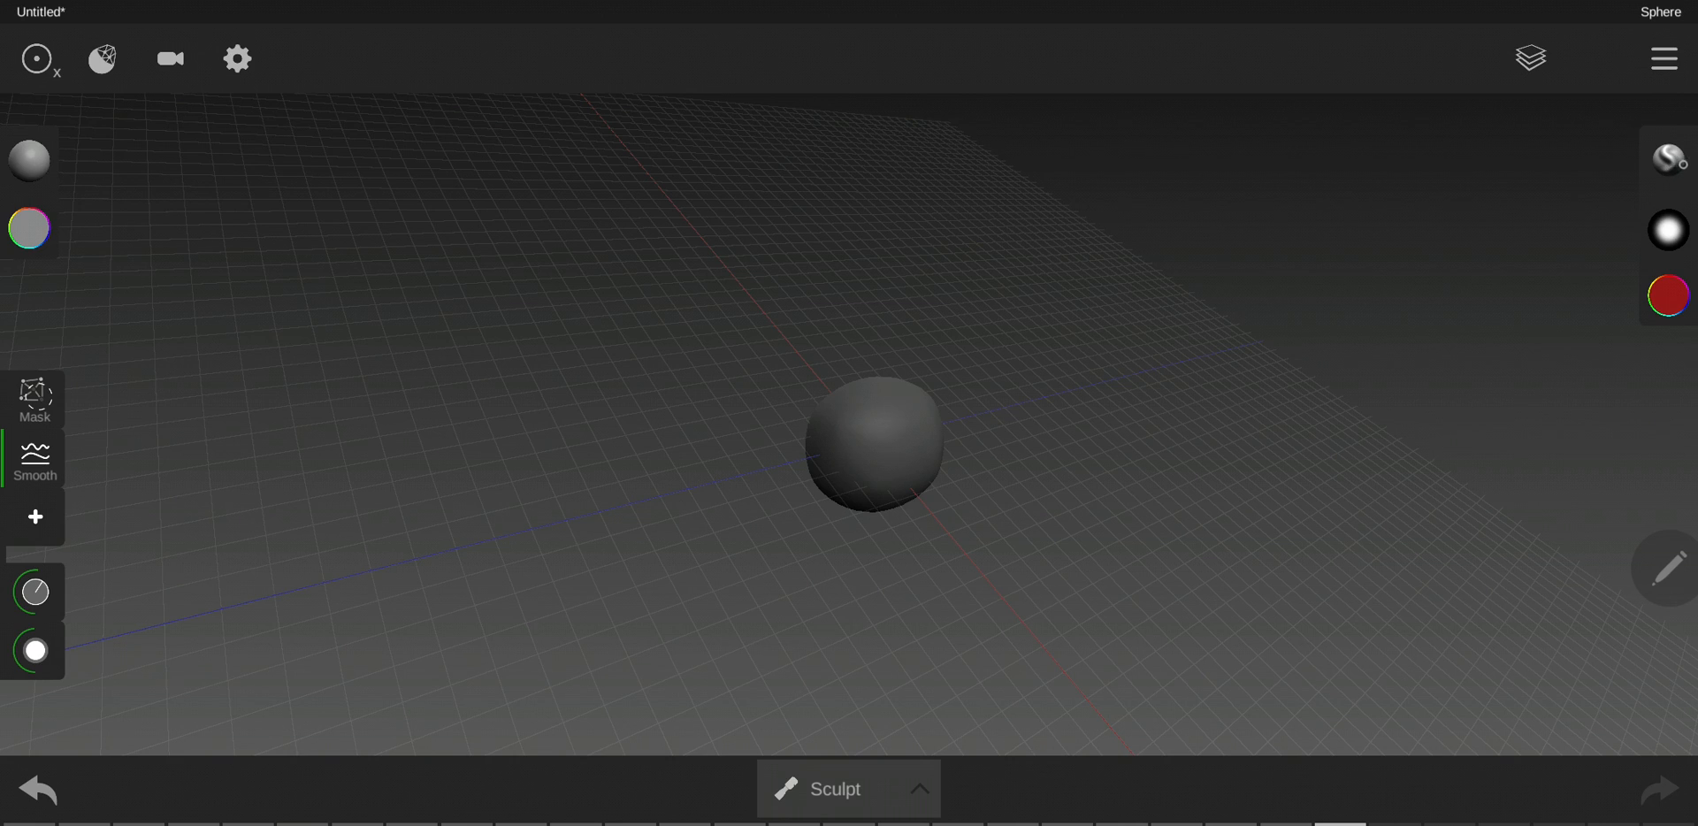
pyautogui.click(1668, 160)
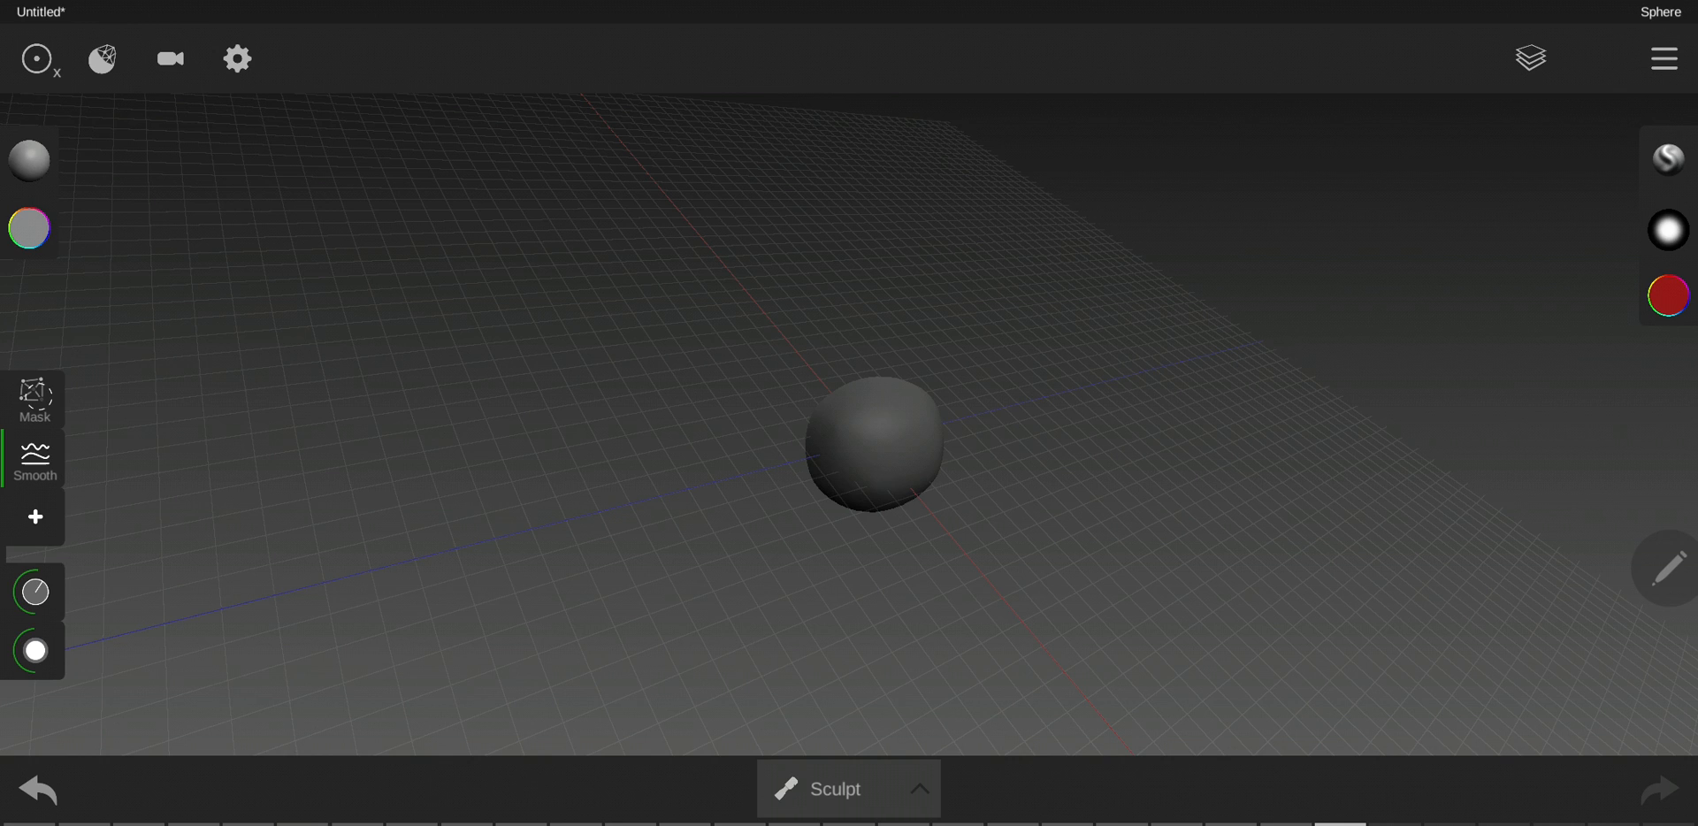
pyautogui.click(1667, 230)
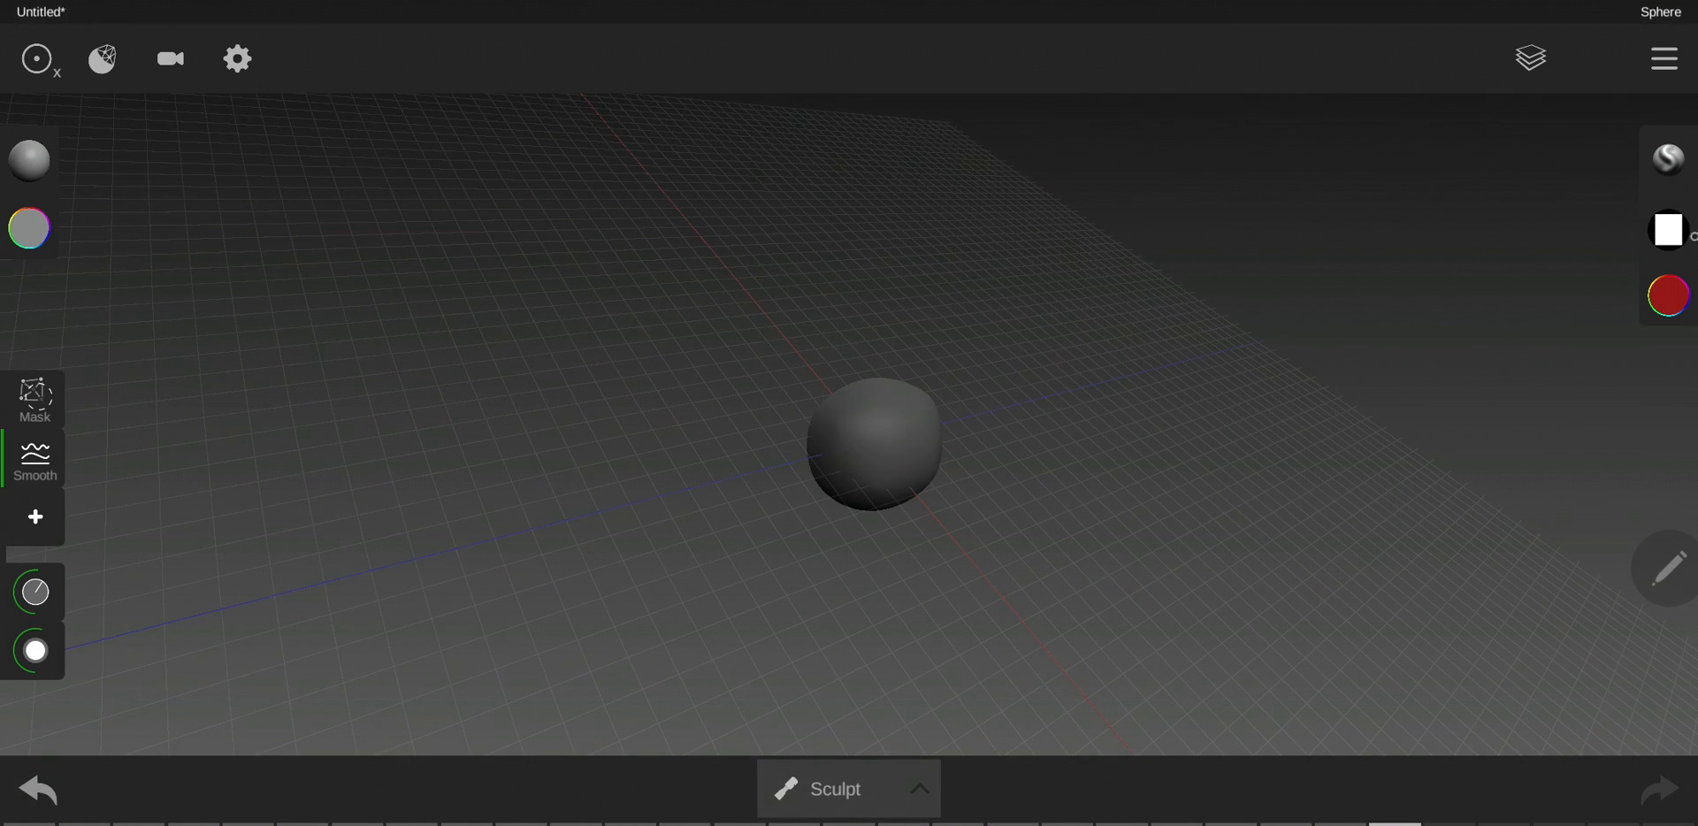
pyautogui.click(1668, 230)
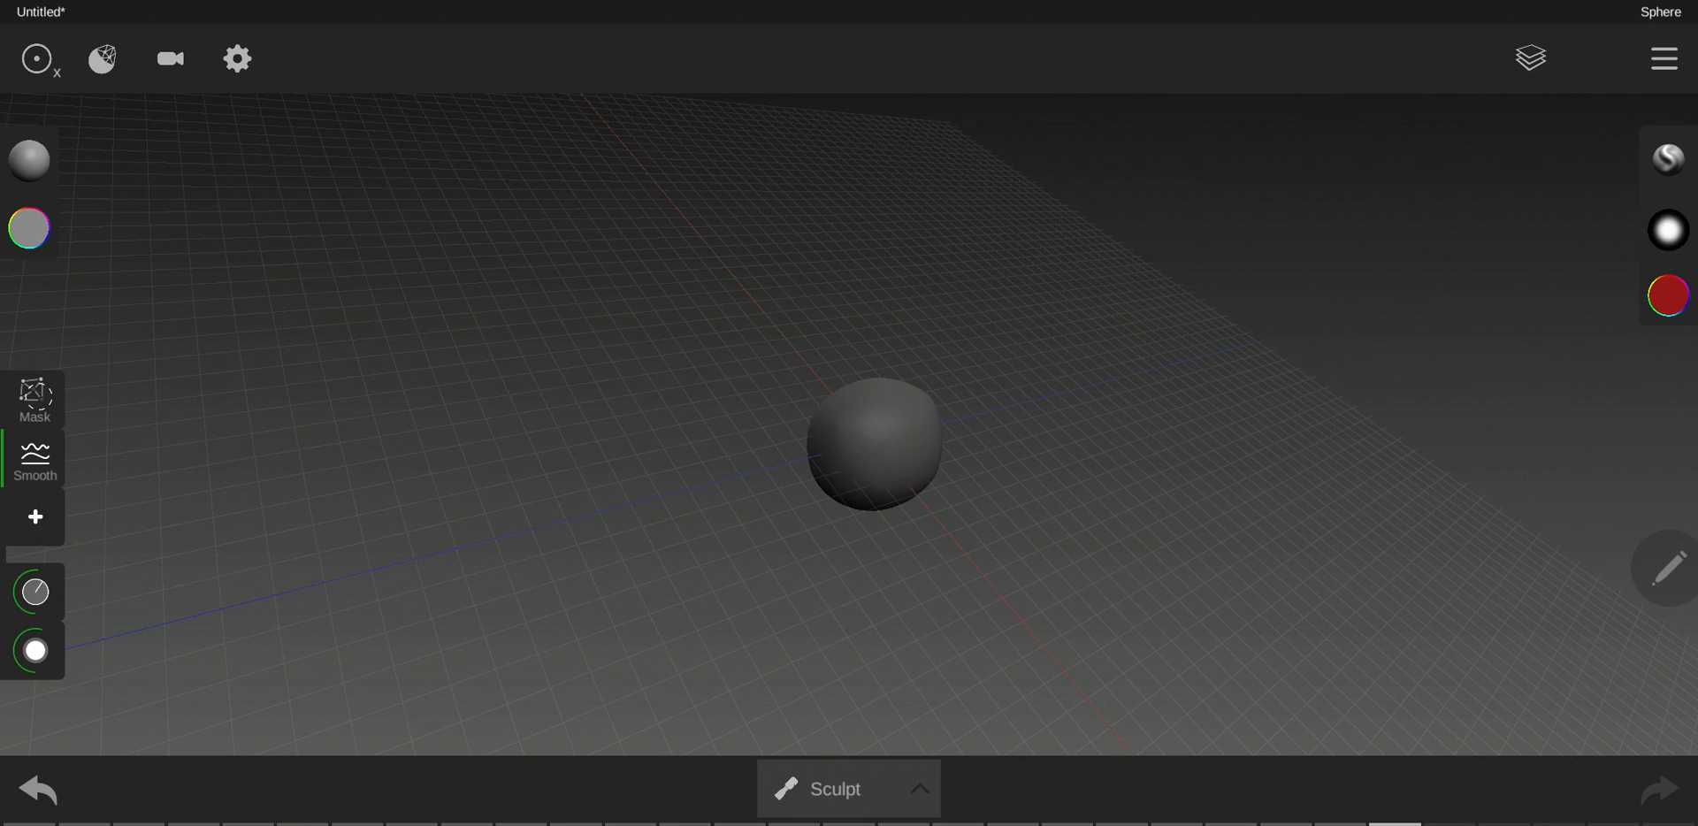
pyautogui.click(1668, 230)
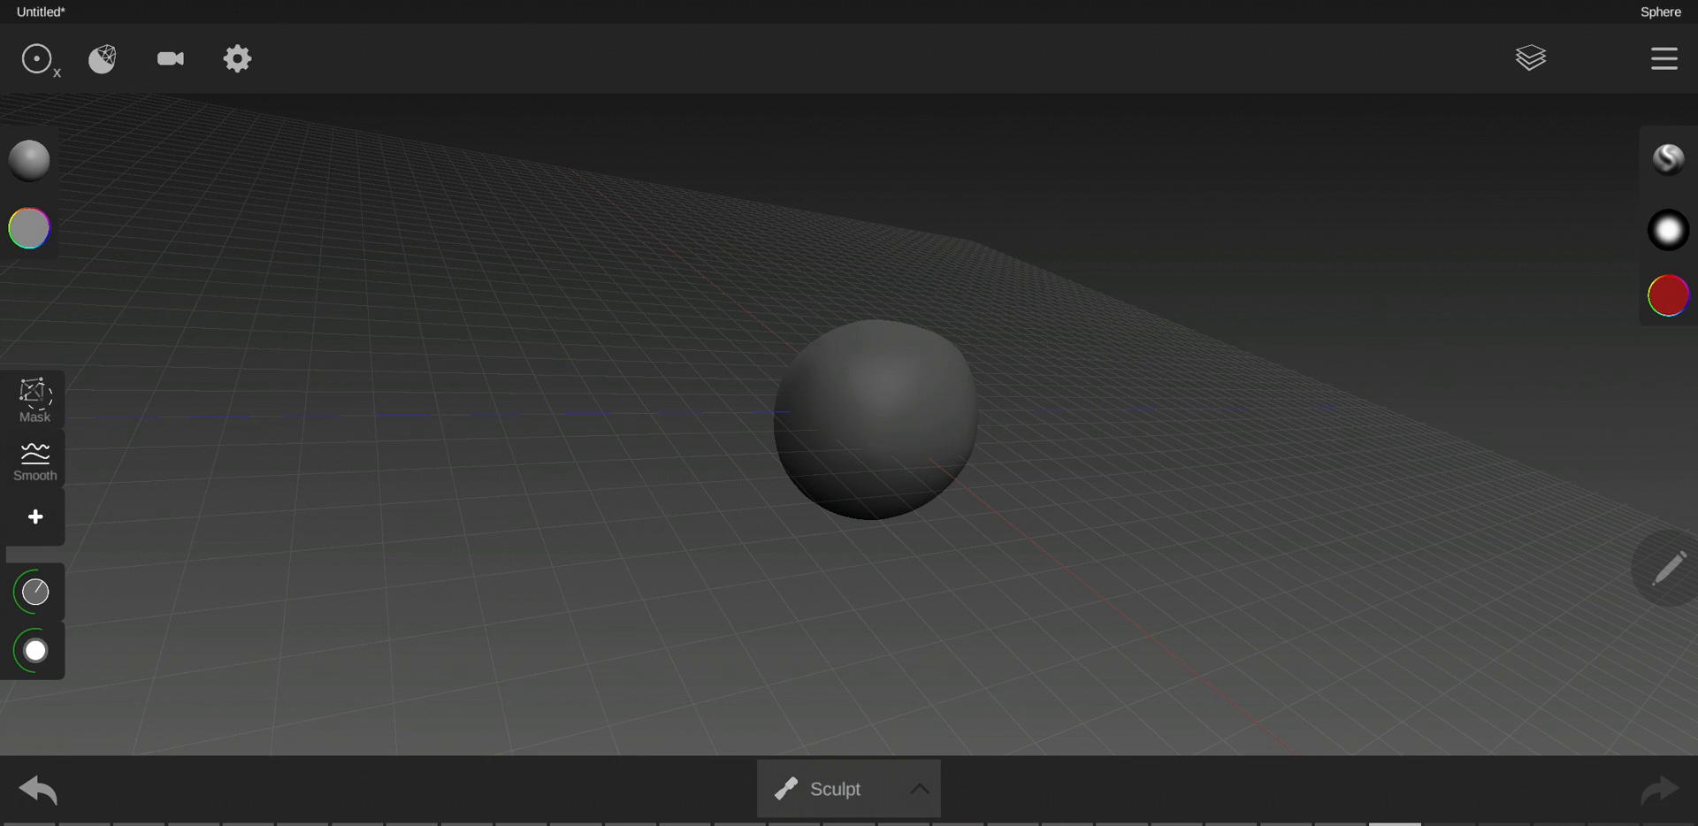
# Step: Stop smoothing, set the brush to subtract and carve a dent into the blob
pyautogui.click(35, 518)
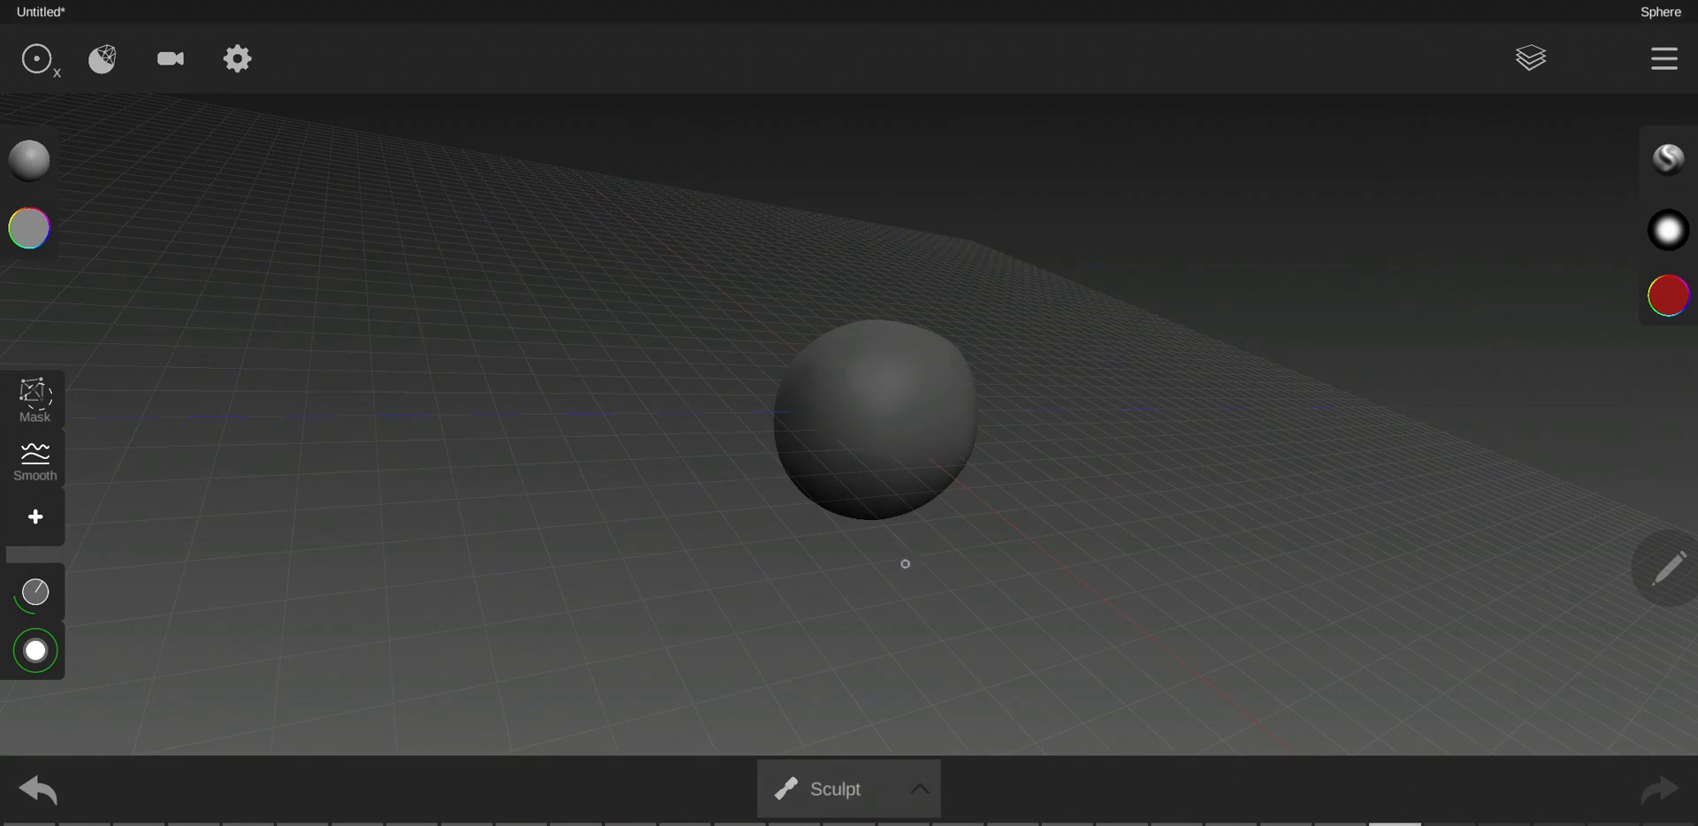
pyautogui.click(1666, 157)
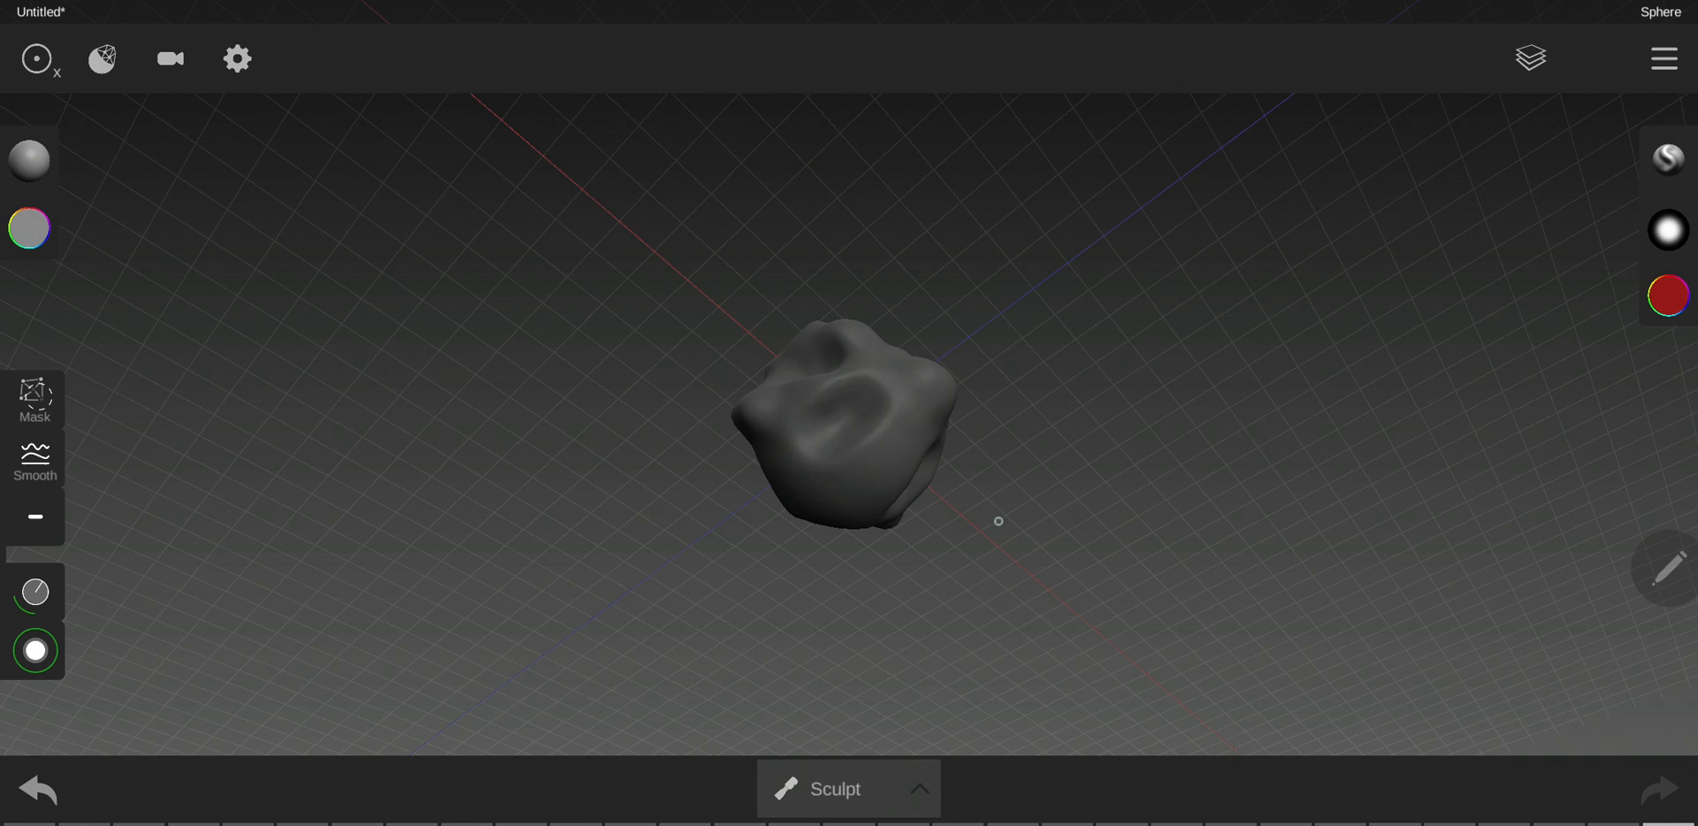
pyautogui.moveTo(998, 520); pyautogui.dragTo(856, 423)
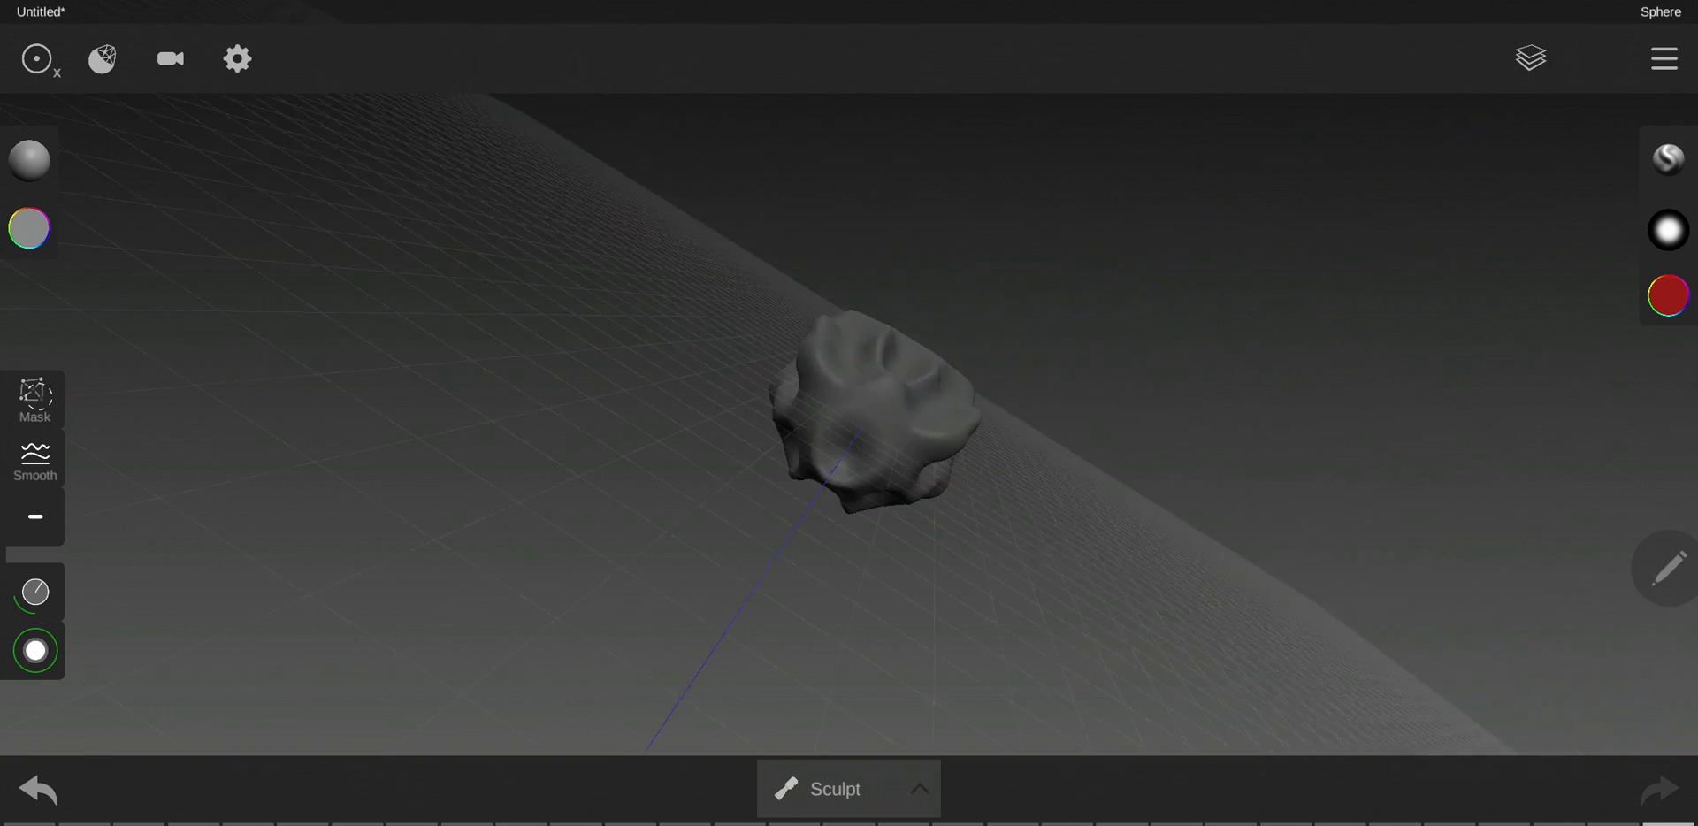
pyautogui.moveTo(867, 433); pyautogui.dragTo(898, 373)
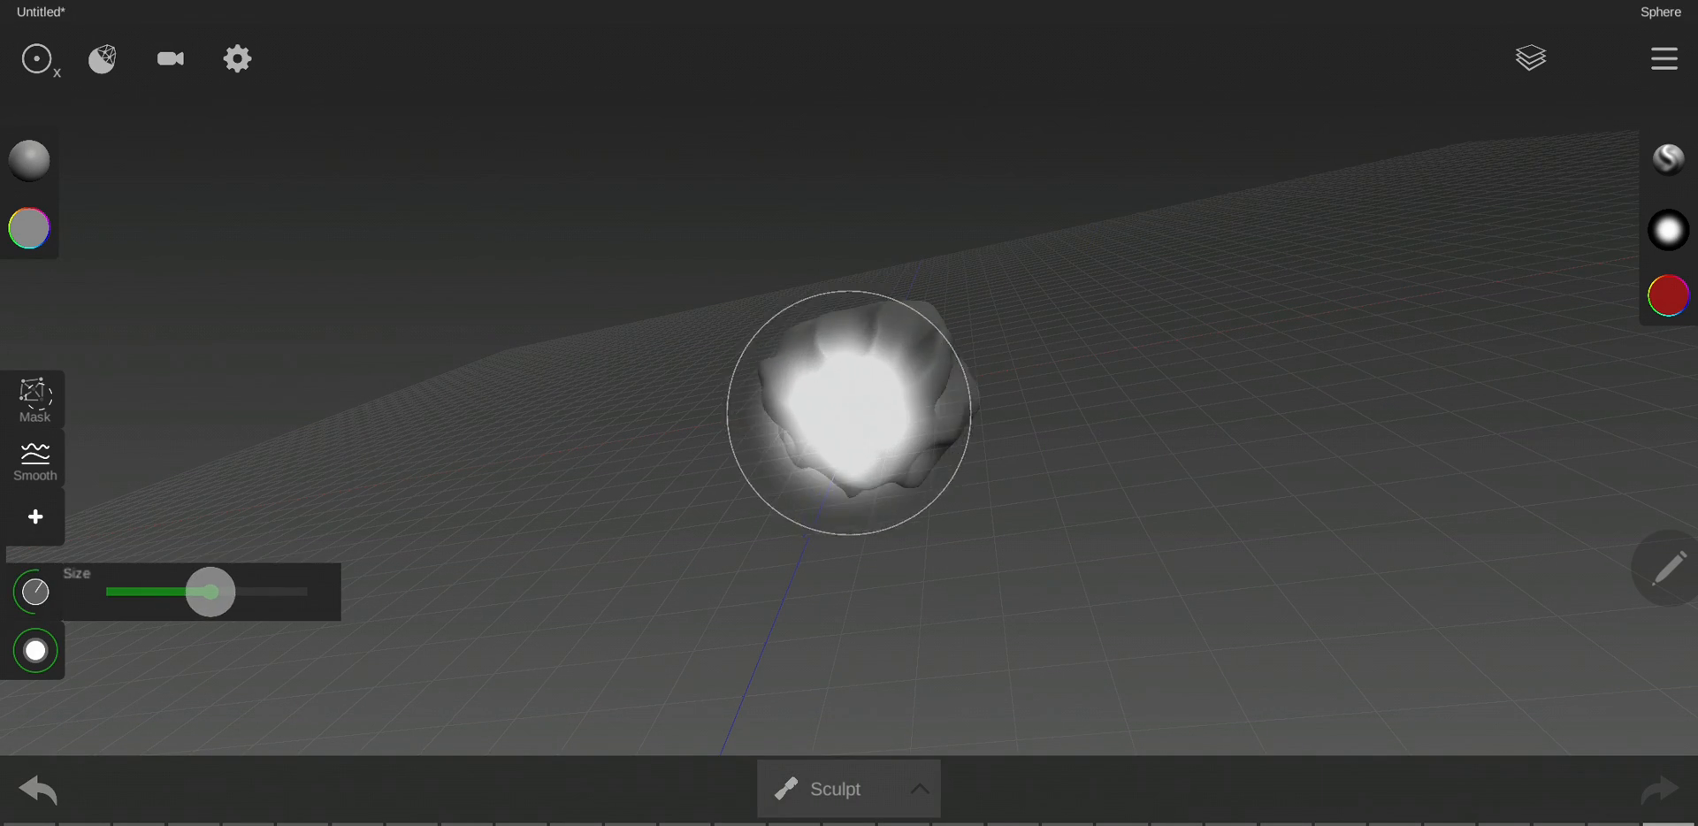
# Step: Drag the Size and Strength sliders to make the brush smaller and weaker
pyautogui.moveTo(209, 593); pyautogui.dragTo(195, 593)
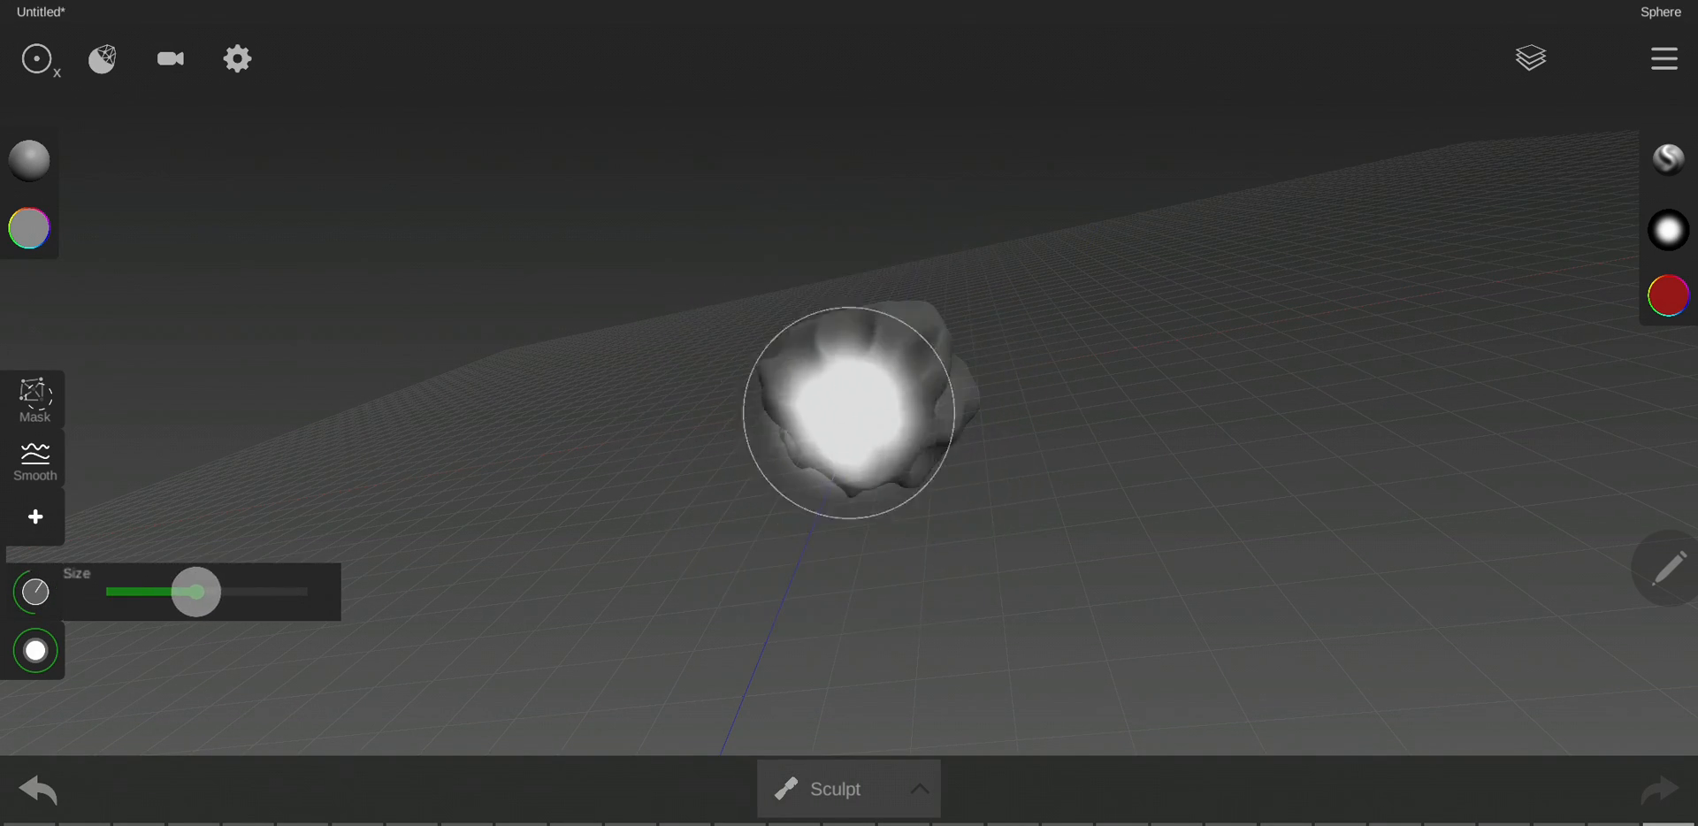
pyautogui.moveTo(194, 590); pyautogui.dragTo(308, 591)
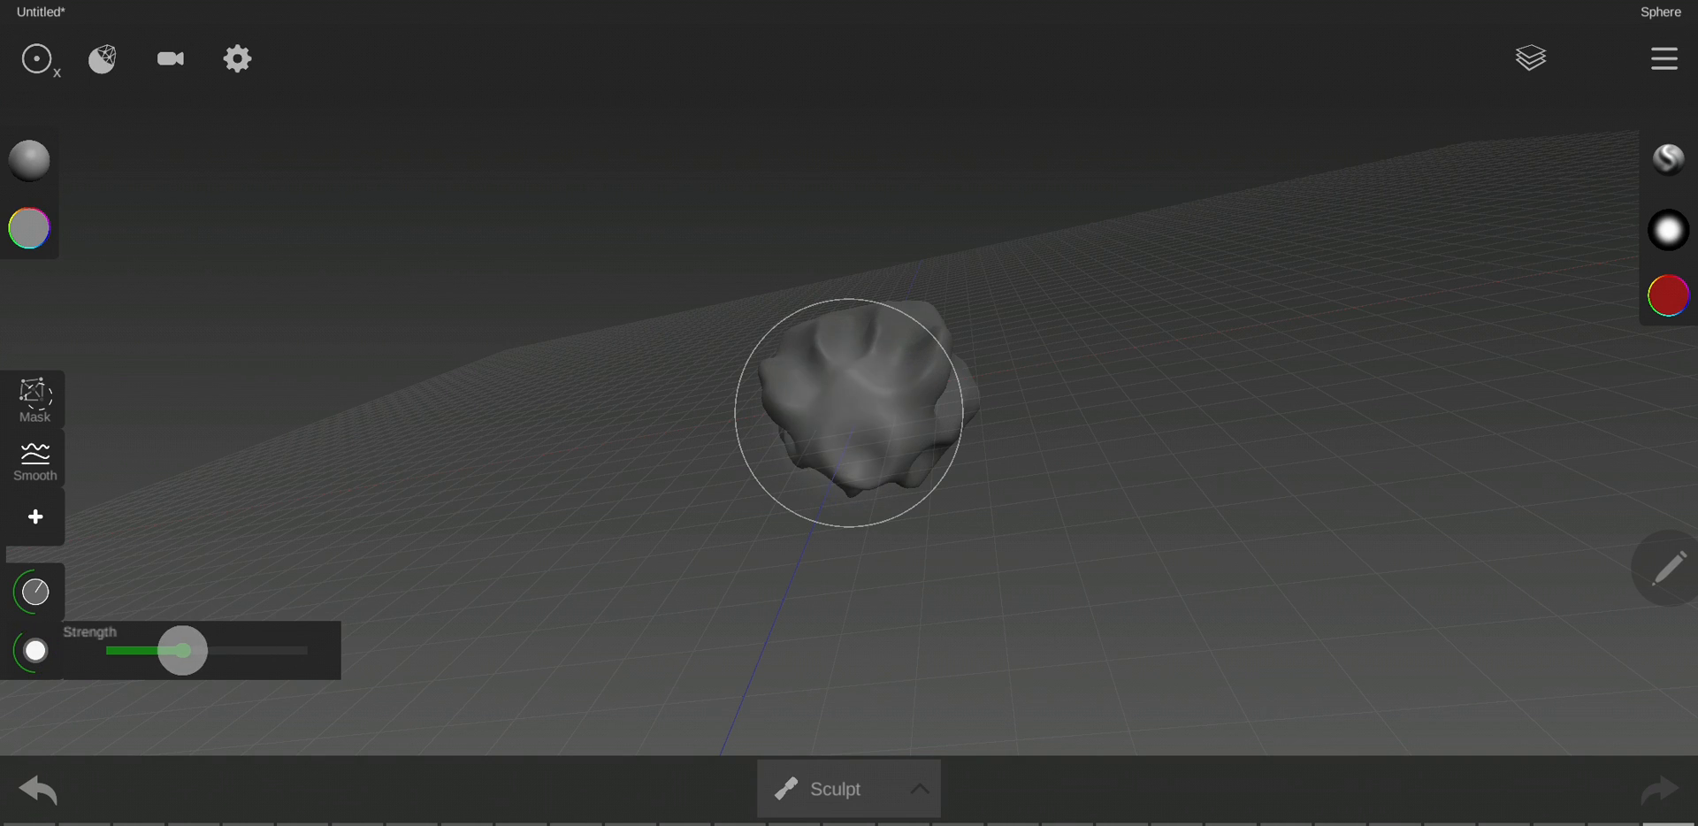
pyautogui.moveTo(182, 651); pyautogui.dragTo(306, 650)
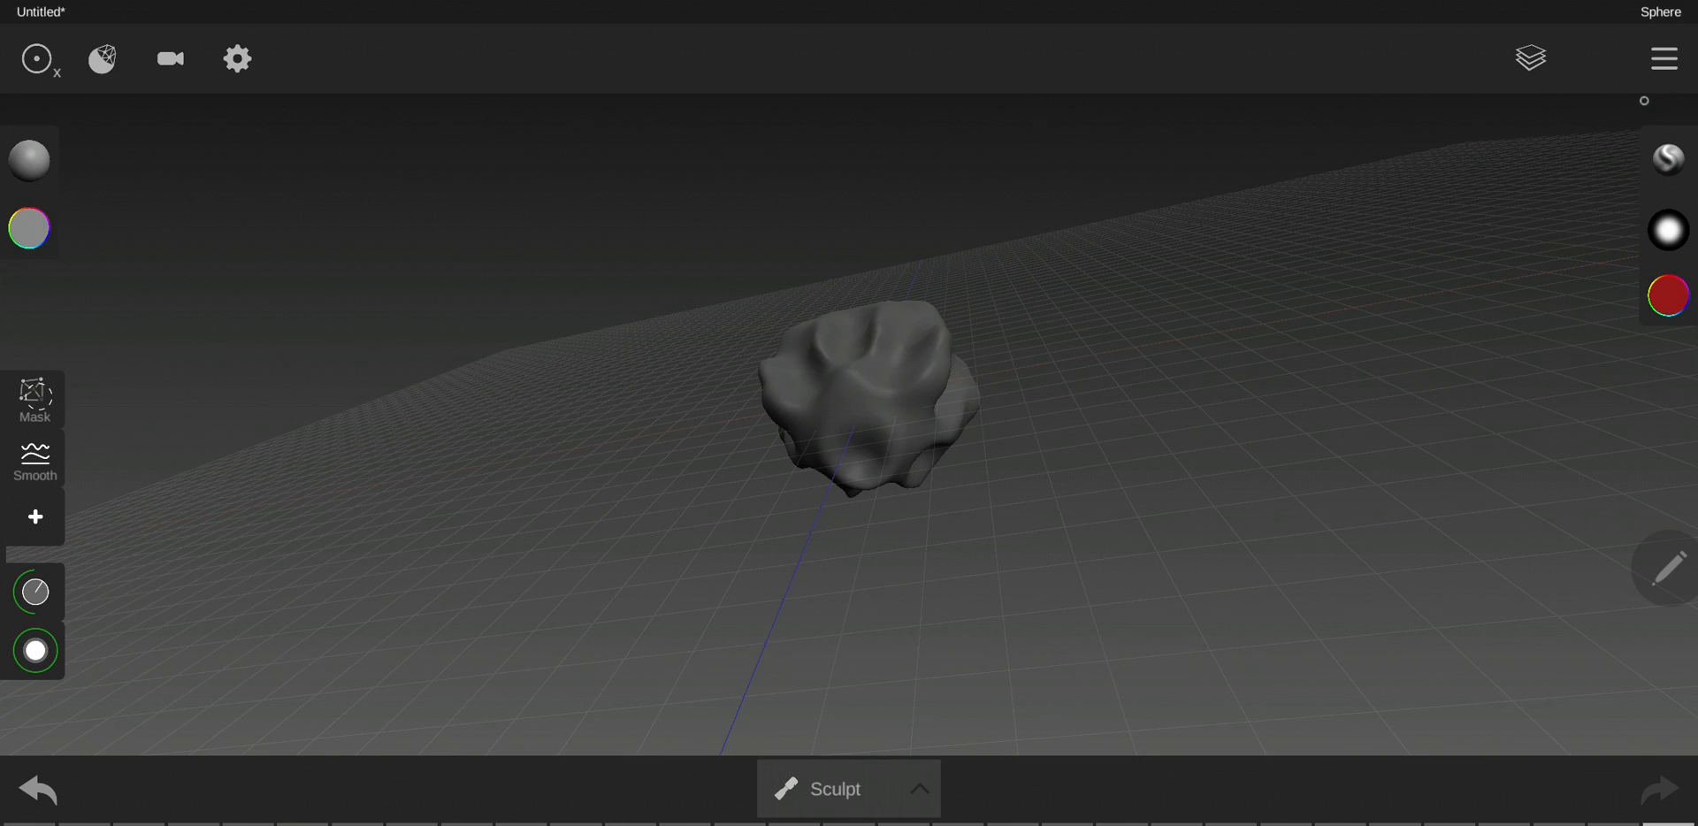
# Step: Check the Objects list showing only the sphere, then bring up the Sculpt/Paint/Transform mode choices
pyautogui.click(1532, 58)
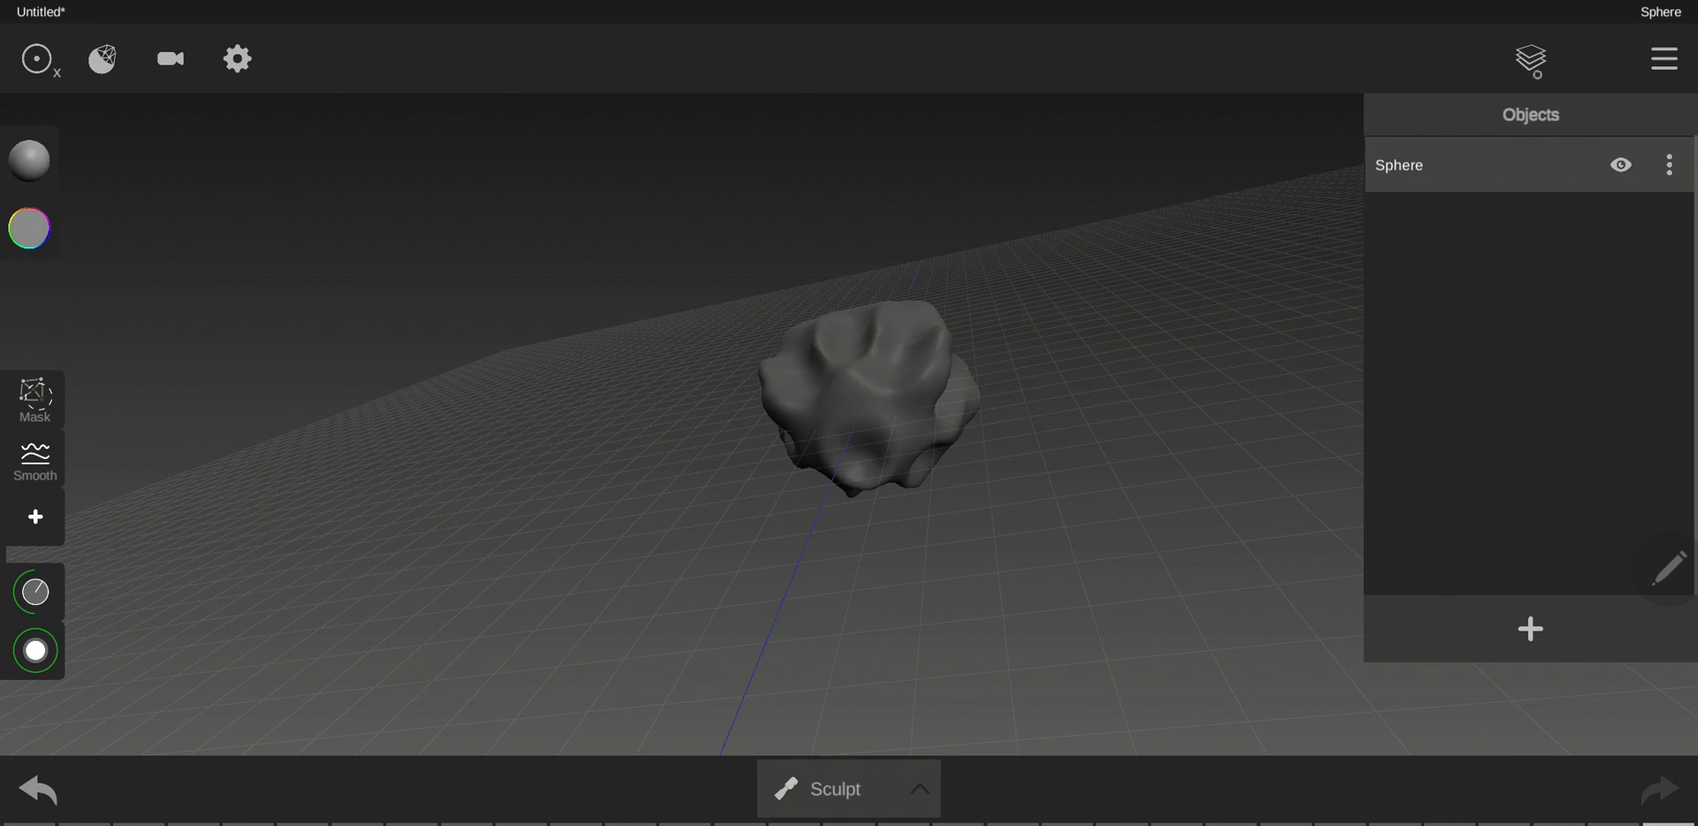
pyautogui.click(1664, 58)
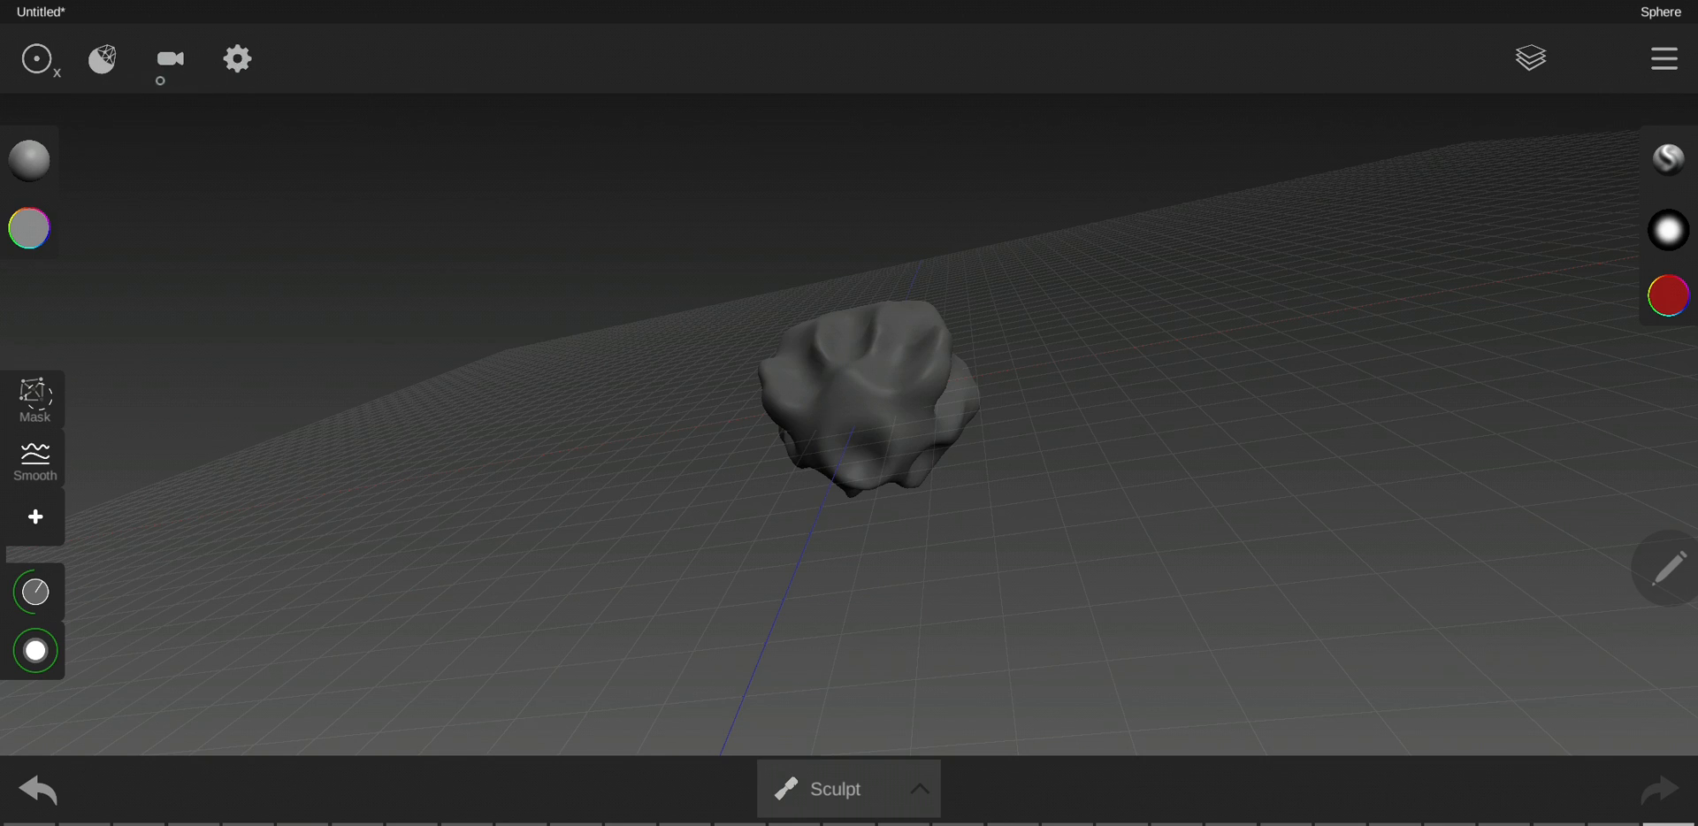
pyautogui.click(35, 58)
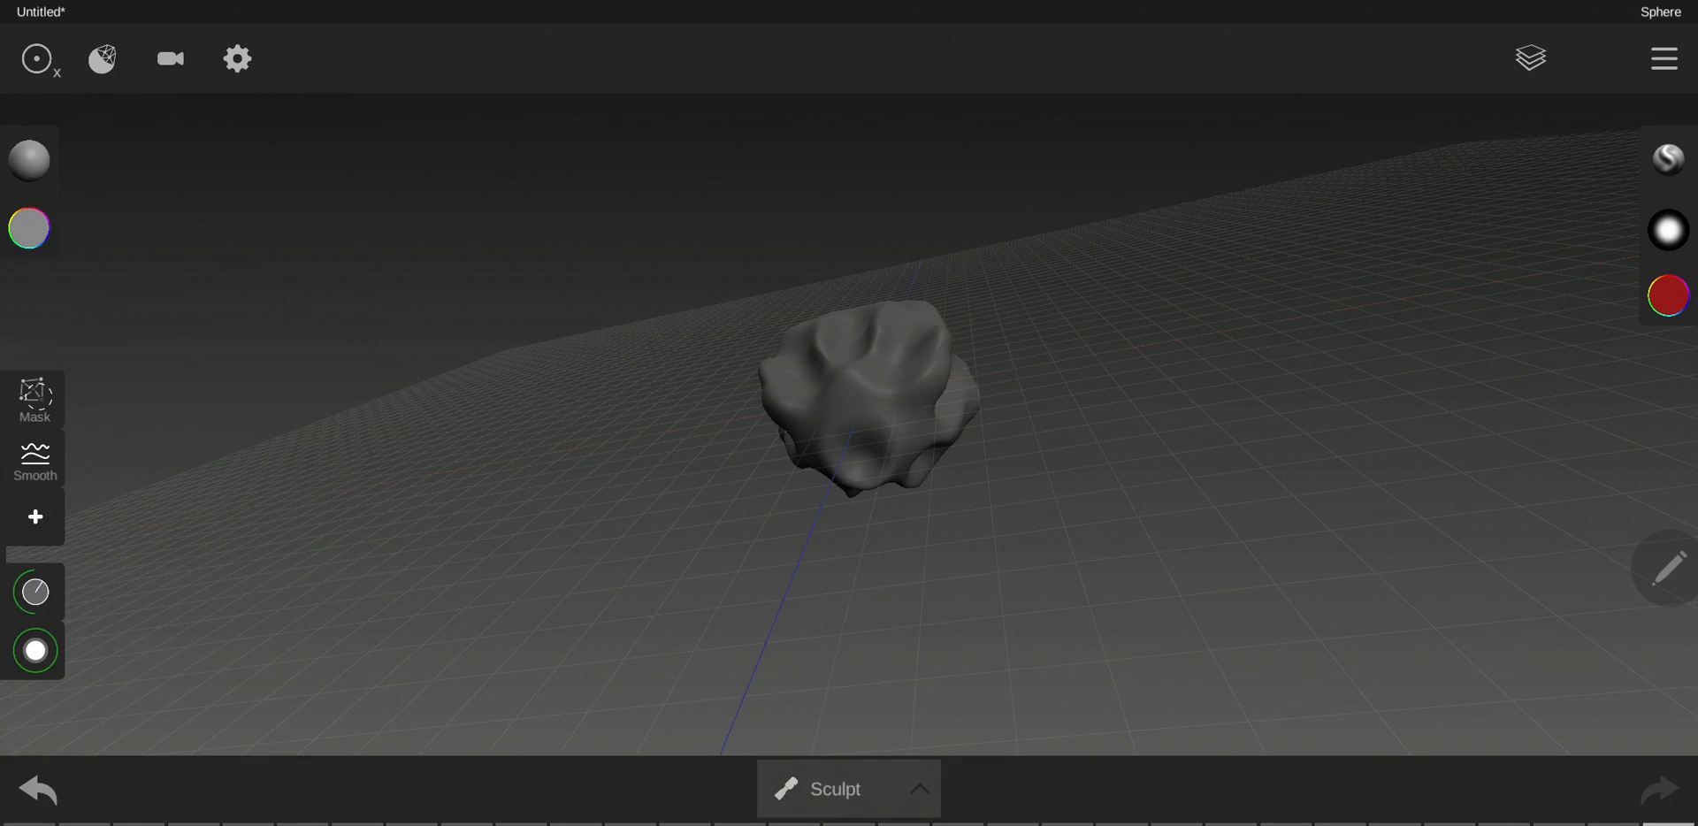
pyautogui.click(847, 789)
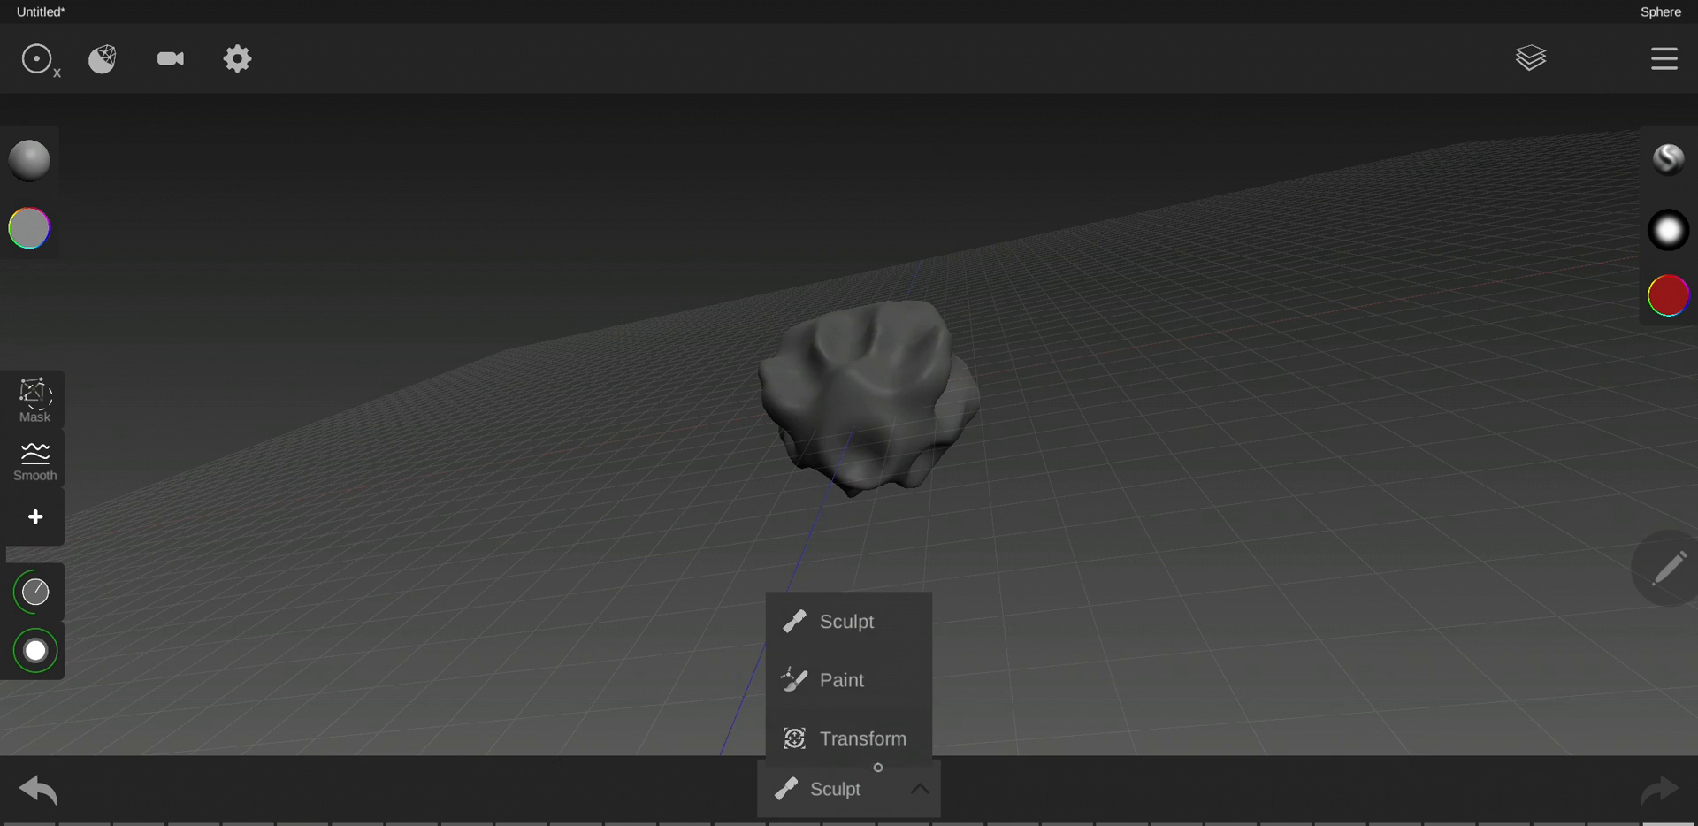
# Step: In Transform mode, scale the blob into a long slab and rotate it to a steep tilt
pyautogui.click(863, 737)
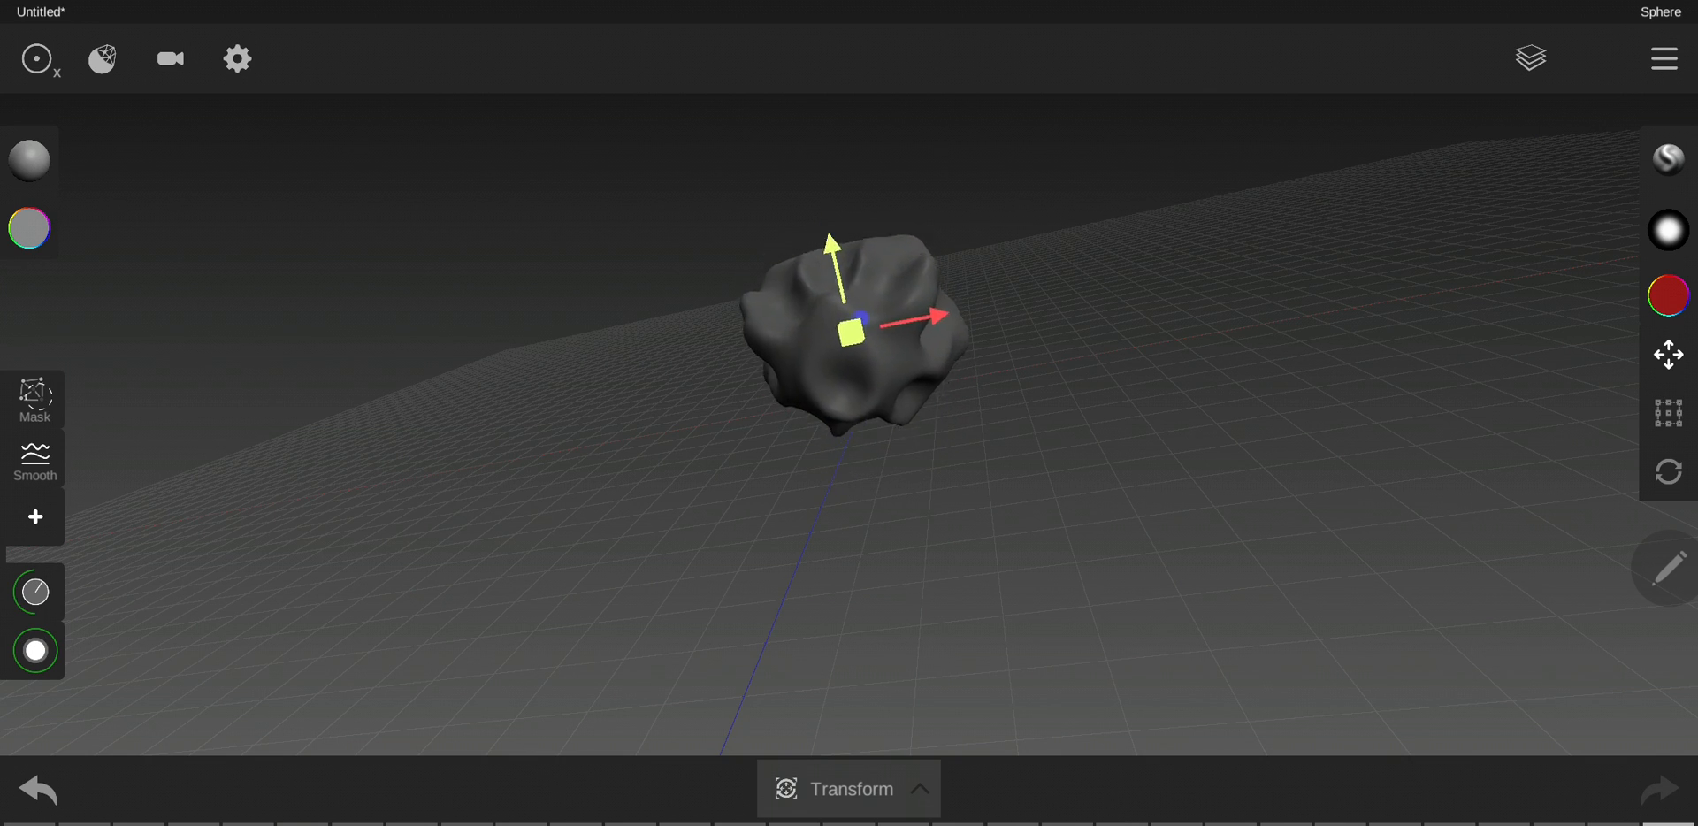
pyautogui.moveTo(853, 333); pyautogui.dragTo(909, 352)
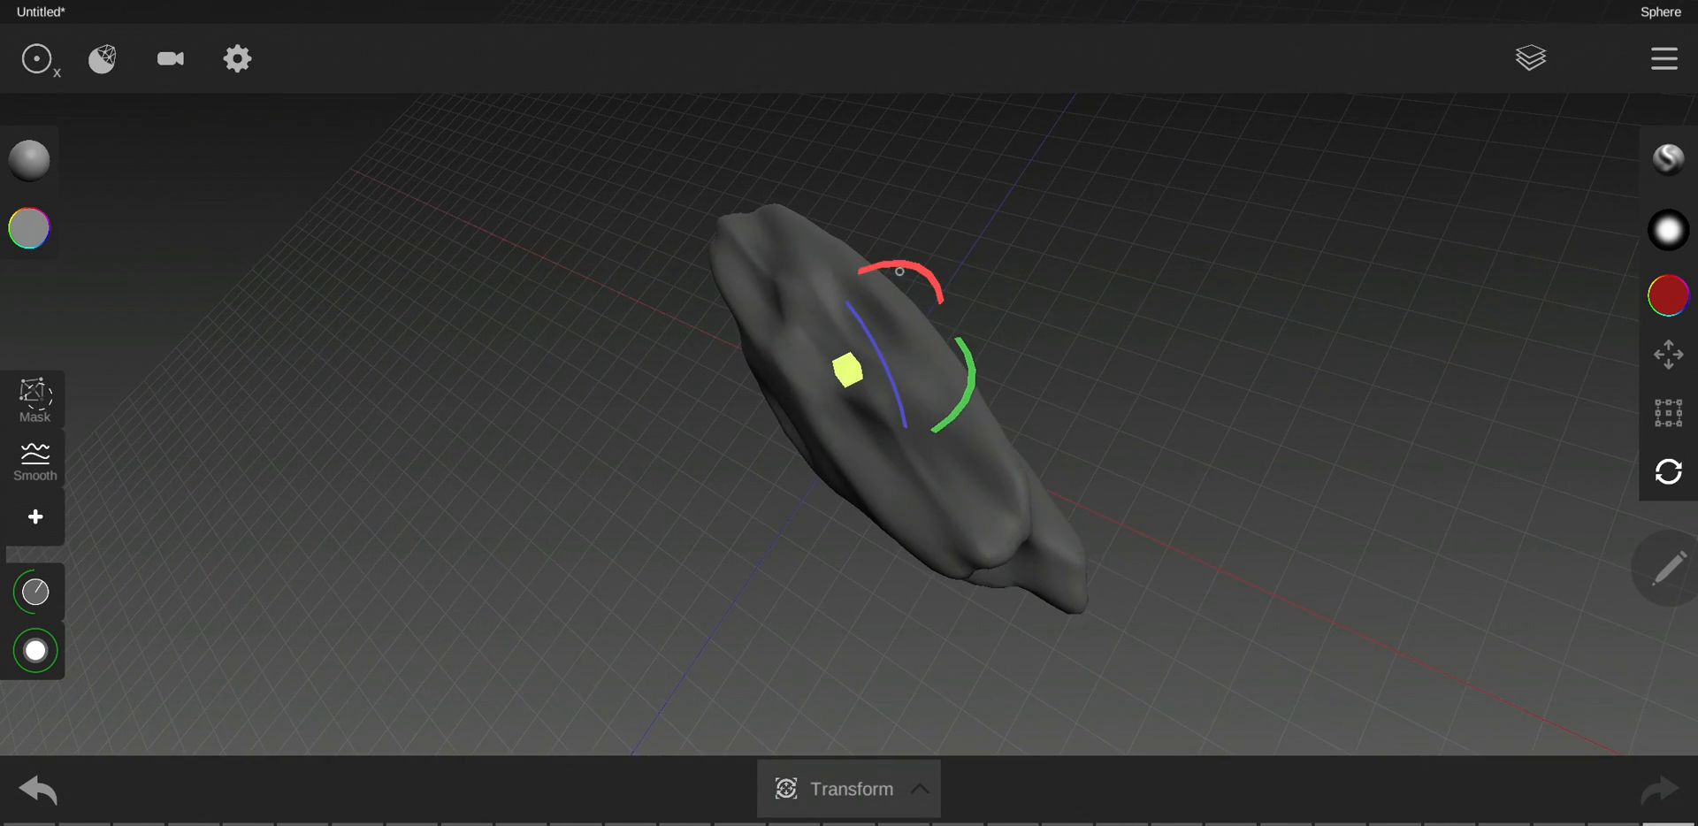
pyautogui.moveTo(867, 378); pyautogui.dragTo(974, 358)
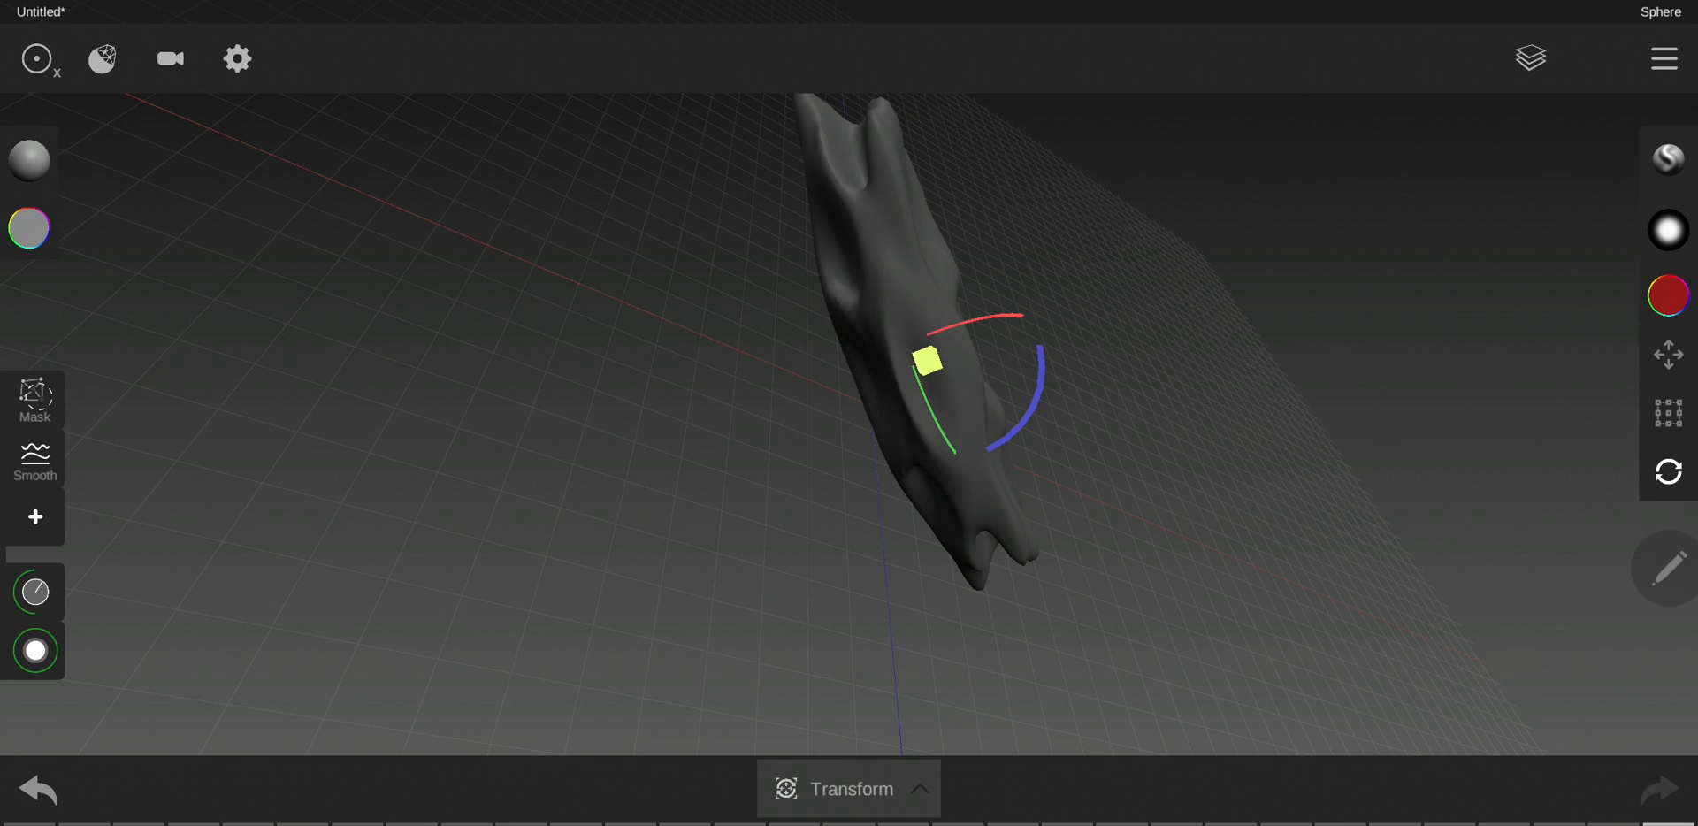
# Step: Switch the editing mode from Transform back to Sculpt for the tilted slab
pyautogui.click(847, 788)
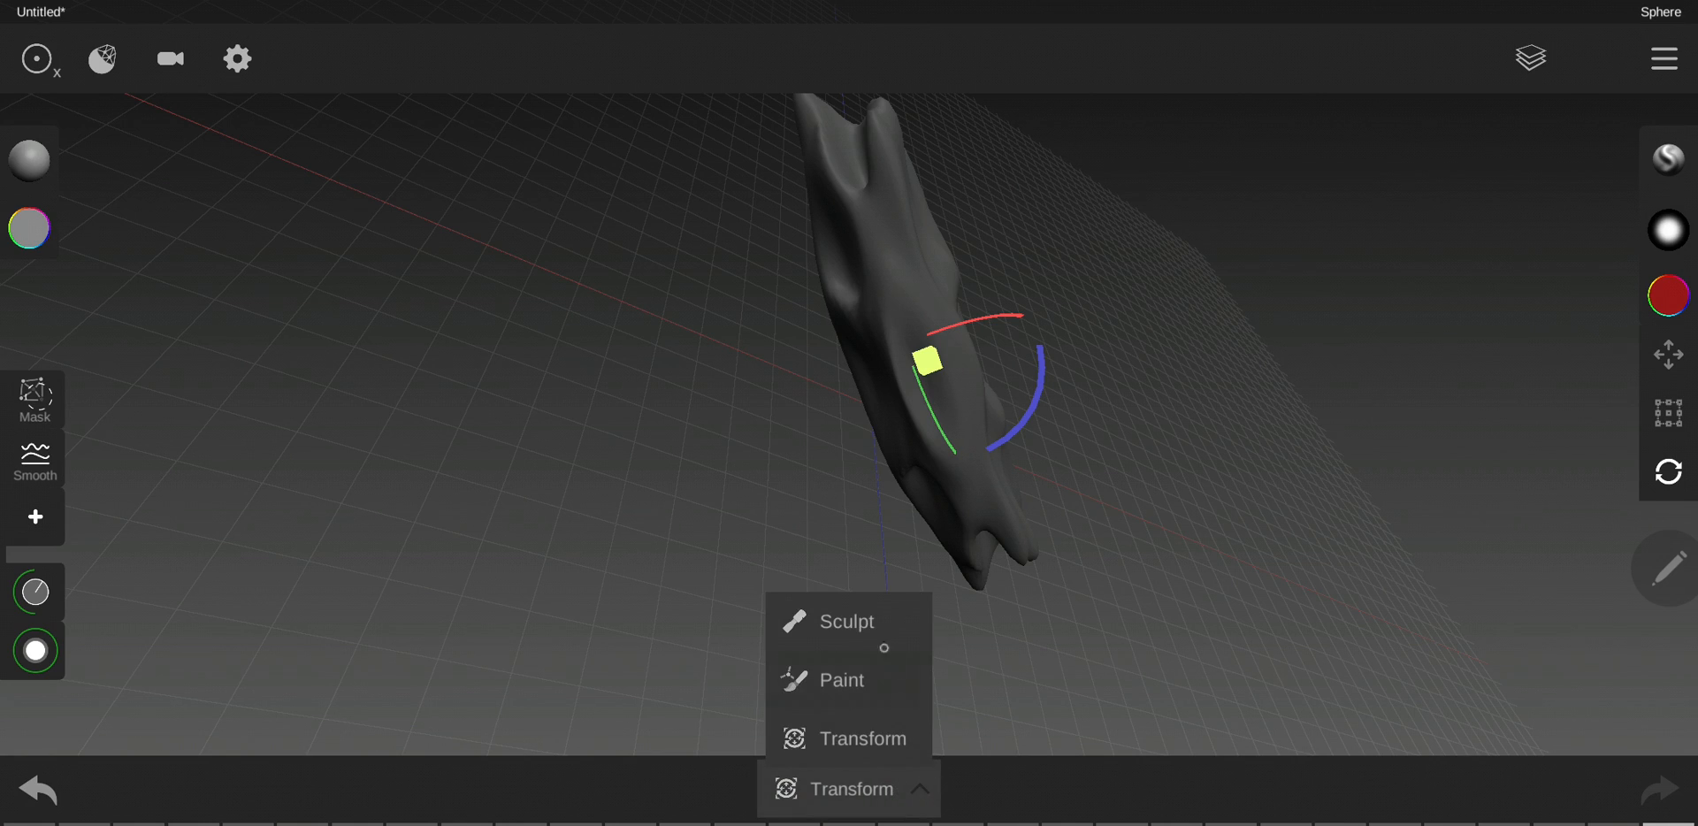
pyautogui.click(848, 621)
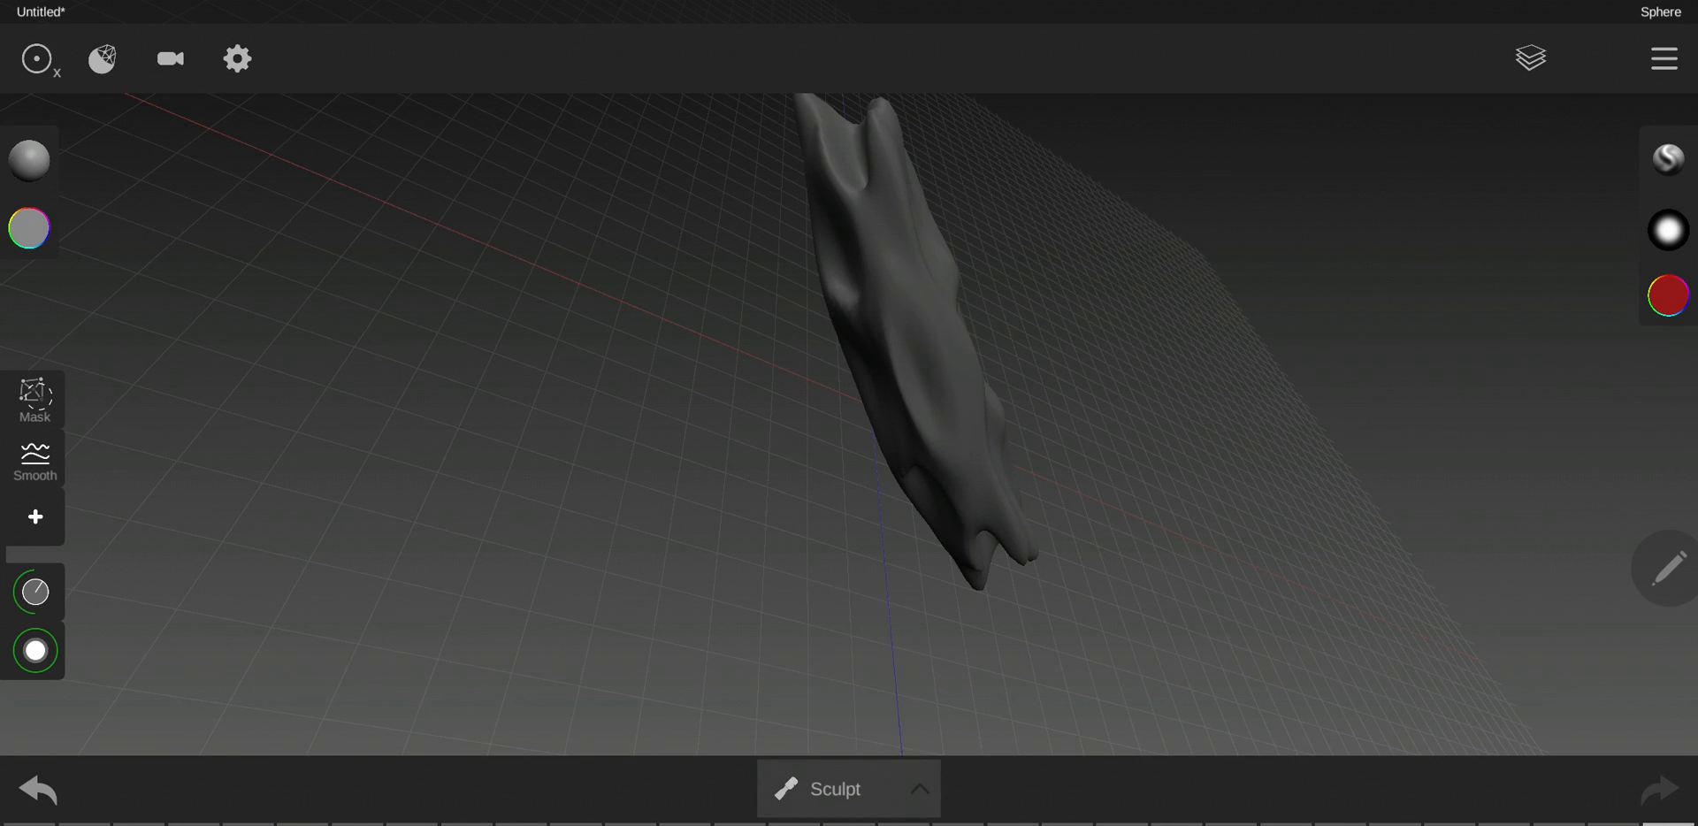